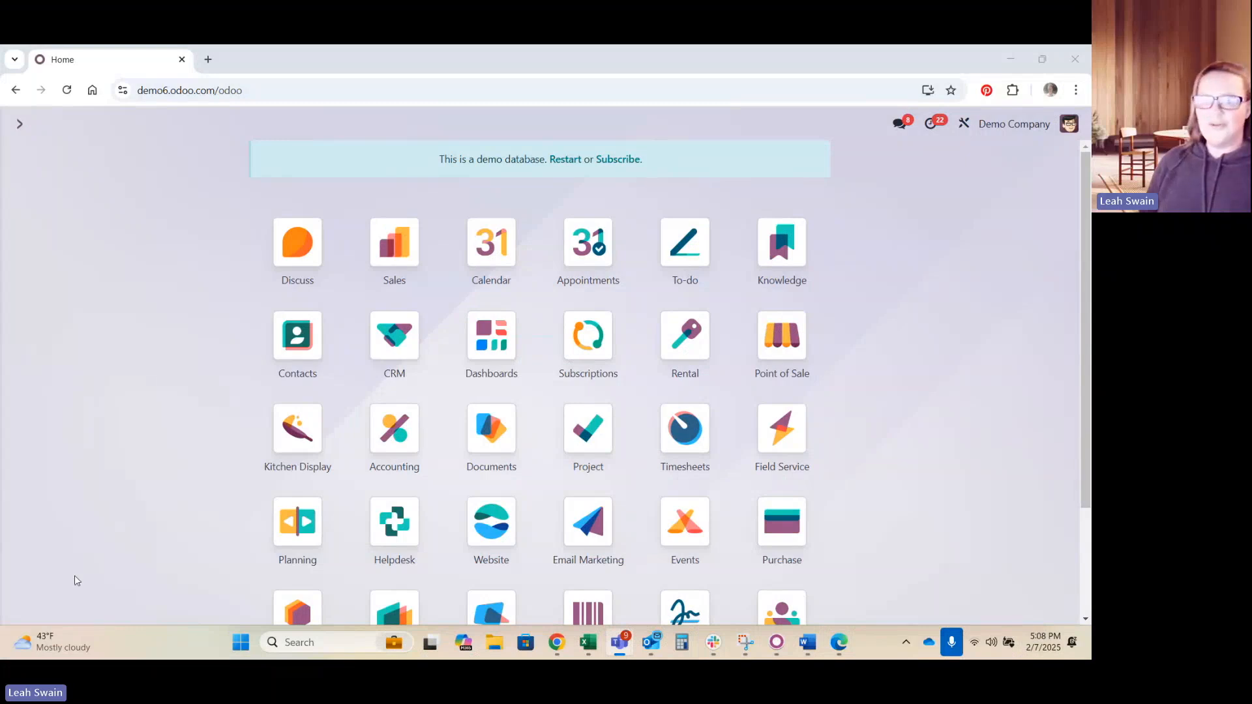
mouse_move(84, 577)
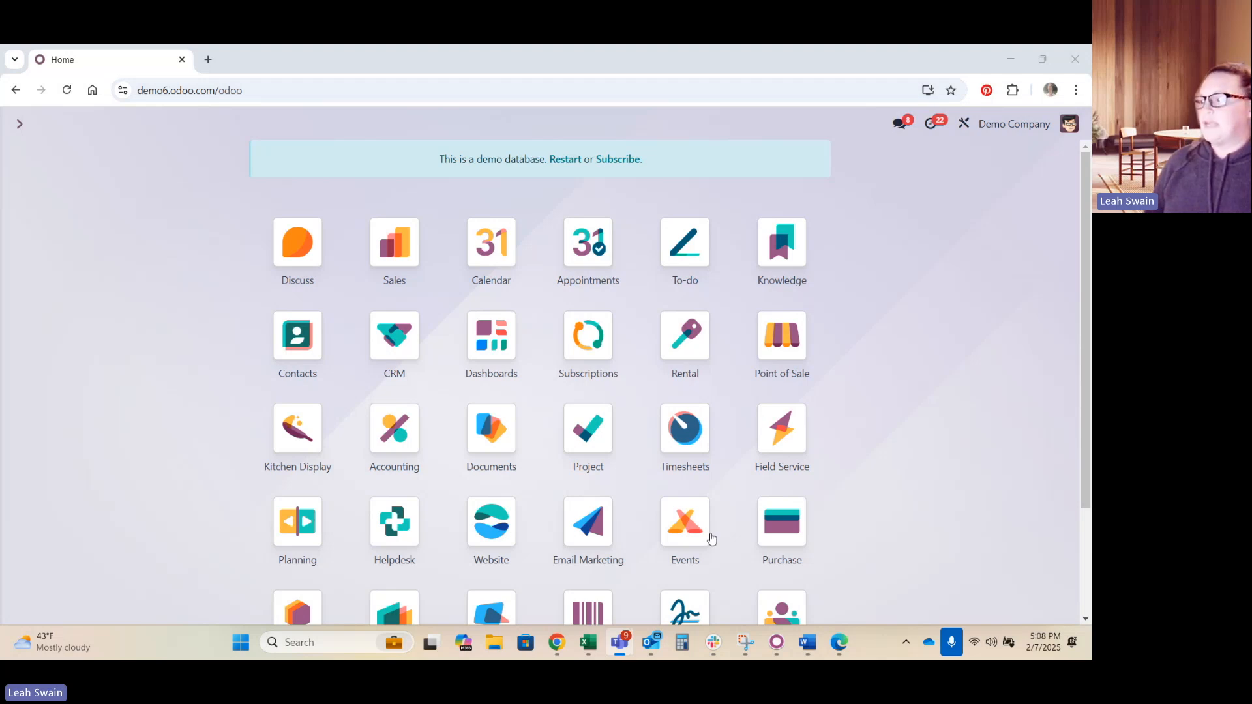
mouse_move(268, 206)
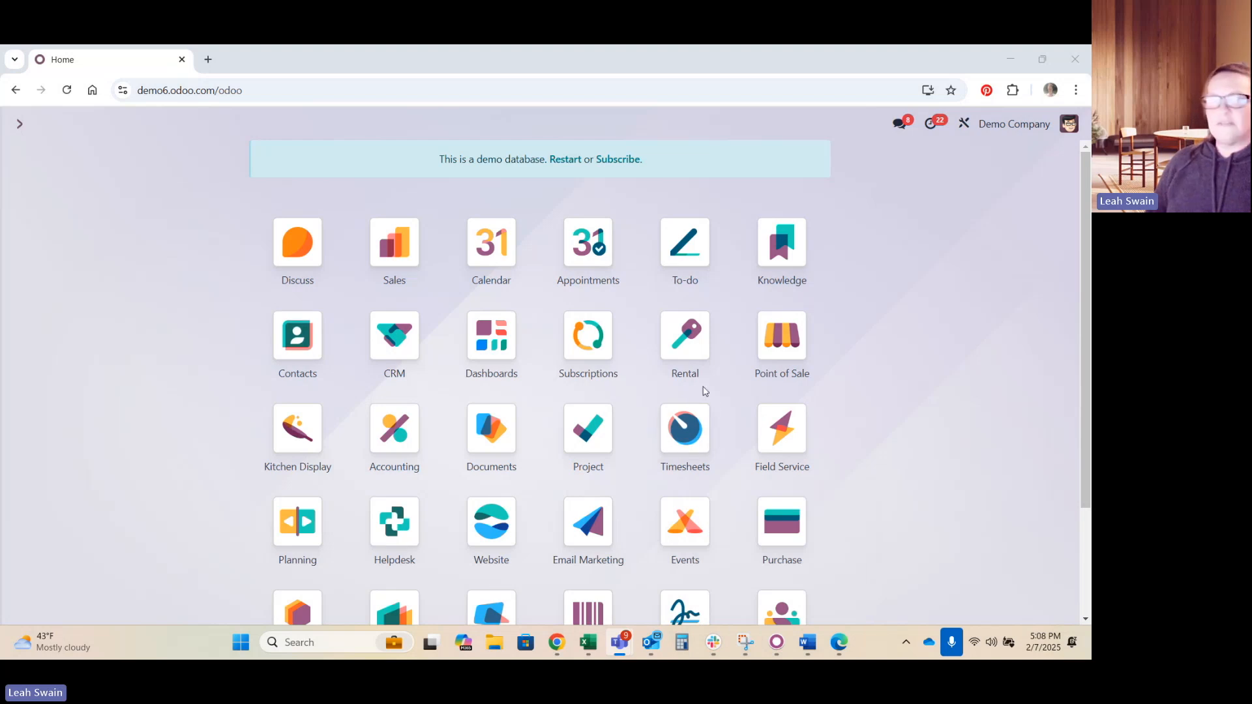
mouse_move(685, 335)
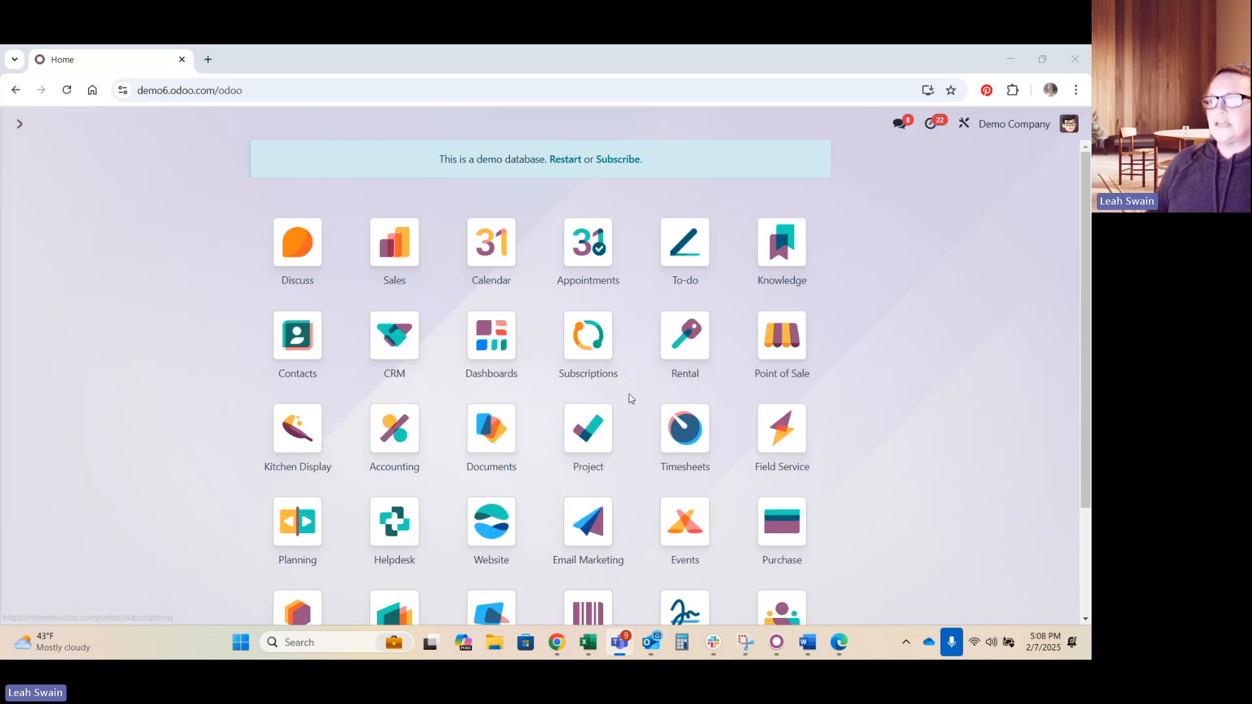
mouse_move(677, 403)
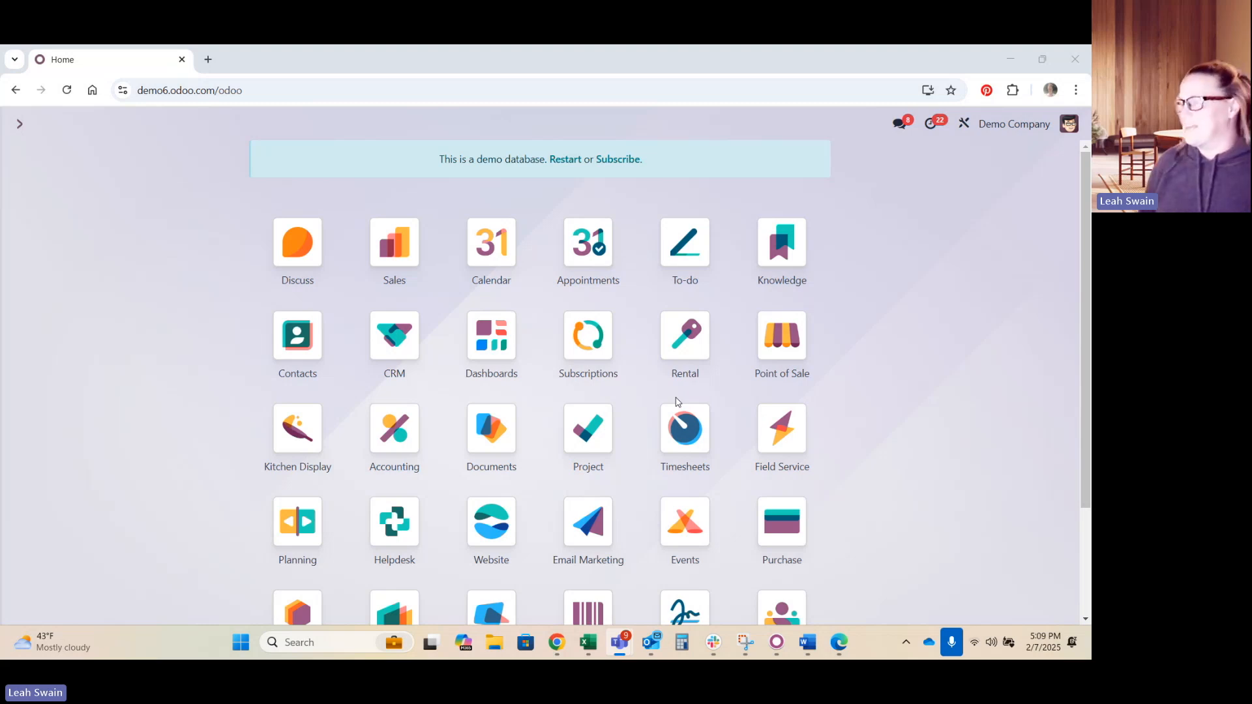
mouse_move(1038, 232)
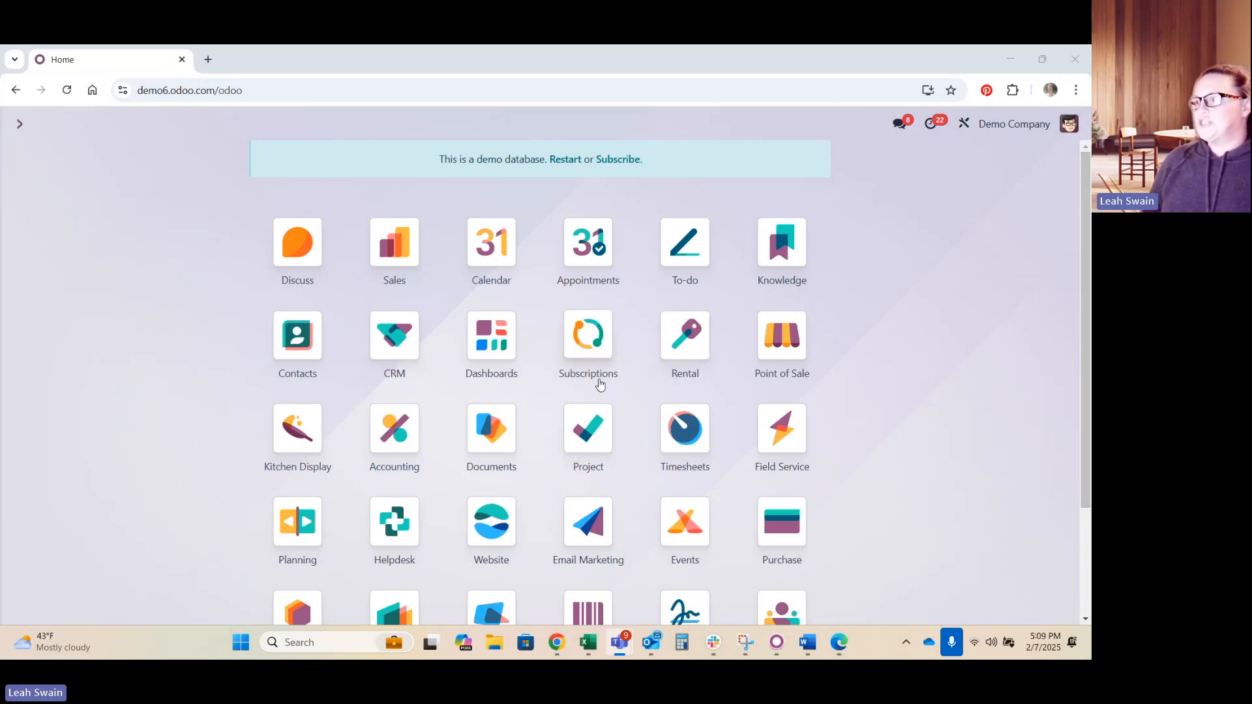
- Show all 74 modules as a list with author, version and installed status
scroll("down", 3)
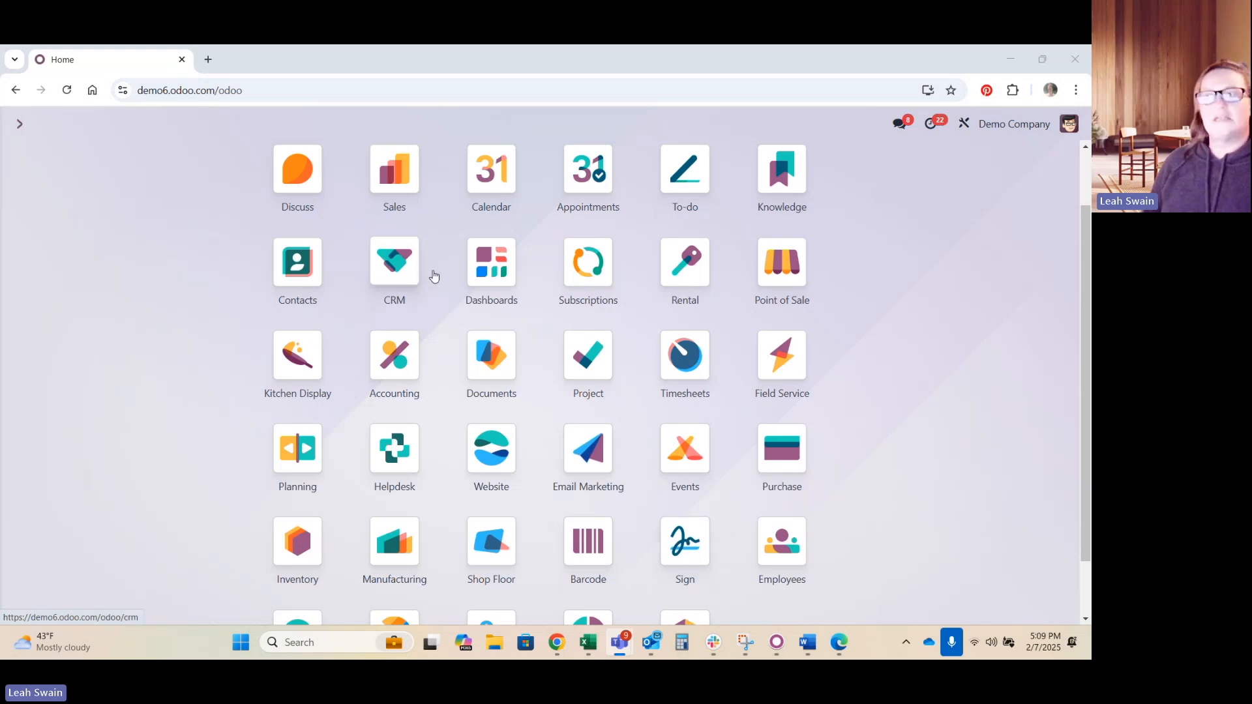
mouse_move(781, 272)
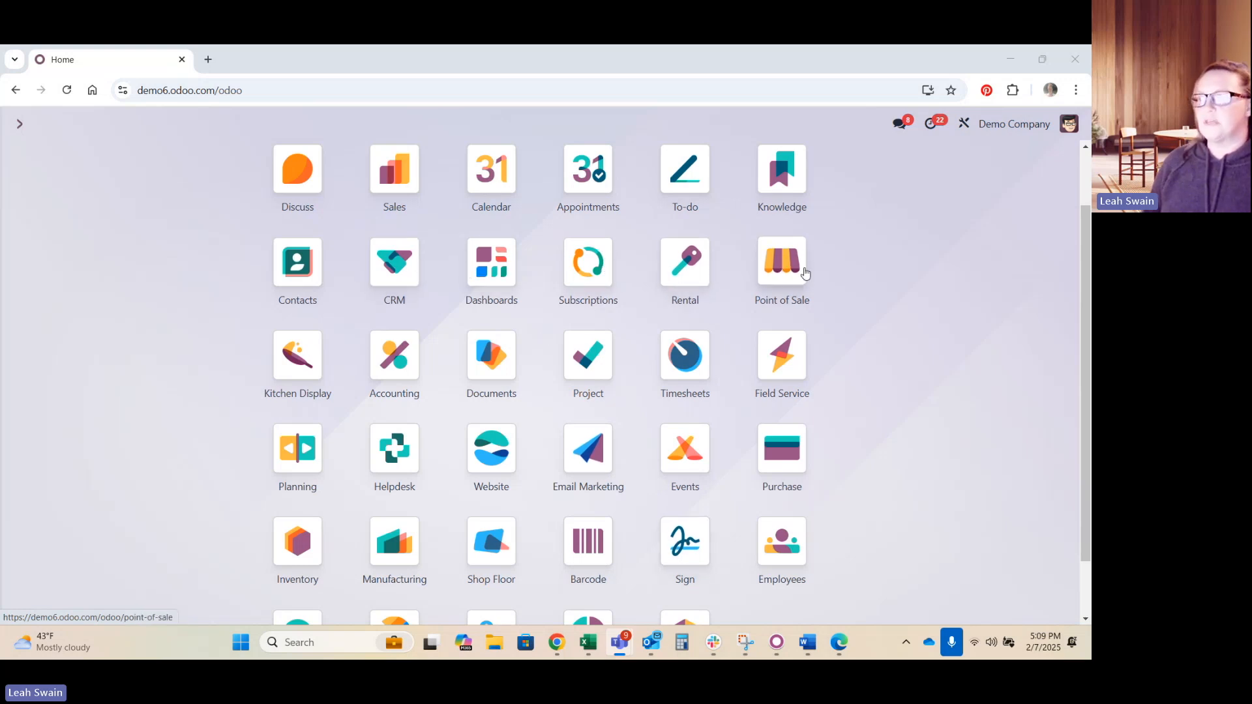
mouse_move(684, 551)
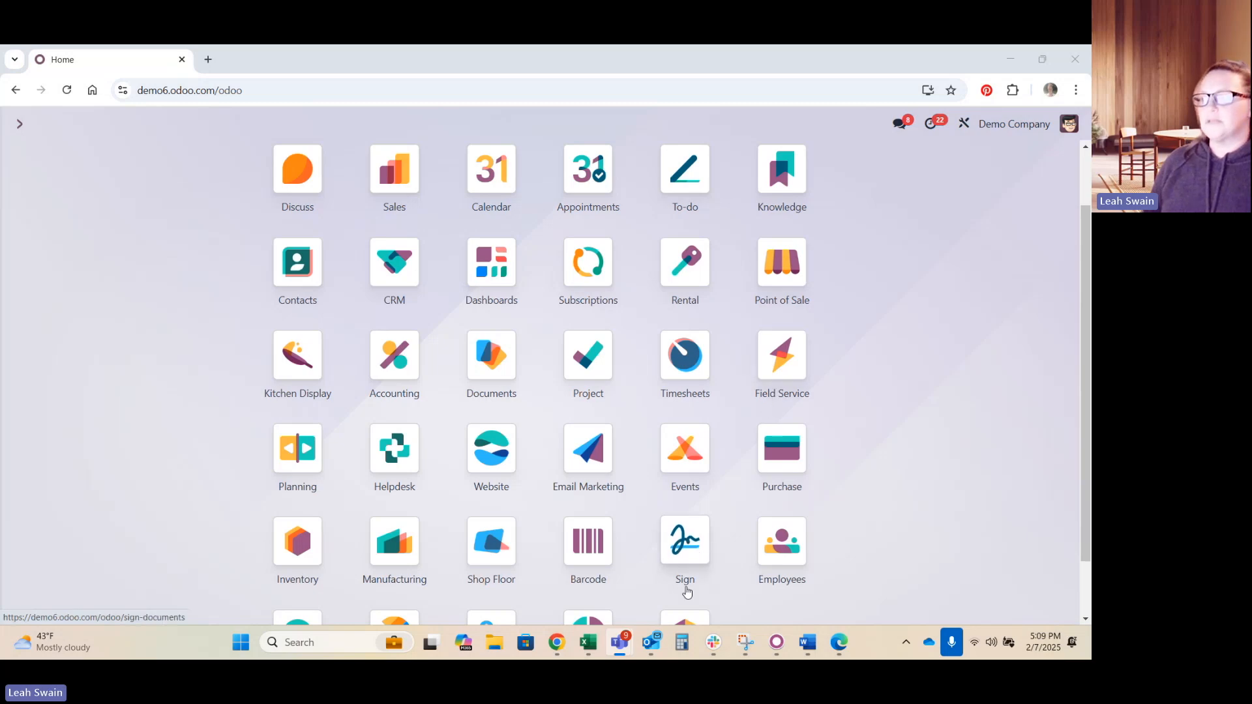
left_click(685, 539)
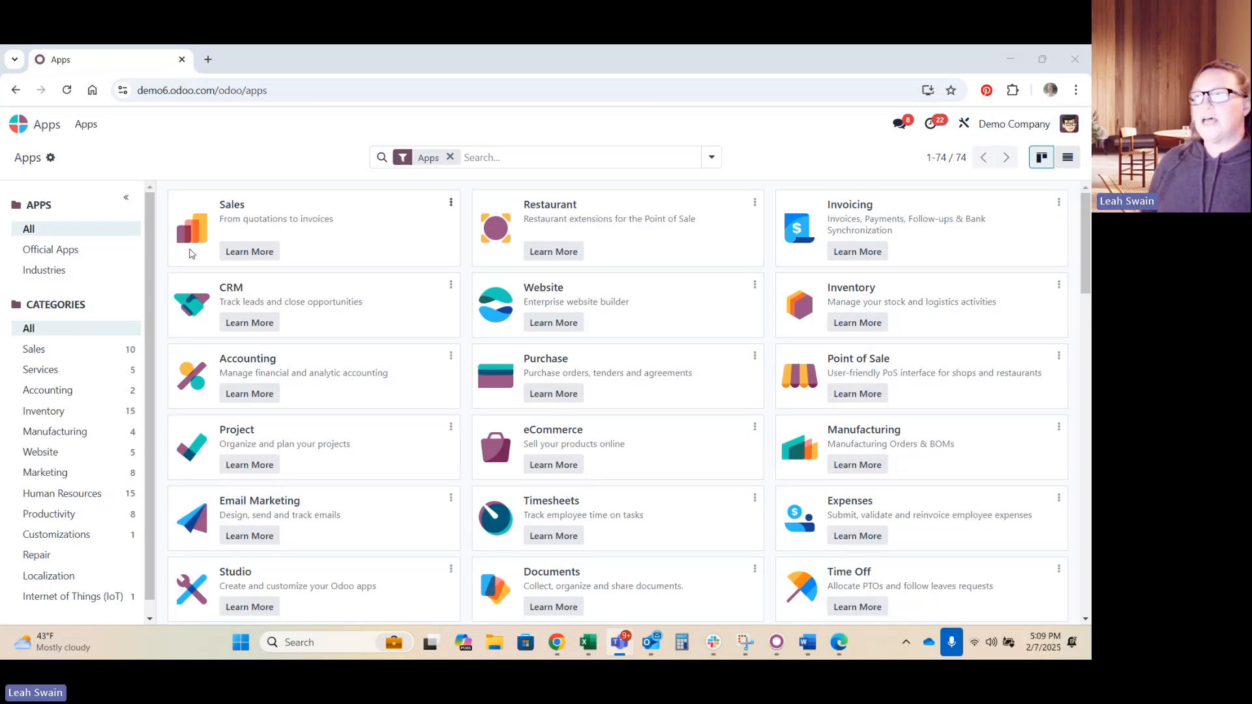
mouse_move(644, 479)
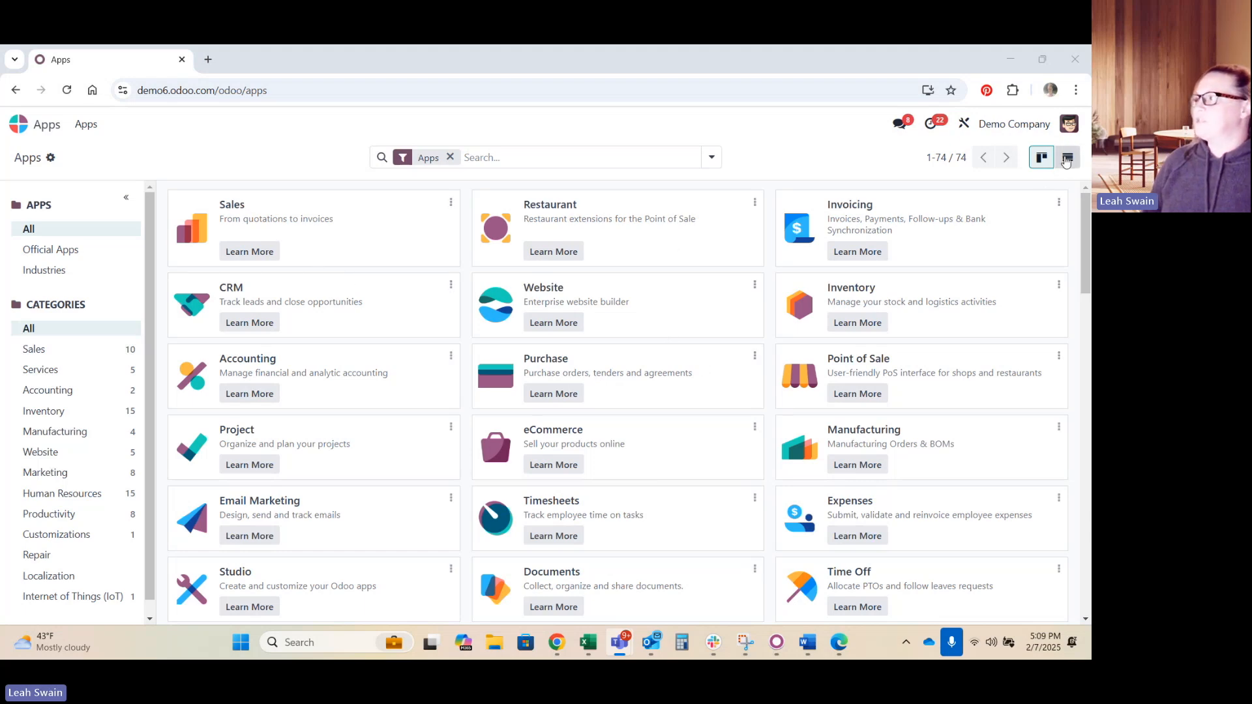
left_click(1067, 158)
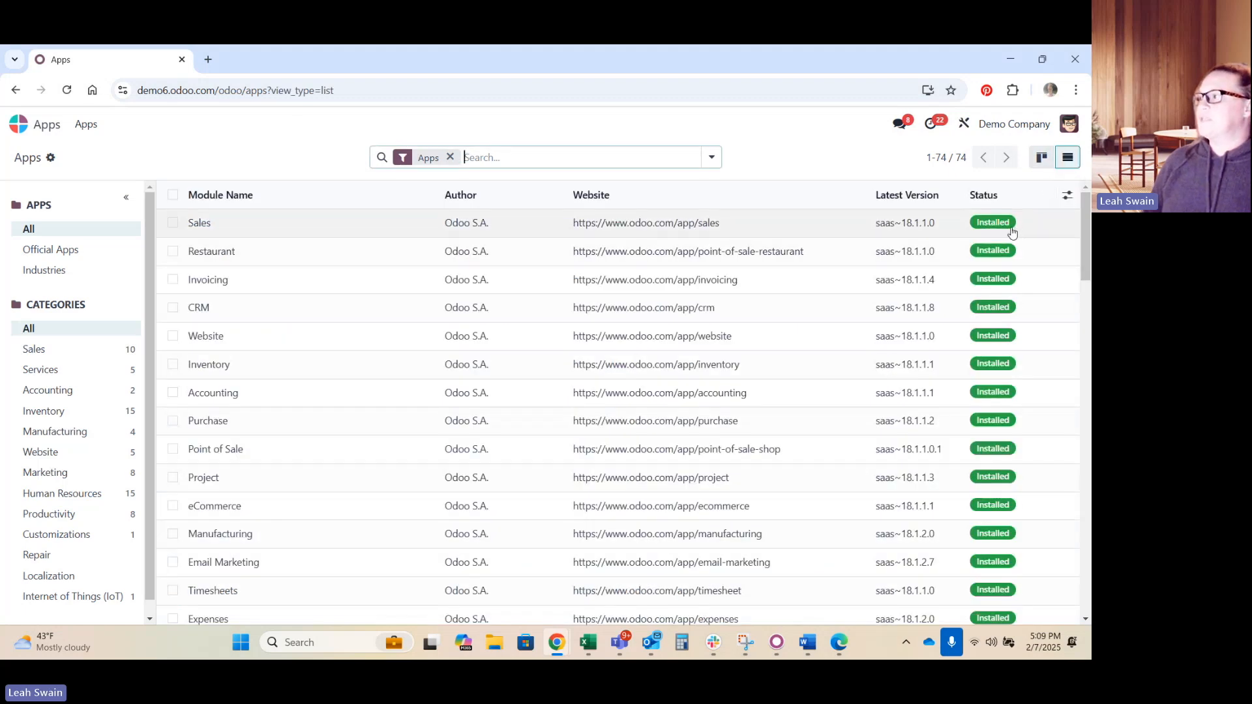
scroll("down", 3)
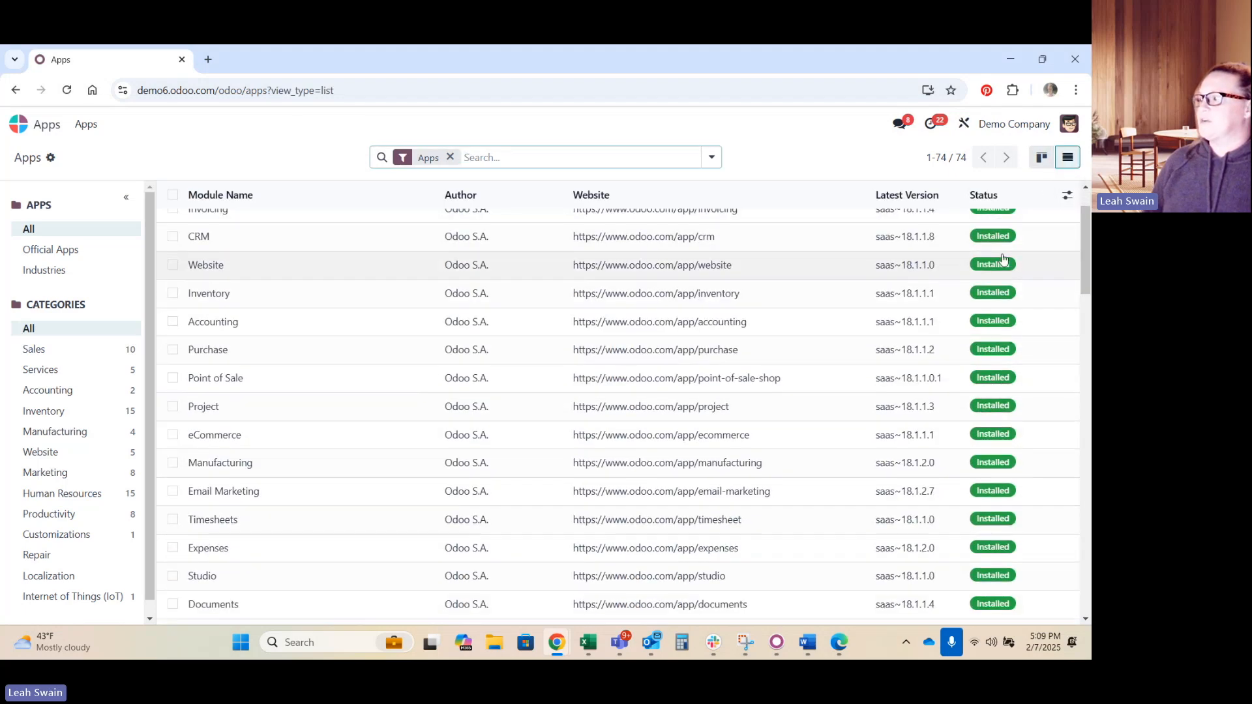
scroll("down", 3)
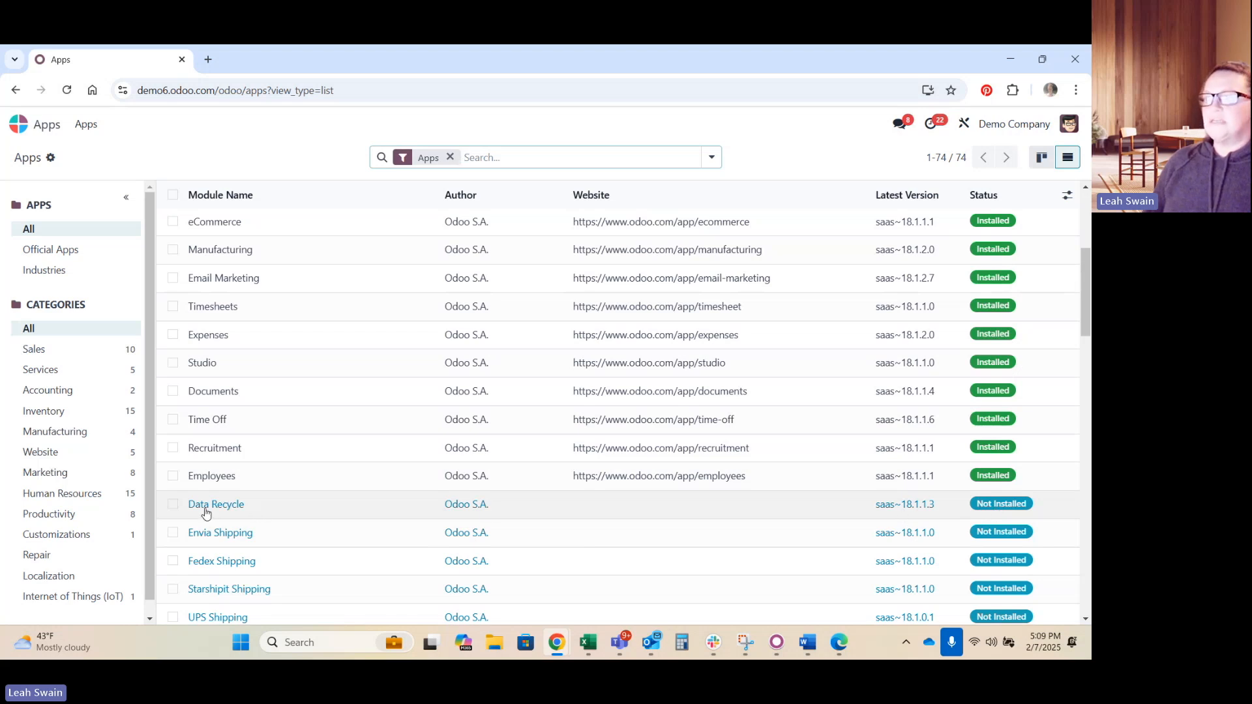
mouse_move(247, 568)
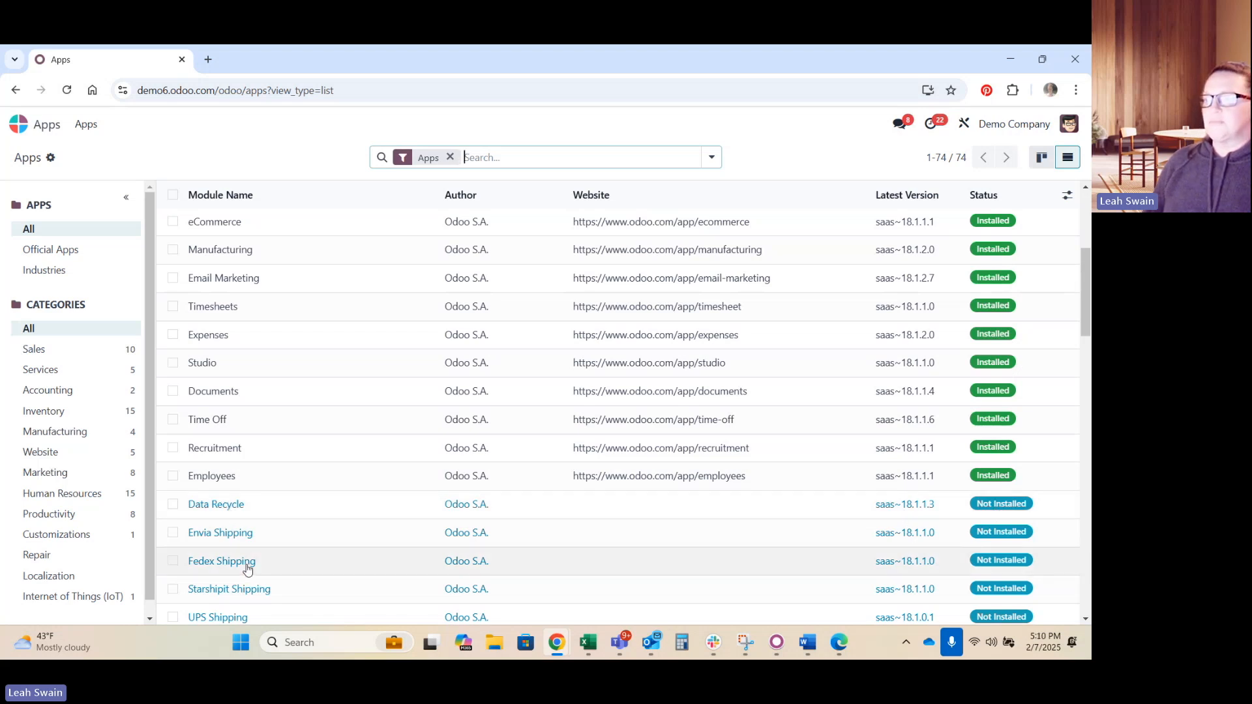
left_click(222, 560)
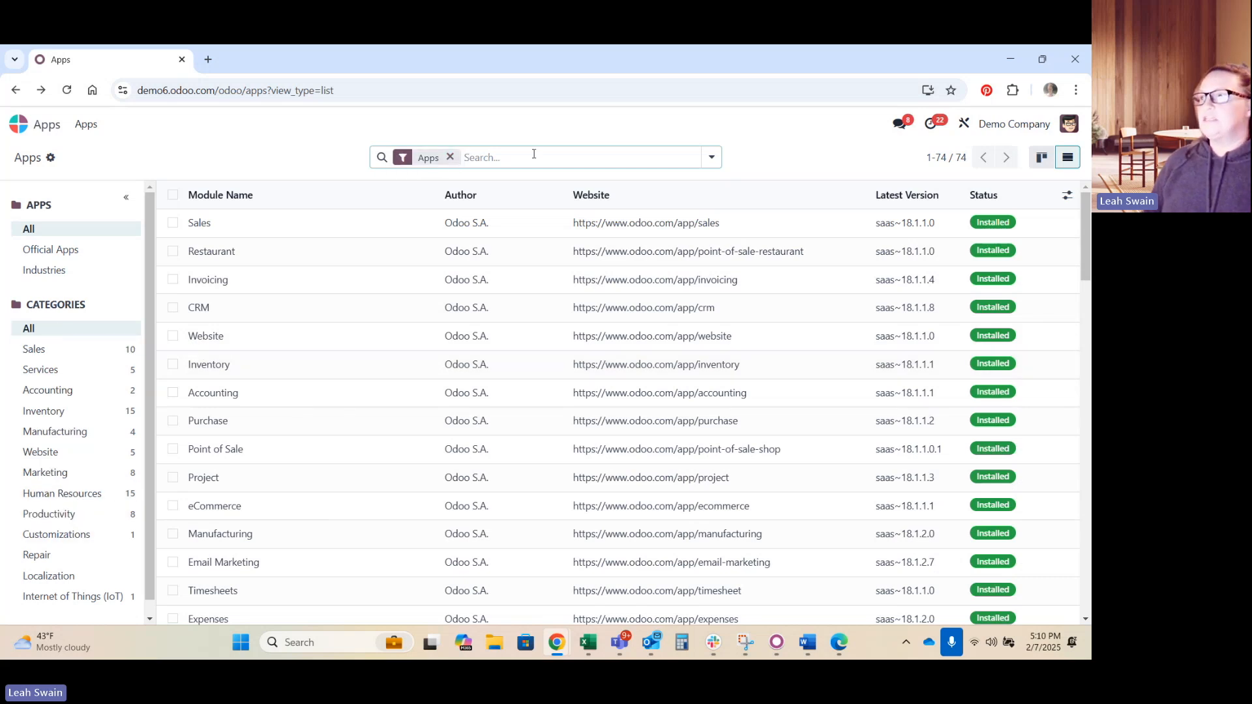
left_click(709, 156)
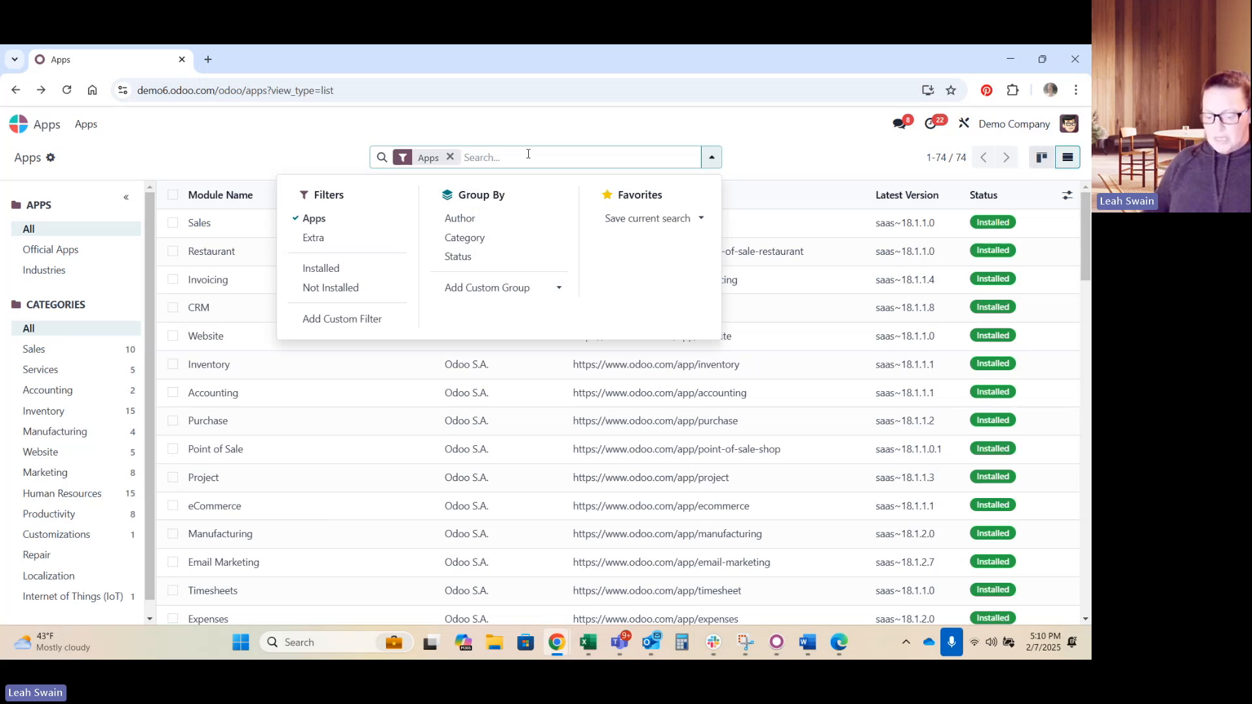
type("Ecommerce")
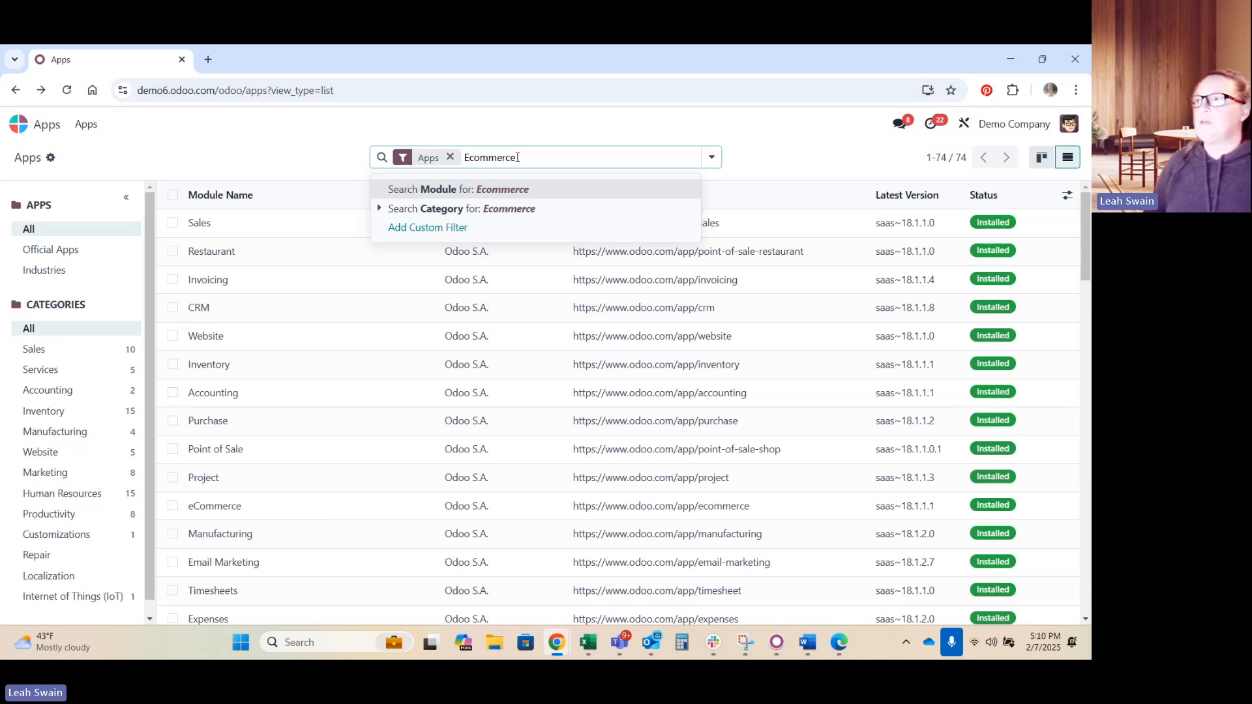
left_click(458, 189)
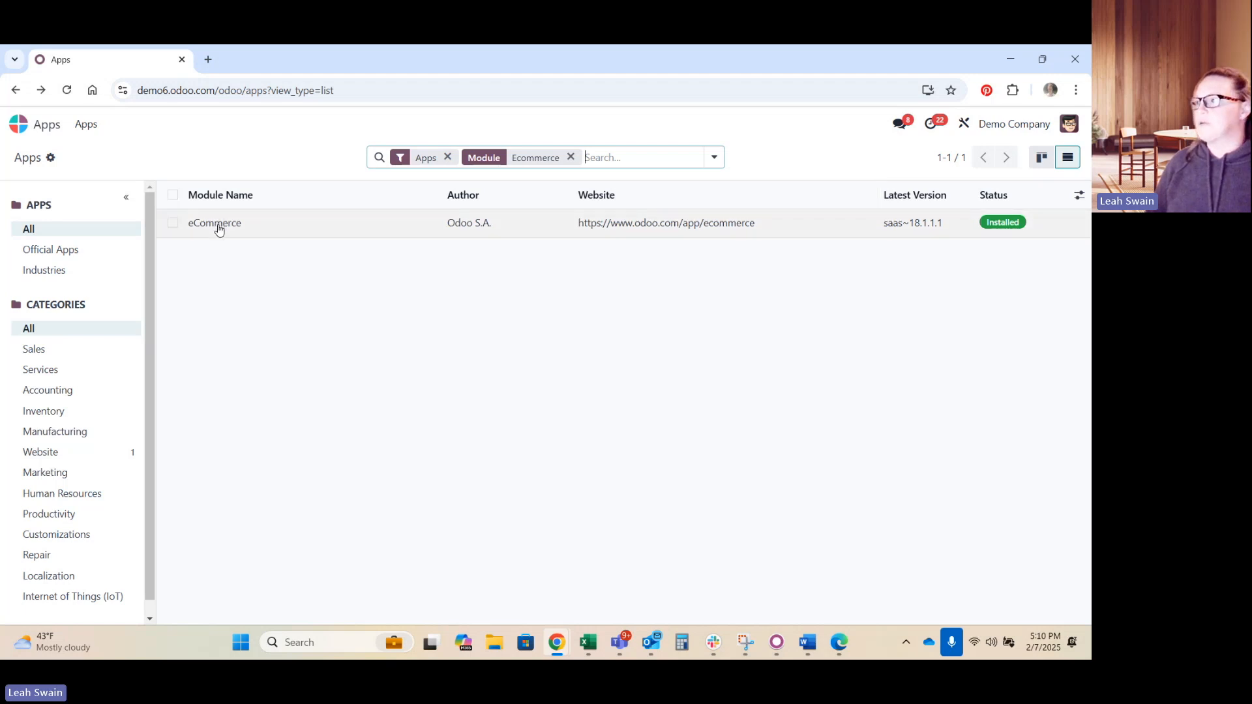
mouse_move(1027, 218)
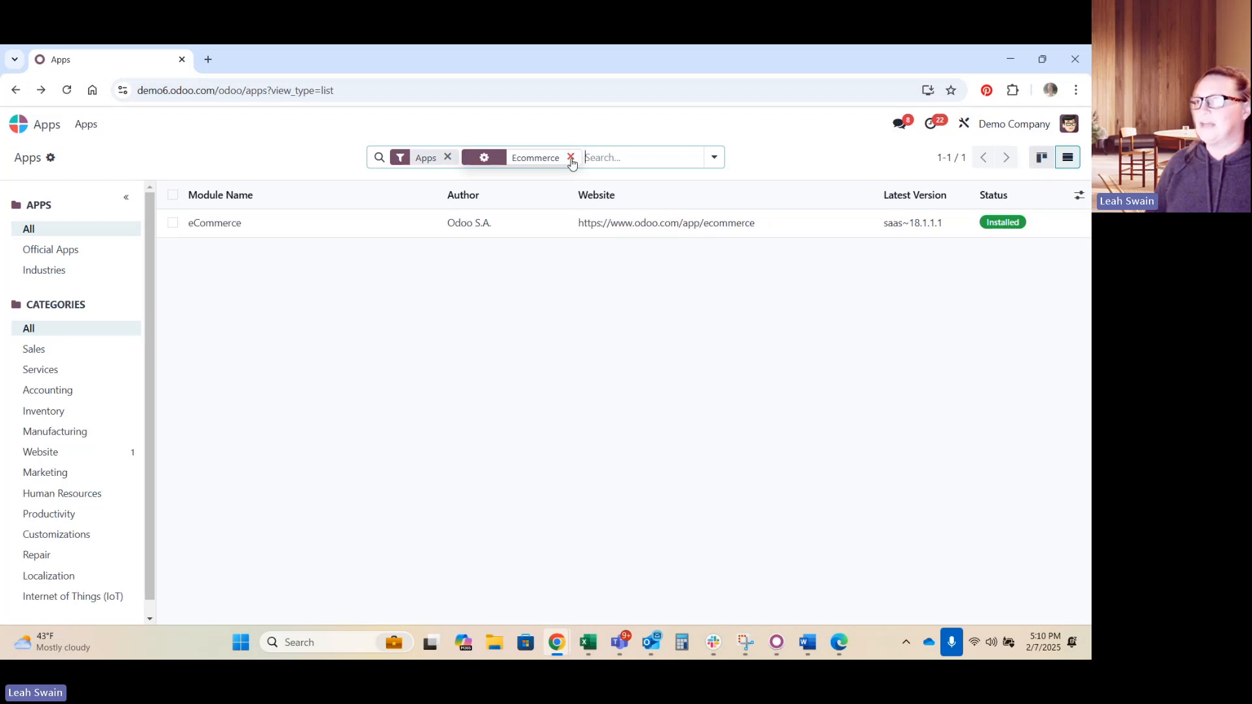
left_click(570, 158)
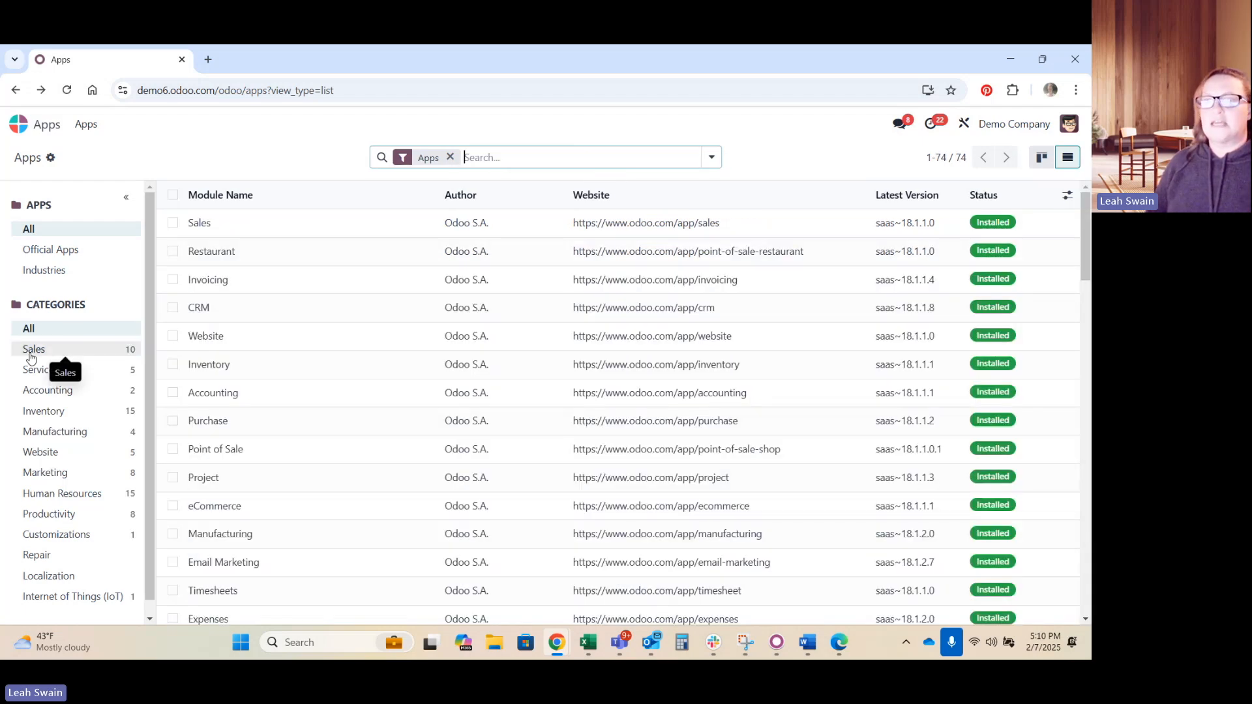
- Filter the modules by Sales, then Services, then Accounting (Invoicing and Accounting installed)
left_click(34, 349)
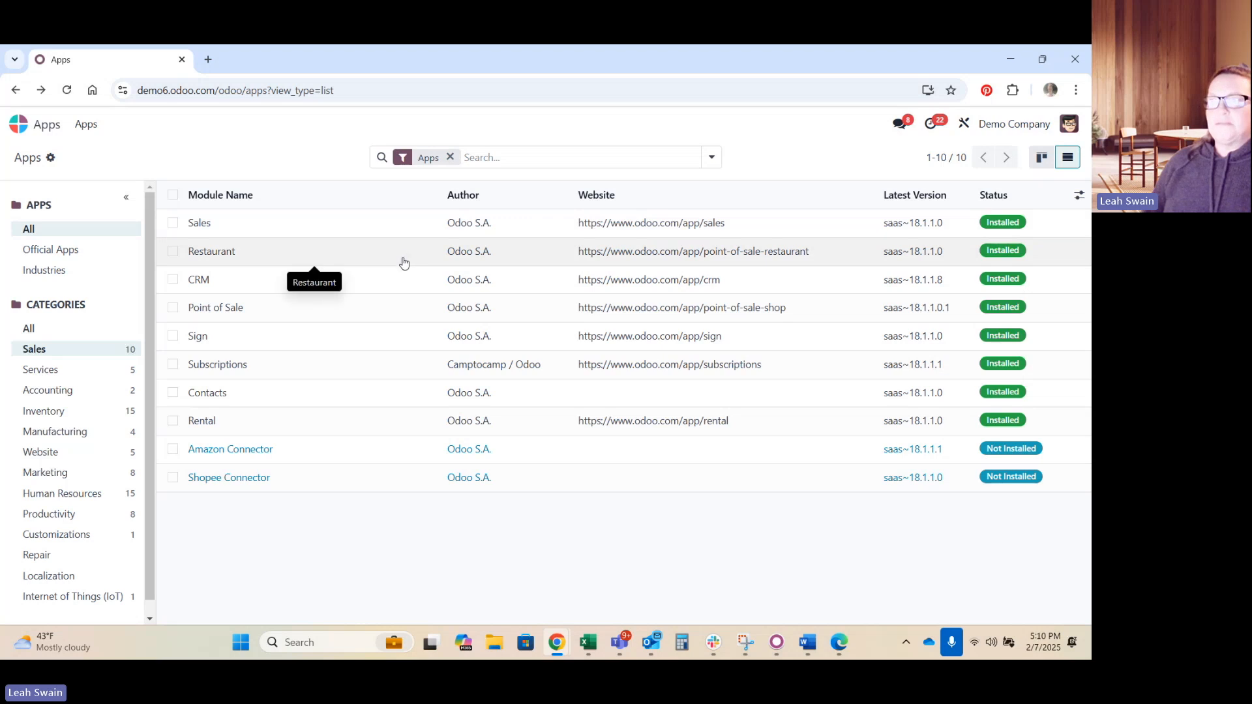
mouse_move(386, 314)
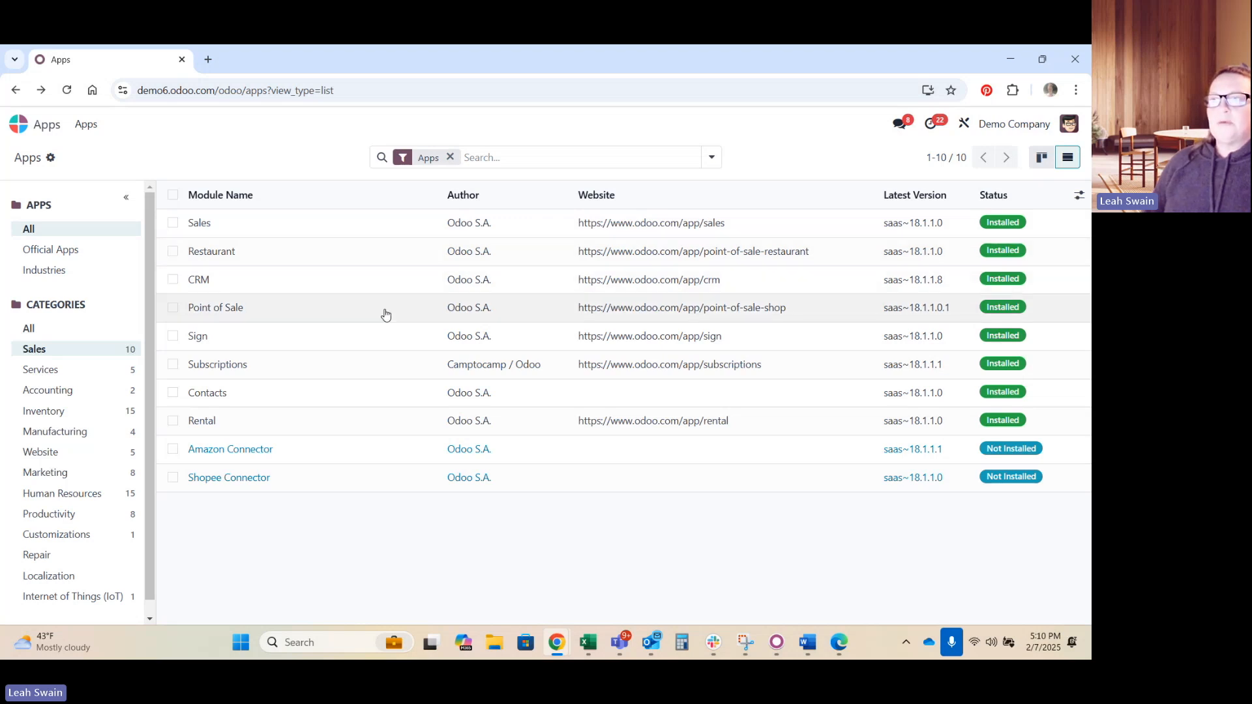
mouse_move(374, 346)
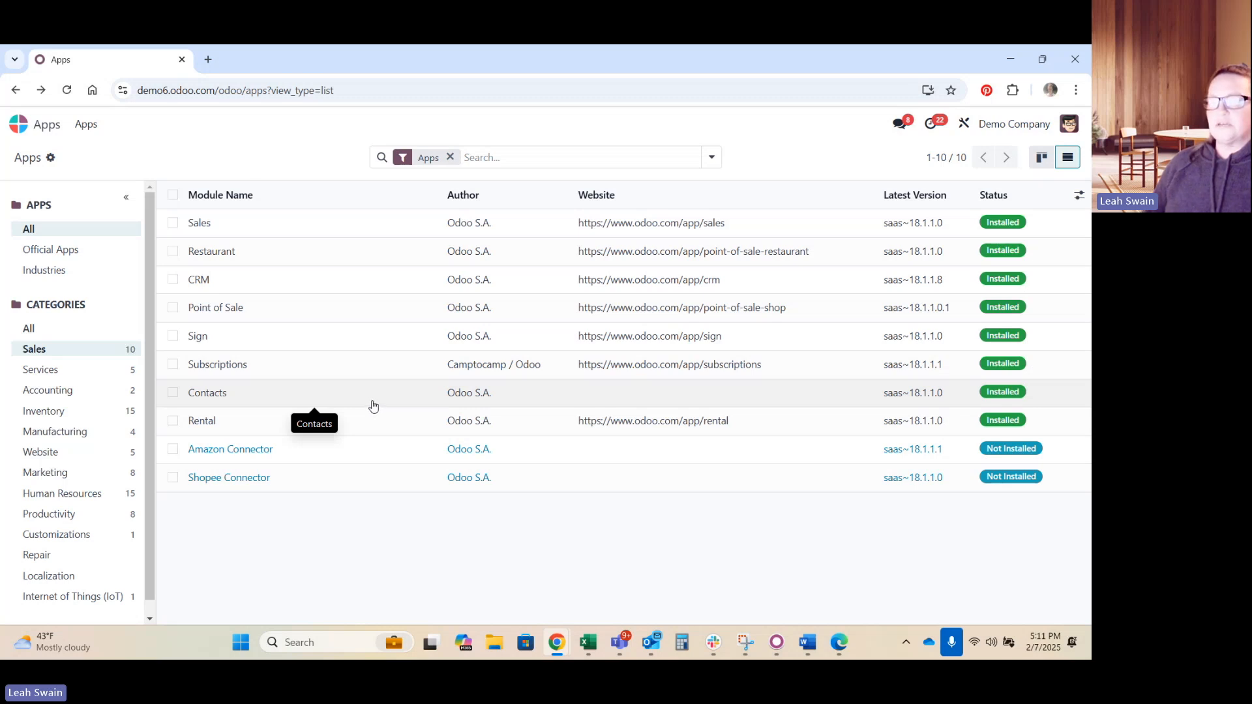
mouse_move(230, 396)
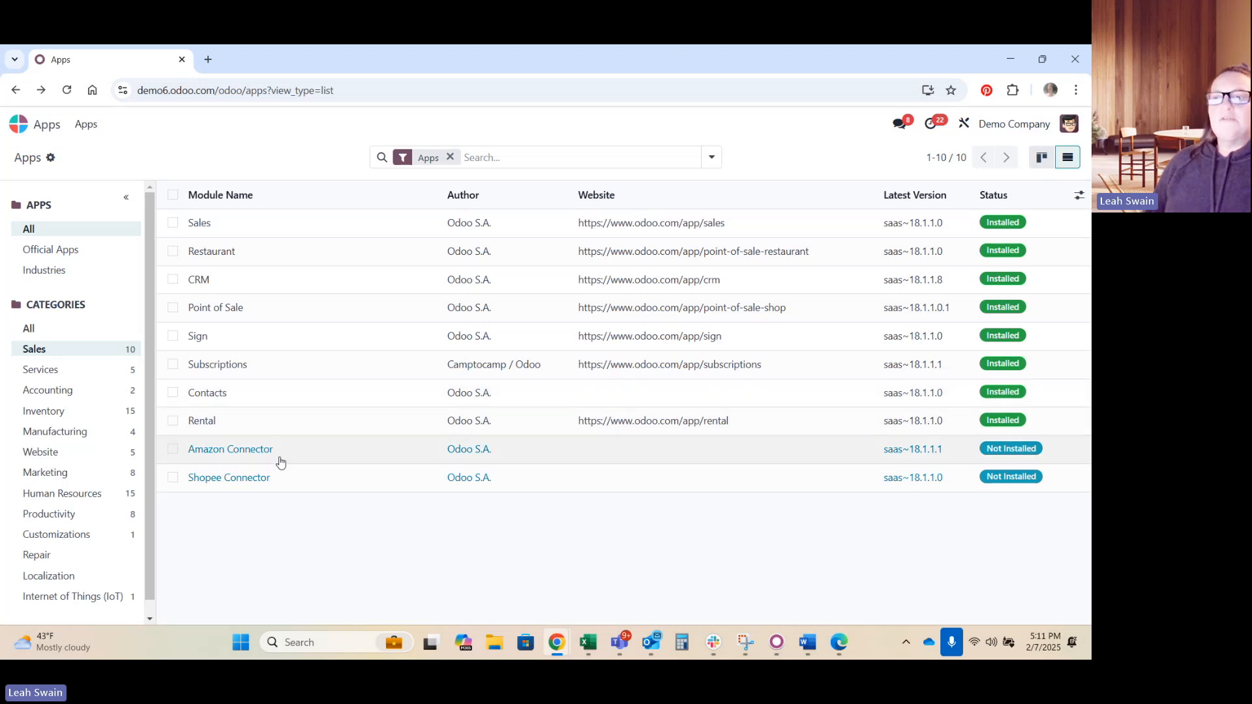
mouse_move(279, 459)
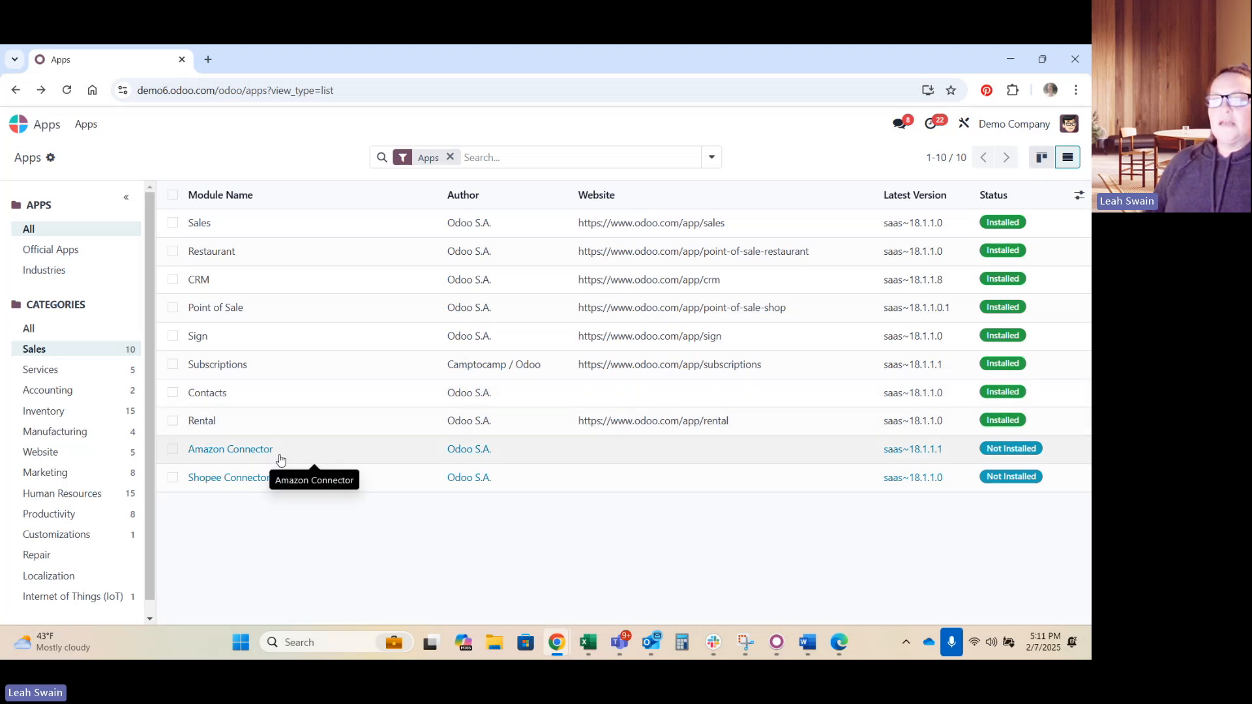
mouse_move(287, 488)
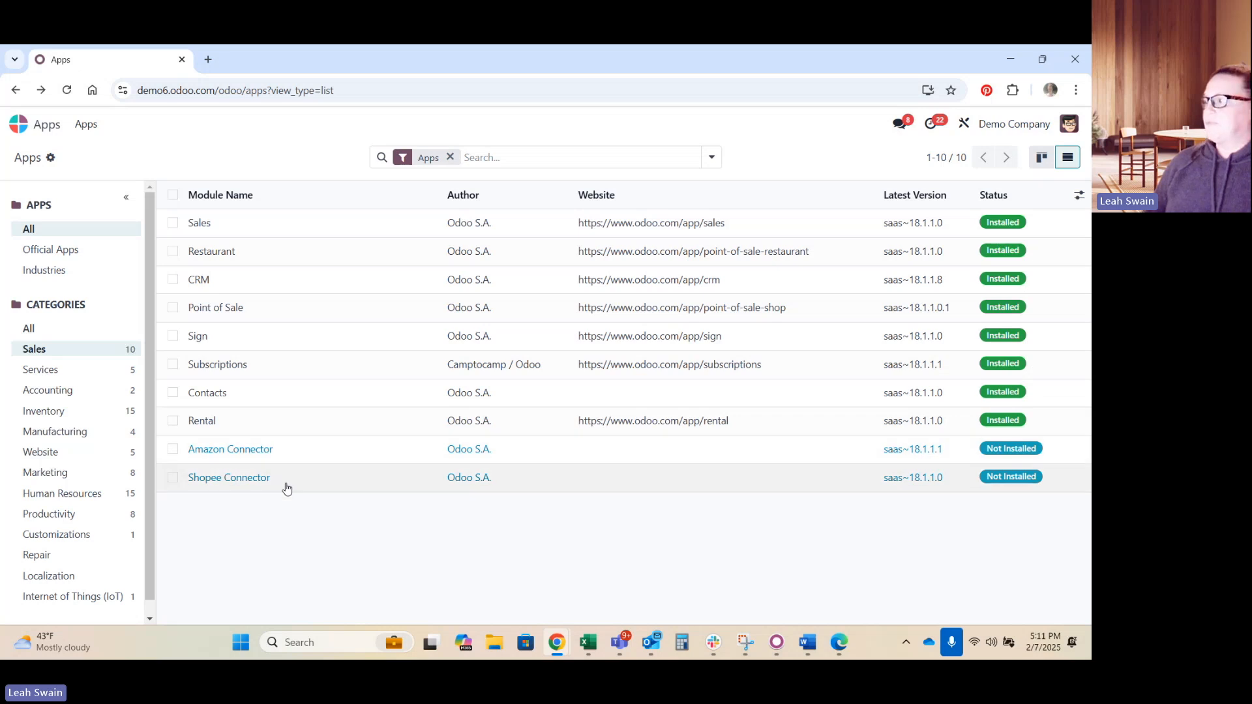
left_click(41, 369)
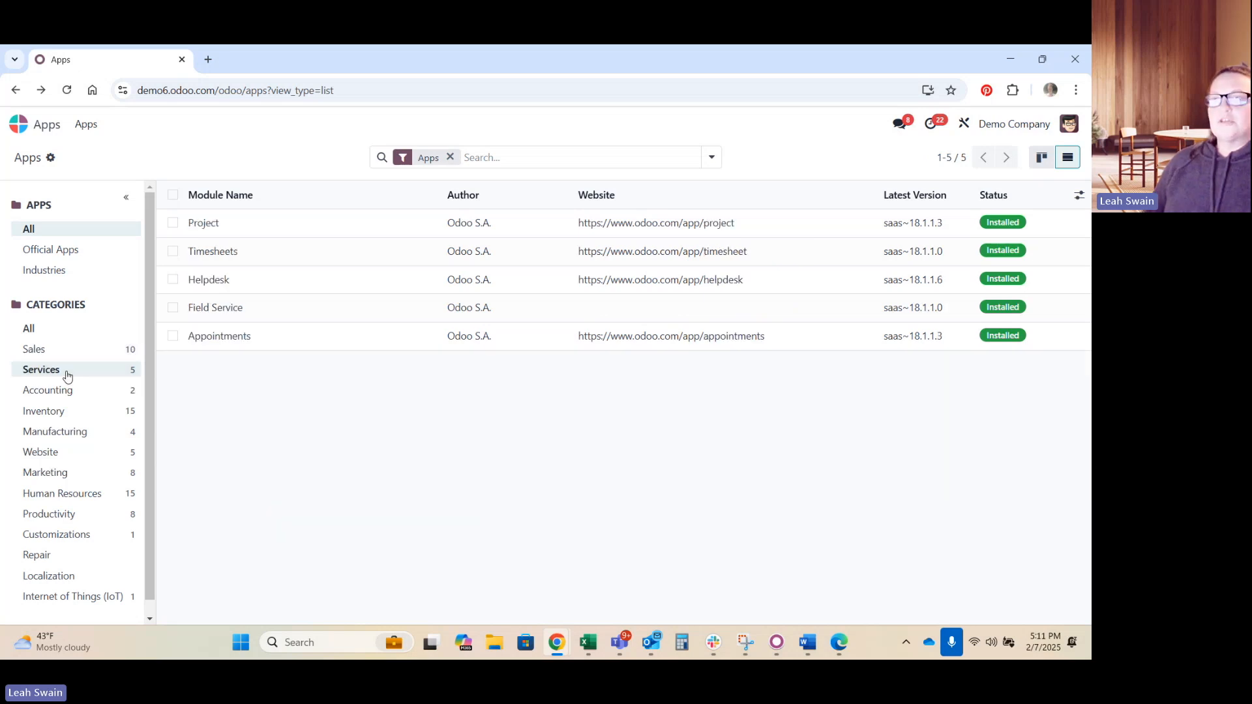
mouse_move(379, 228)
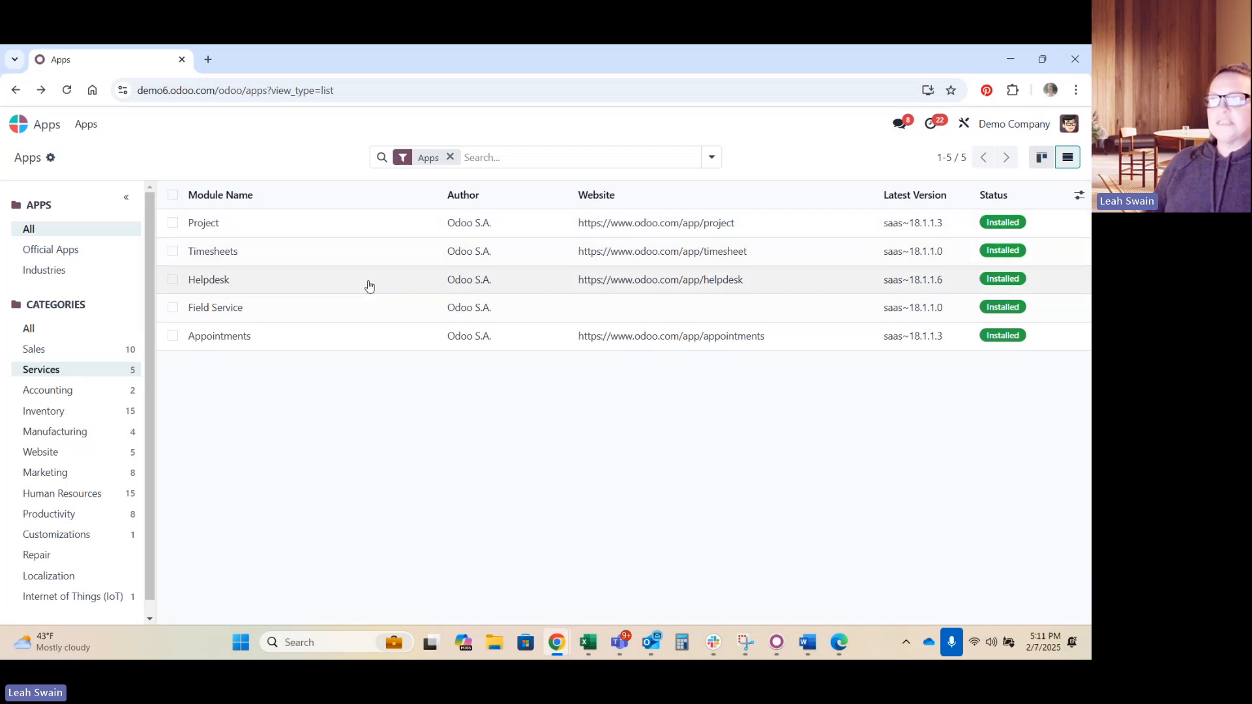
mouse_move(369, 286)
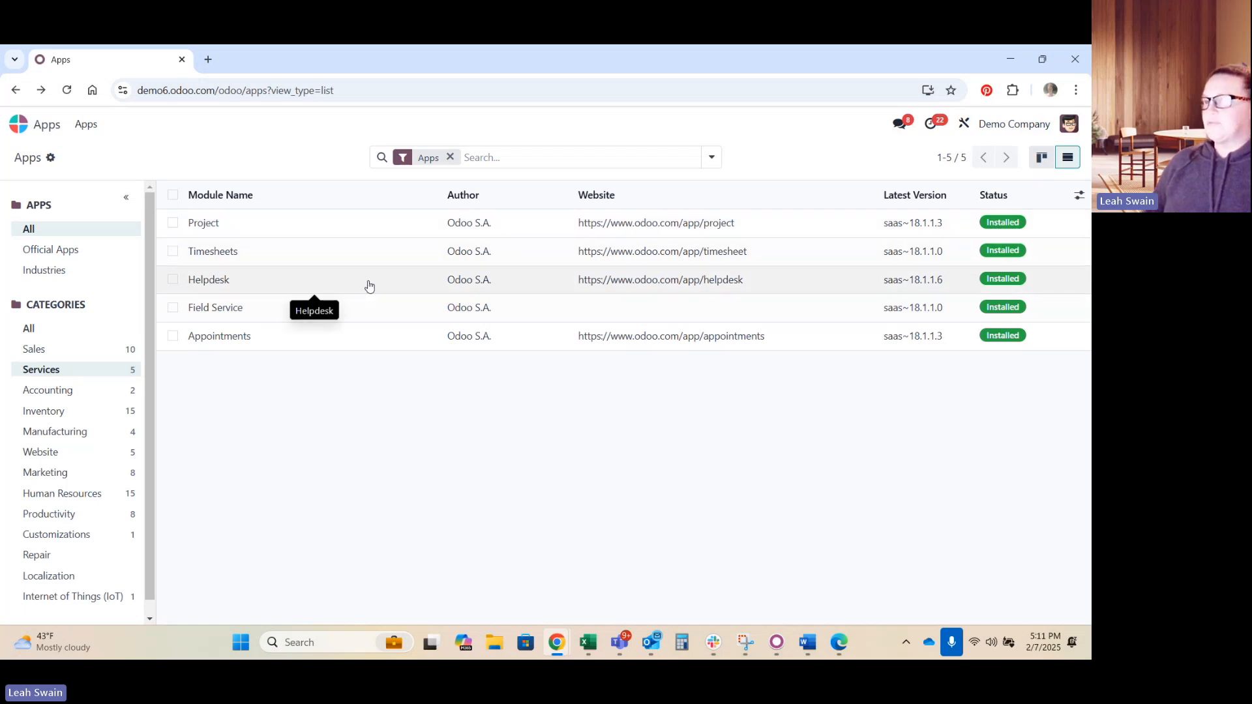
mouse_move(366, 285)
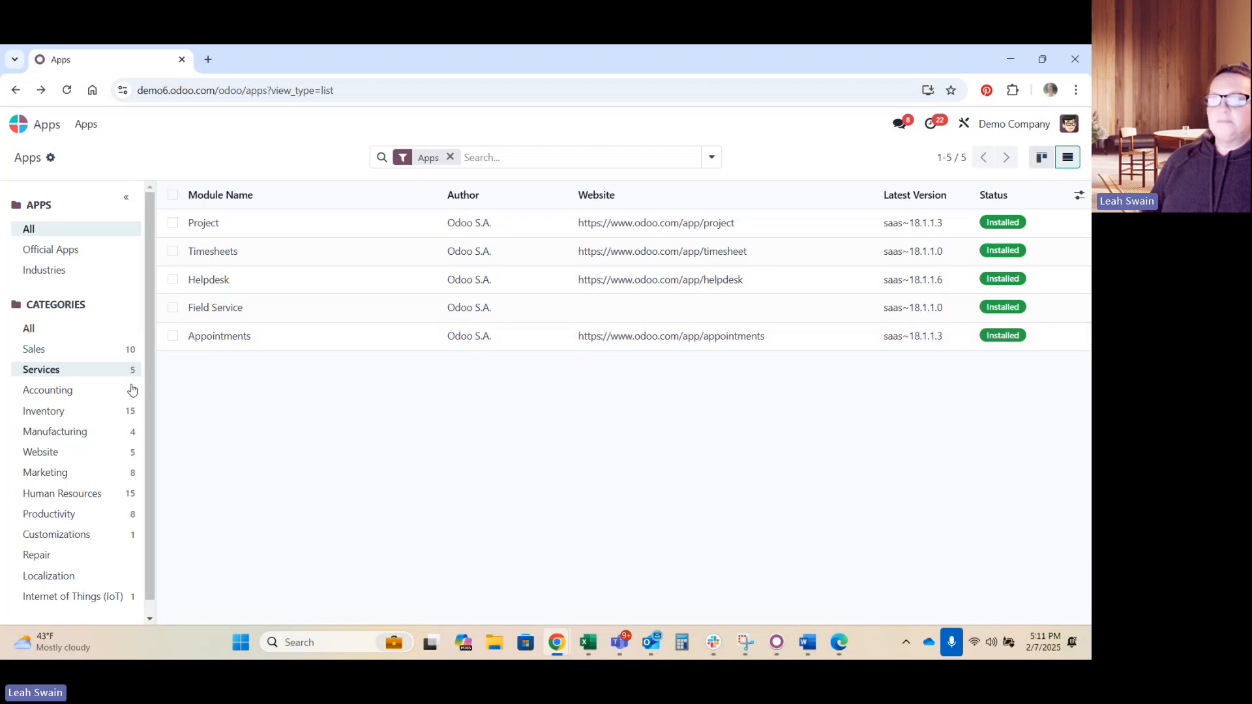
left_click(48, 389)
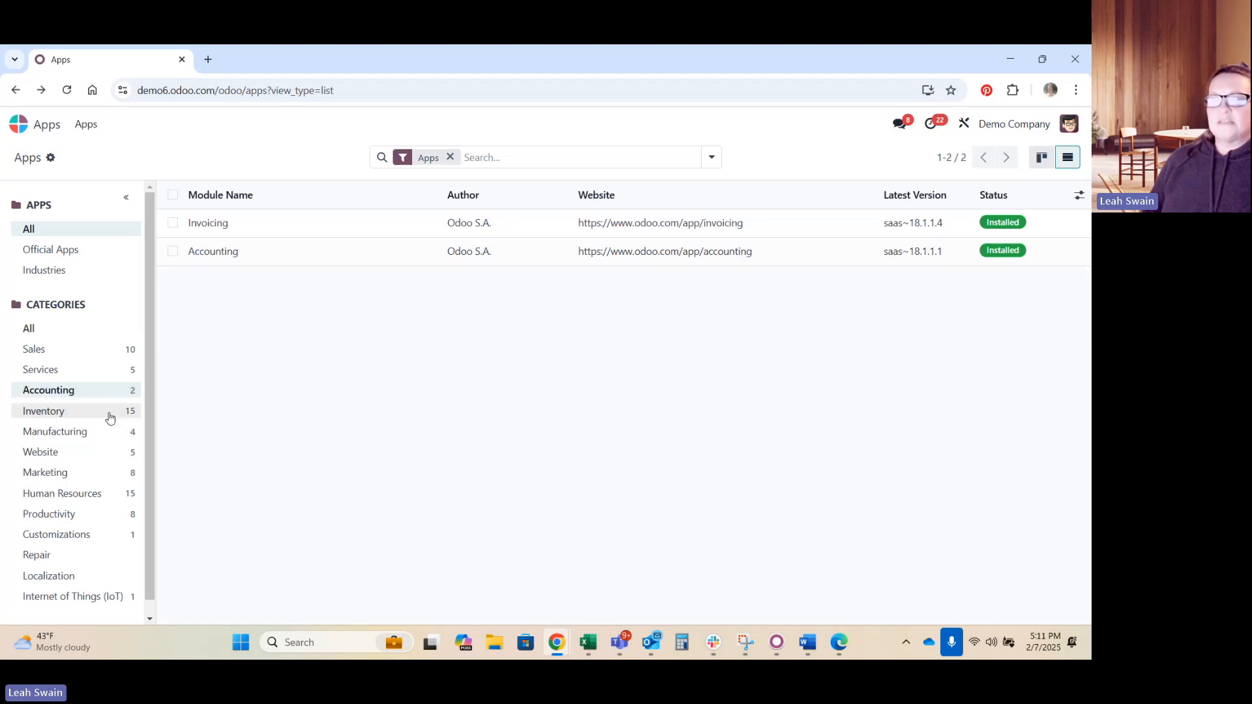
- Filter to the 15 Inventory modules, including Inventory, Purchase, Barcode and shipping connectors
left_click(43, 411)
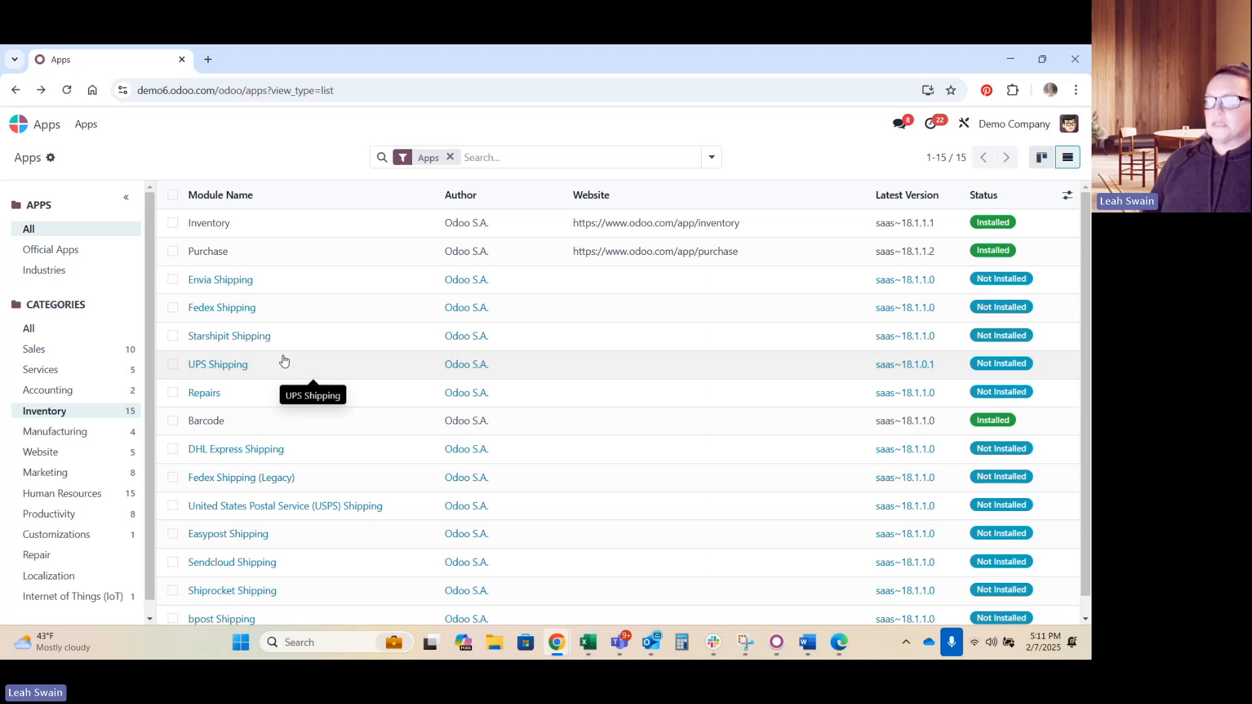
mouse_move(271, 382)
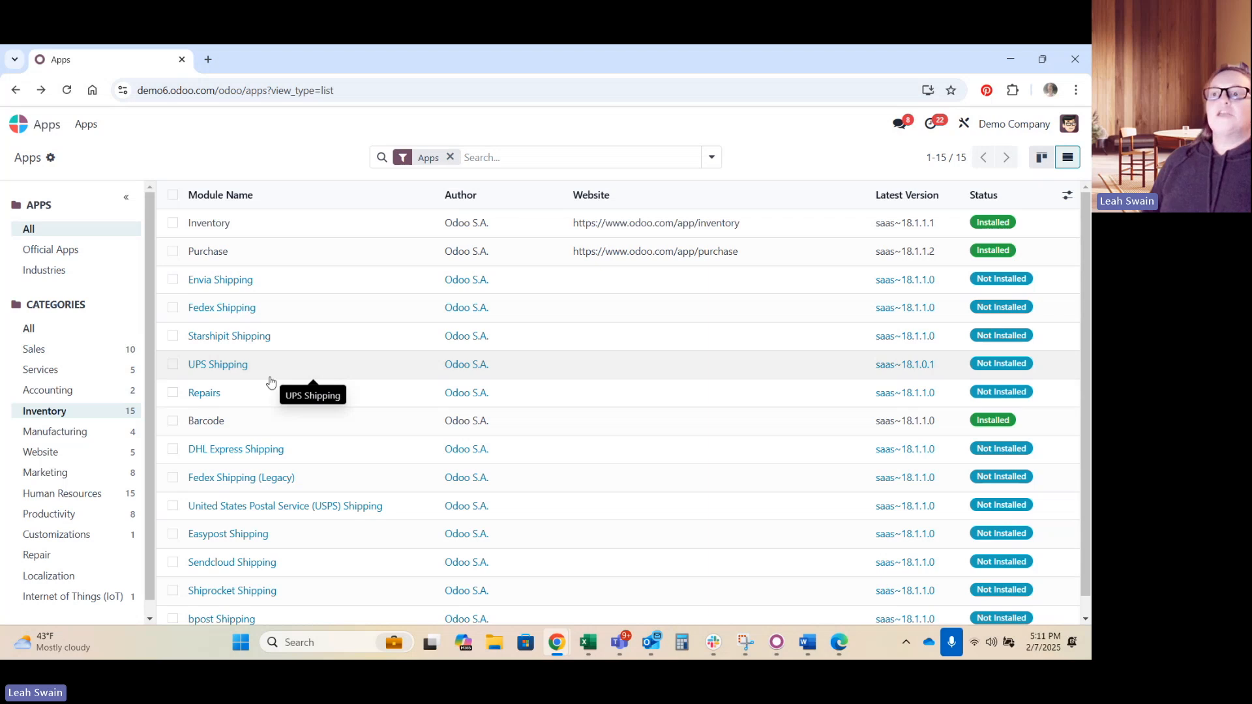
mouse_move(270, 387)
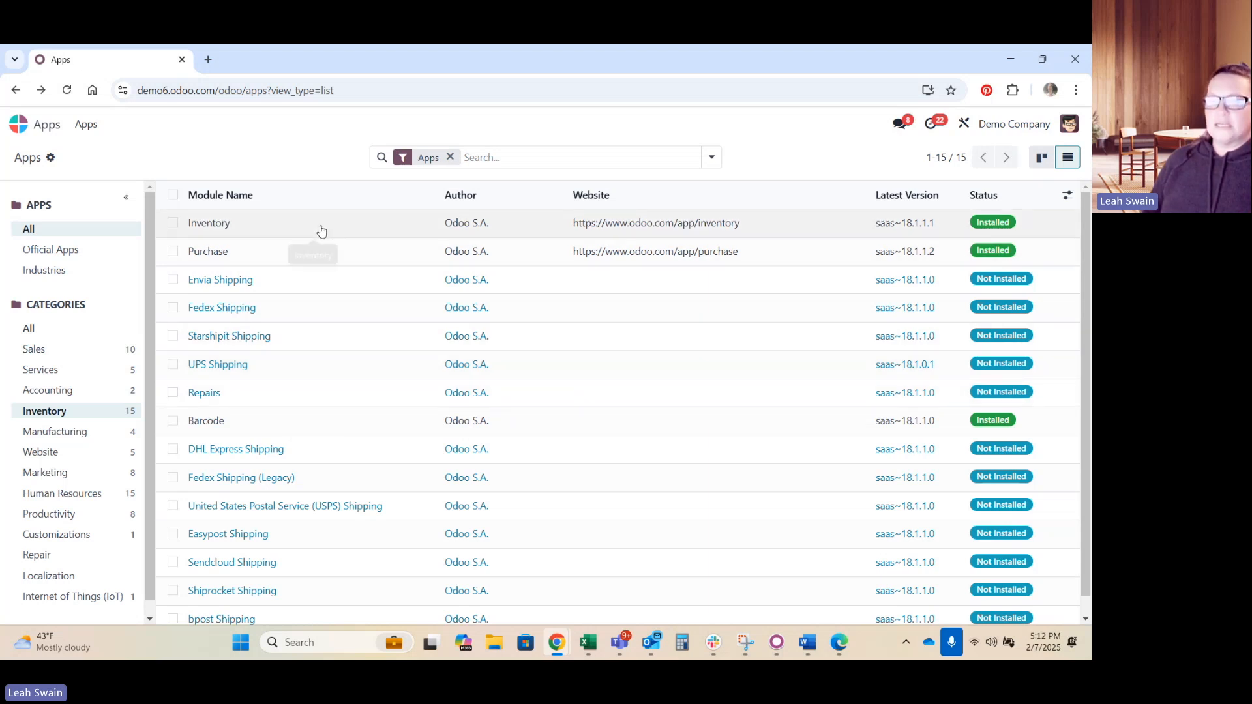
mouse_move(318, 236)
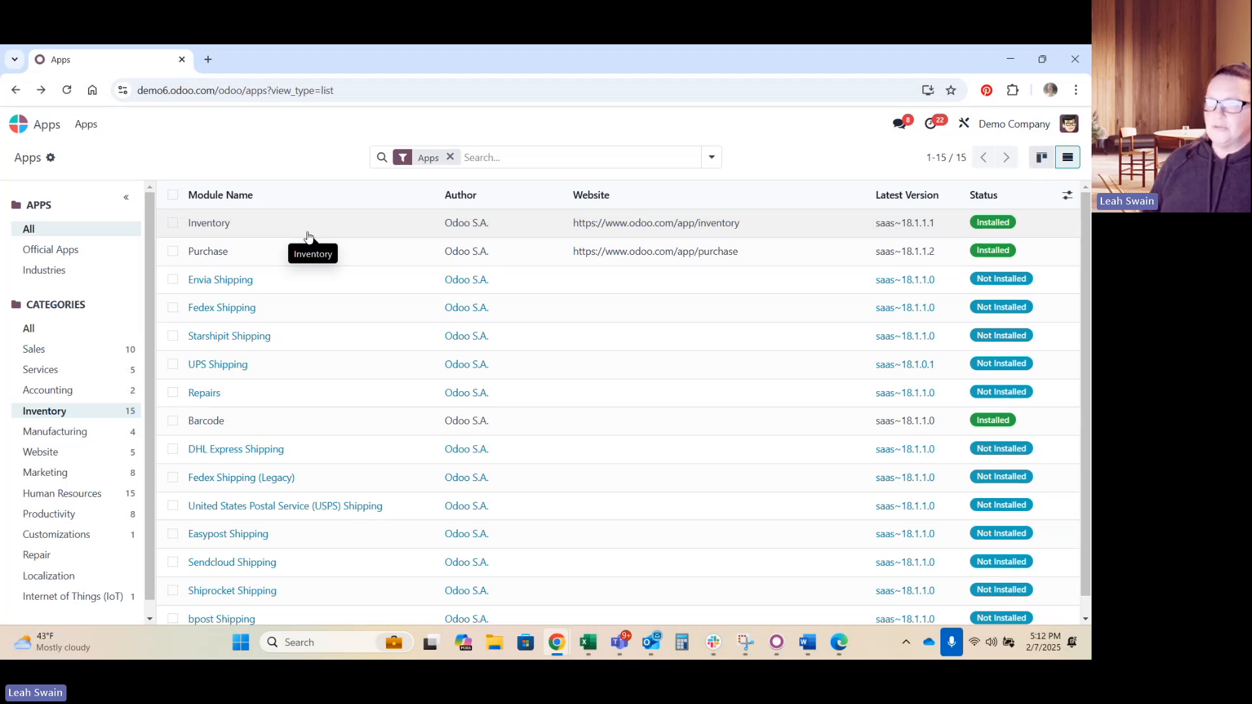
mouse_move(296, 312)
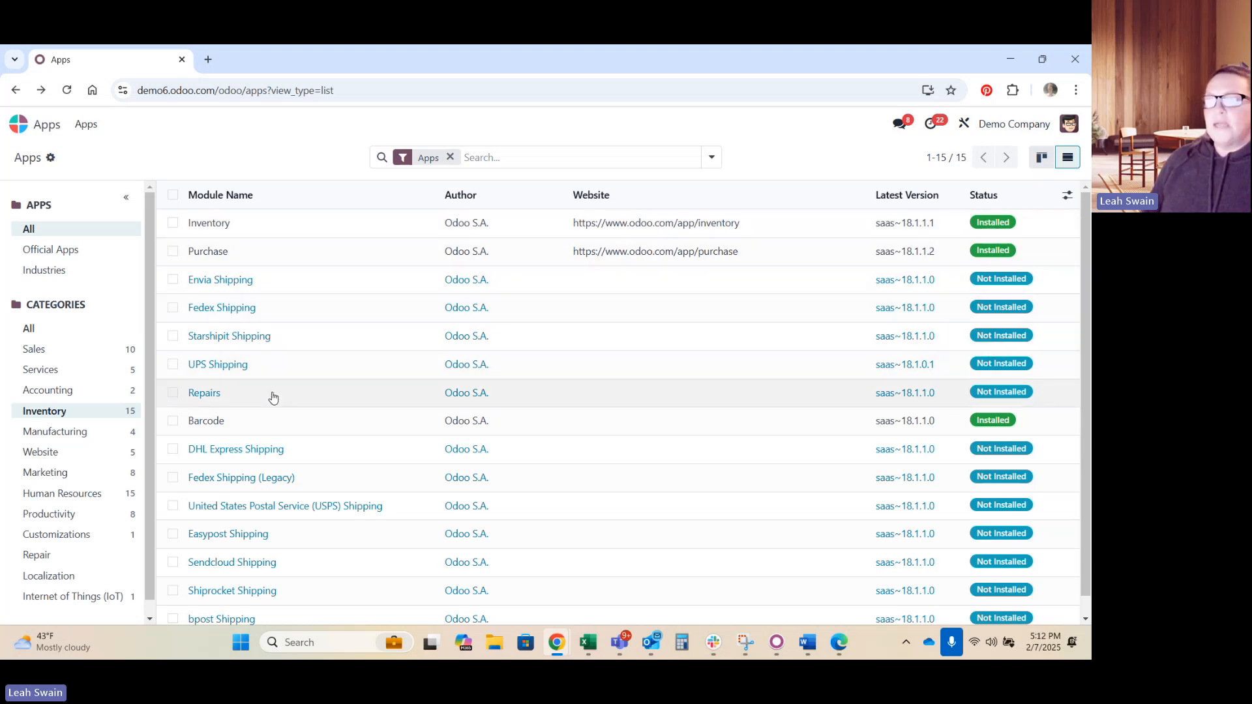
mouse_move(272, 396)
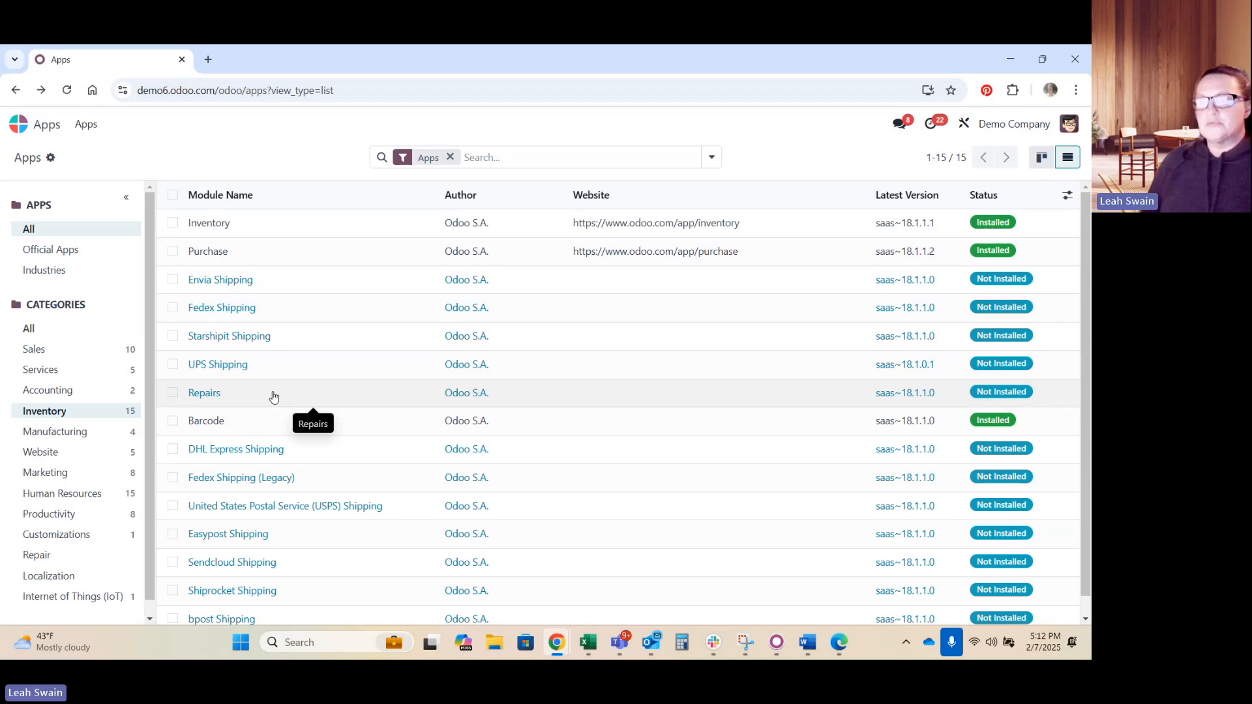
scroll("down", 3)
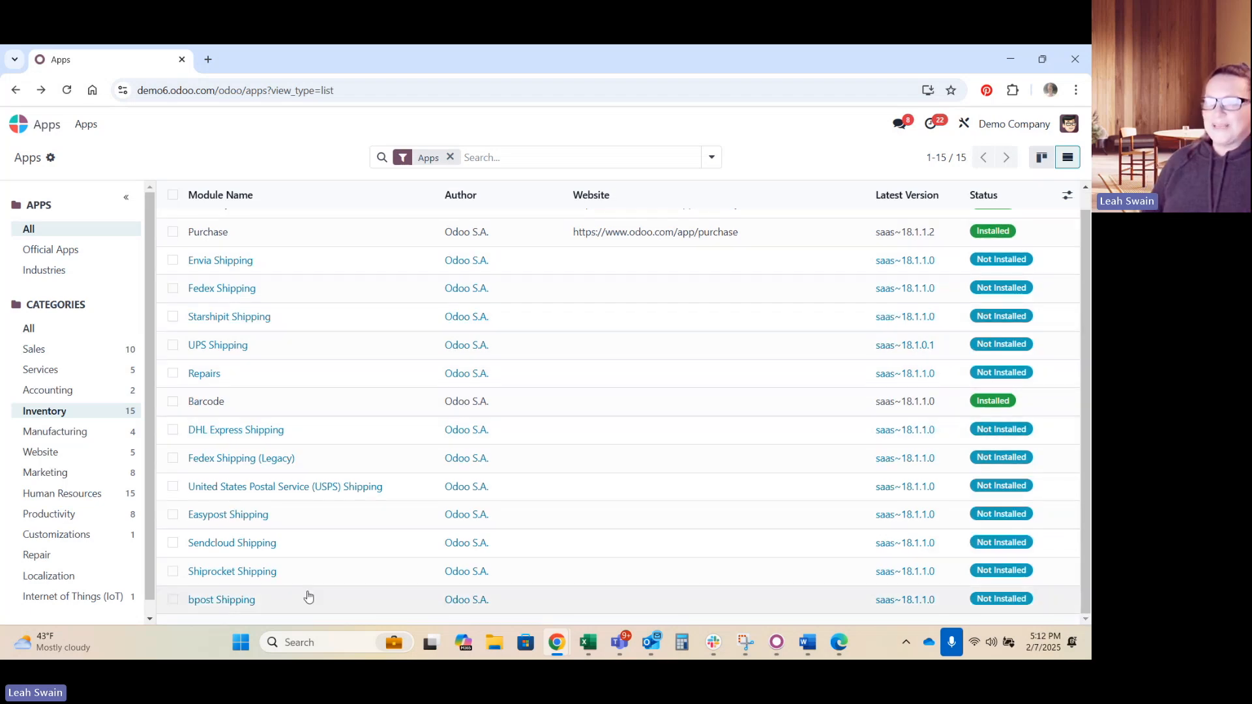
- Browse the Manufacturing, Website and Marketing categories, ending on Human Resources' 15 modules
left_click(56, 432)
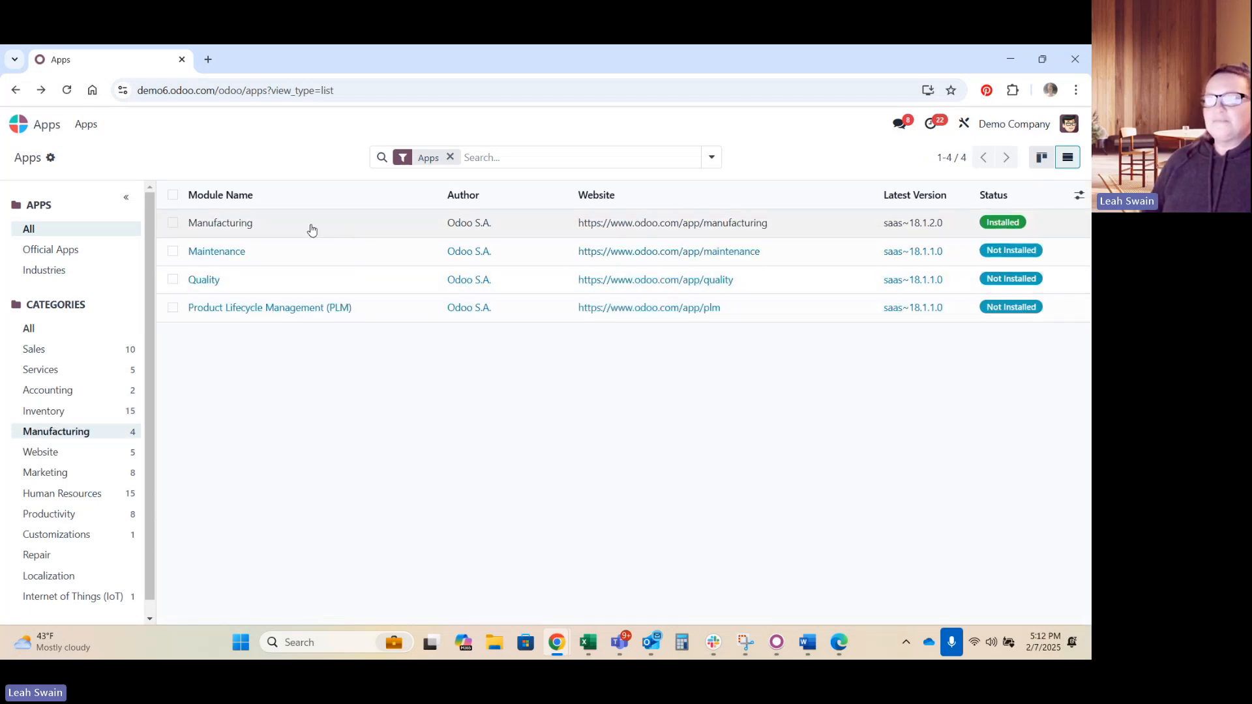
mouse_move(311, 226)
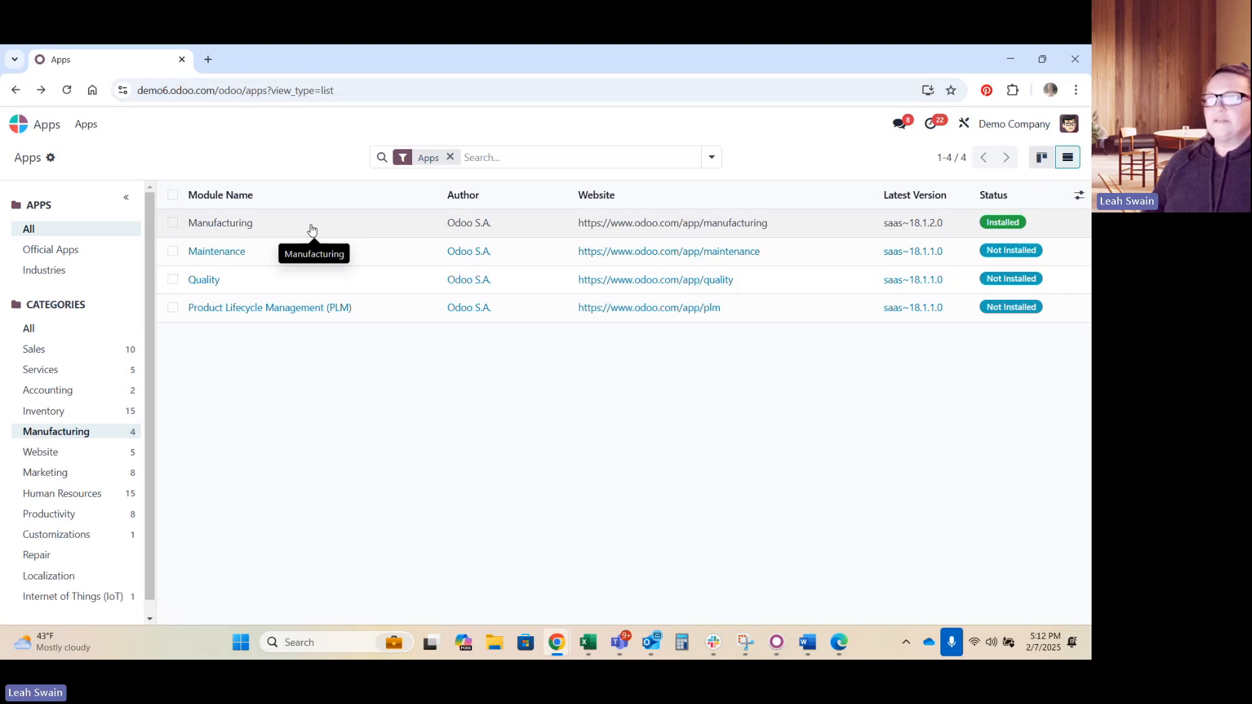
mouse_move(263, 257)
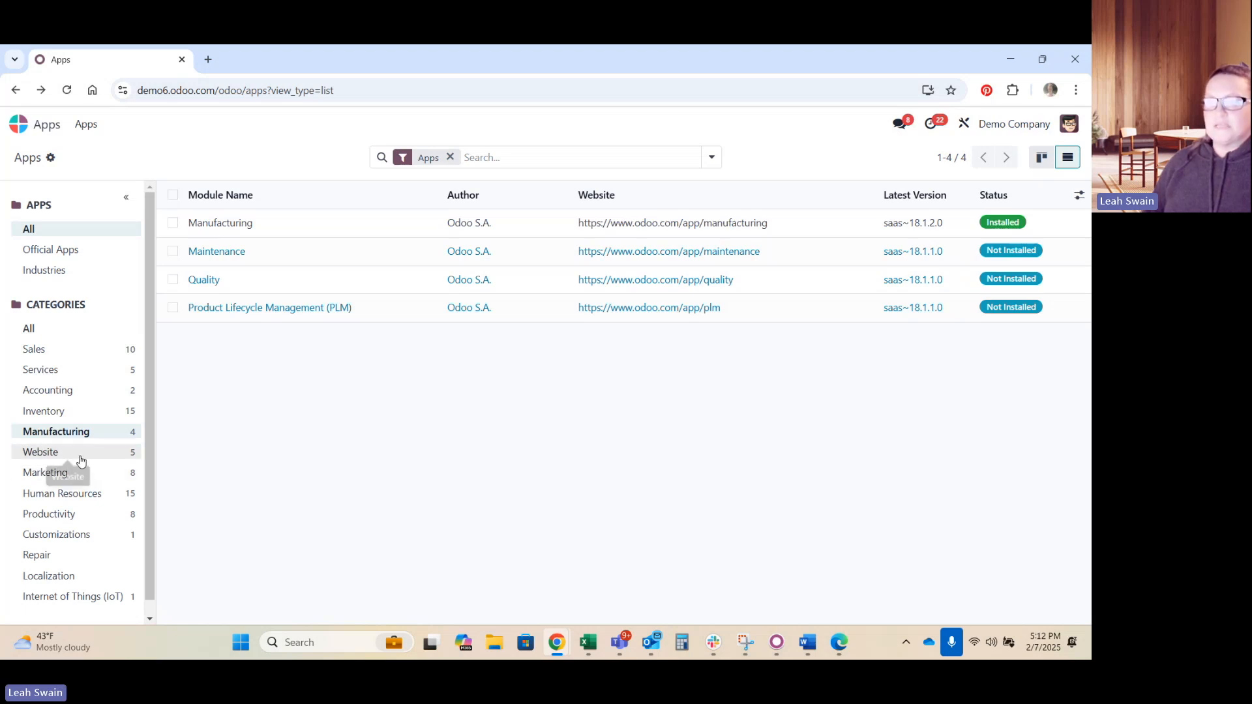
left_click(40, 451)
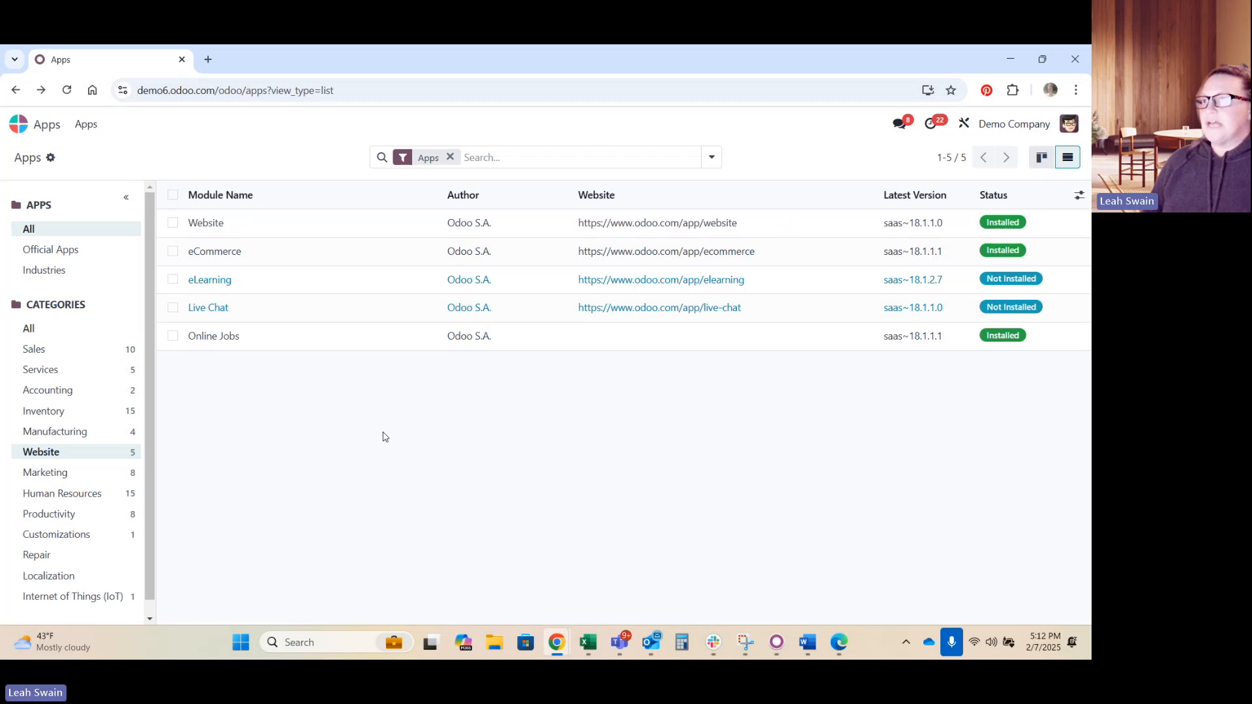
mouse_move(225, 256)
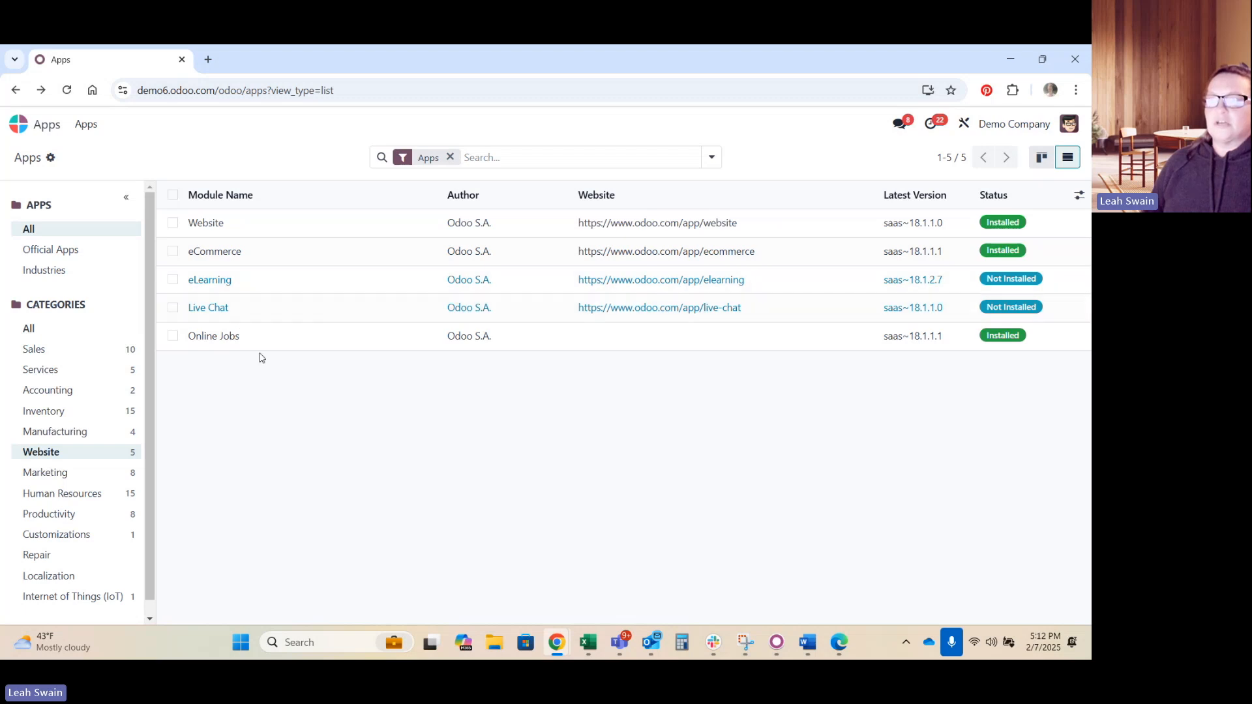
left_click(44, 472)
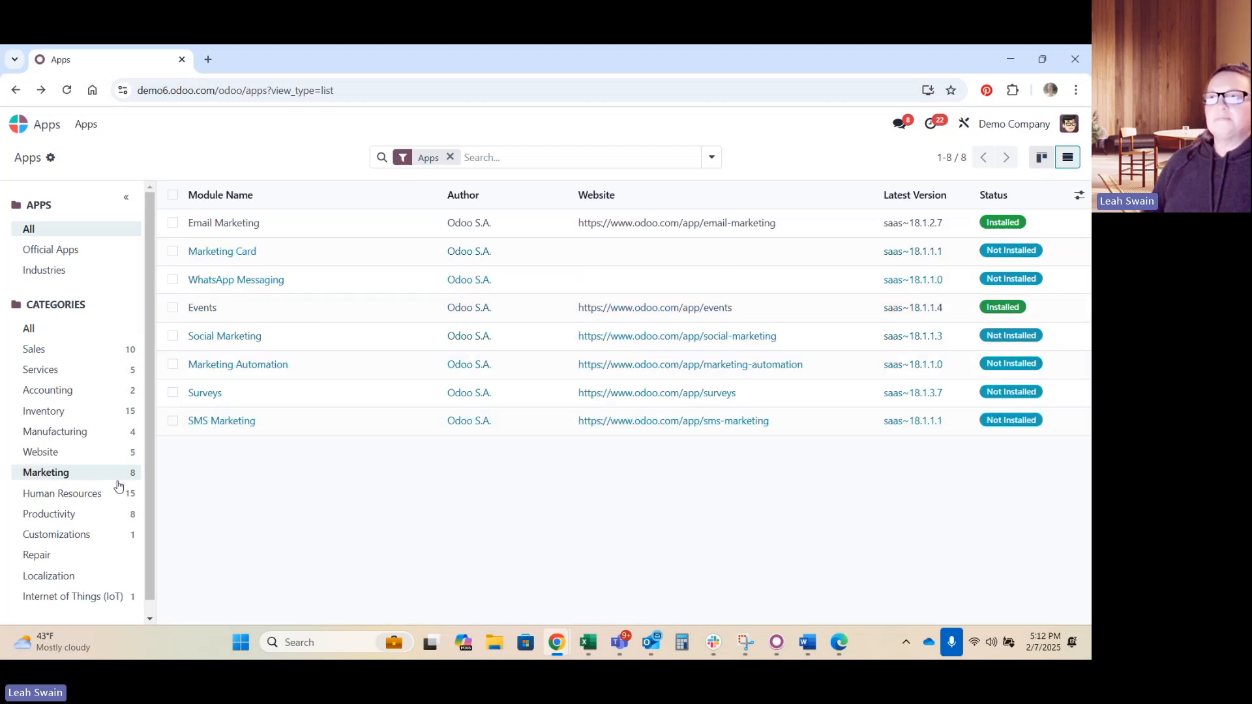
mouse_move(323, 227)
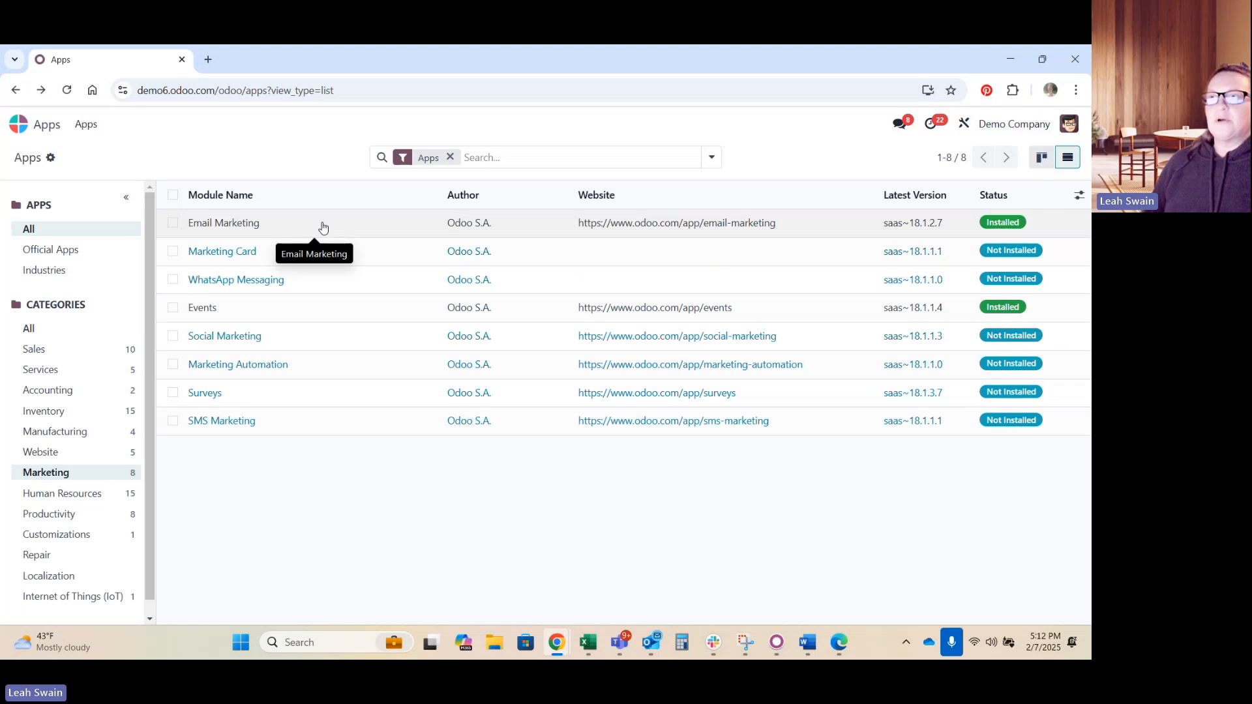
mouse_move(319, 281)
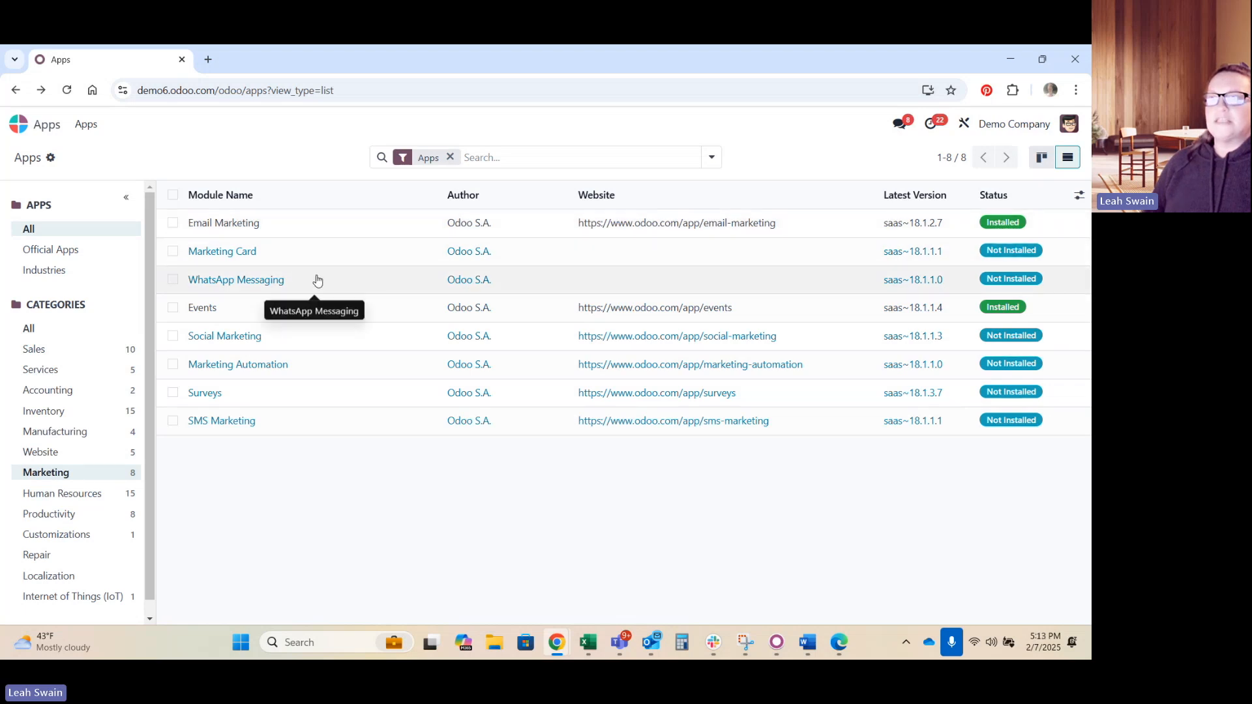
mouse_move(310, 335)
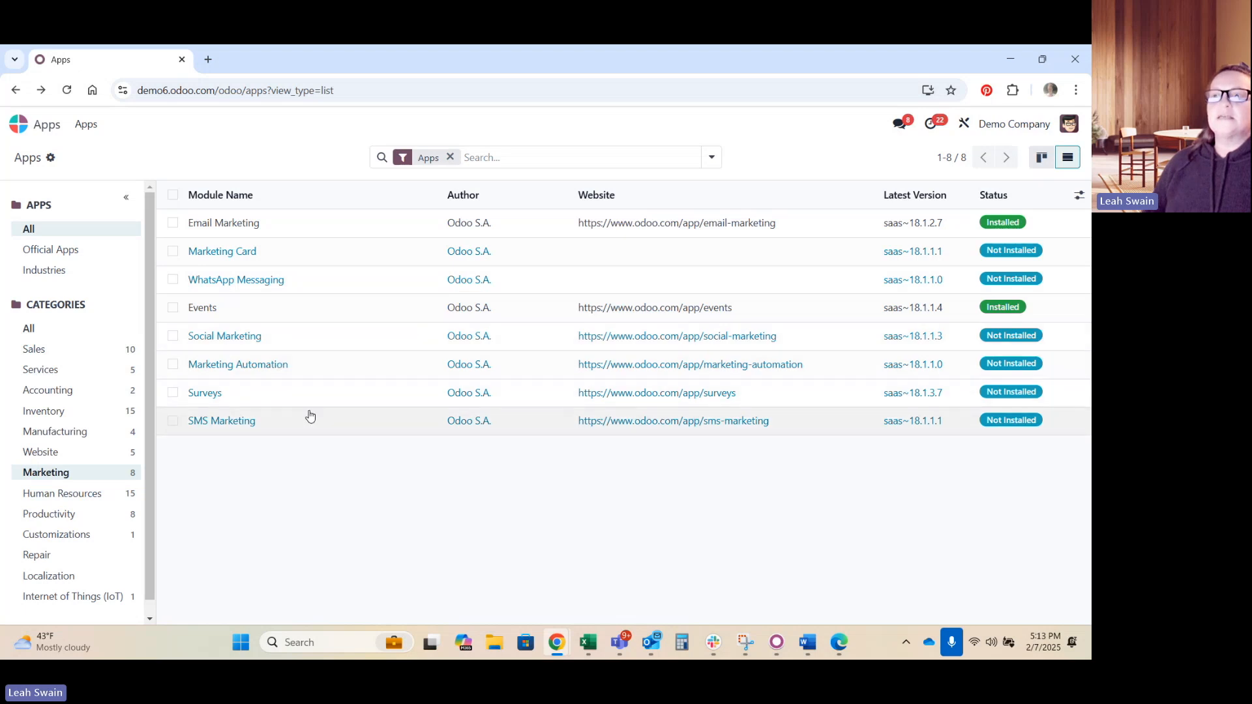
mouse_move(343, 449)
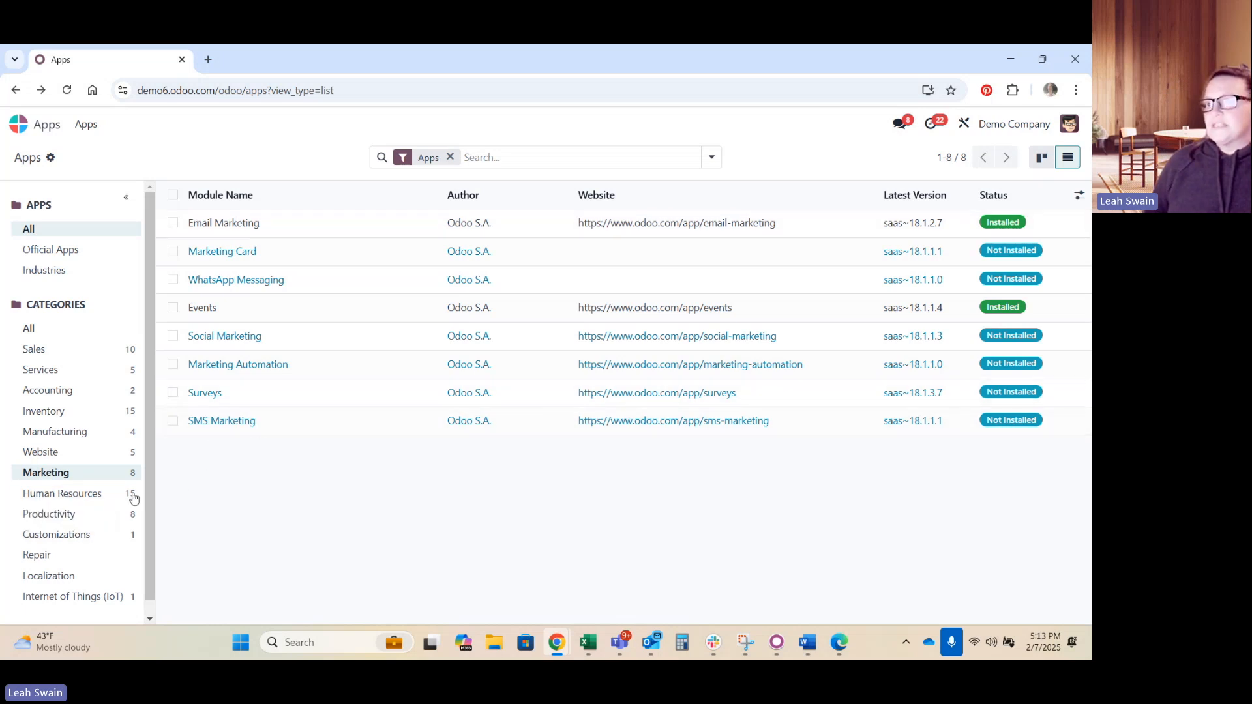
left_click(62, 493)
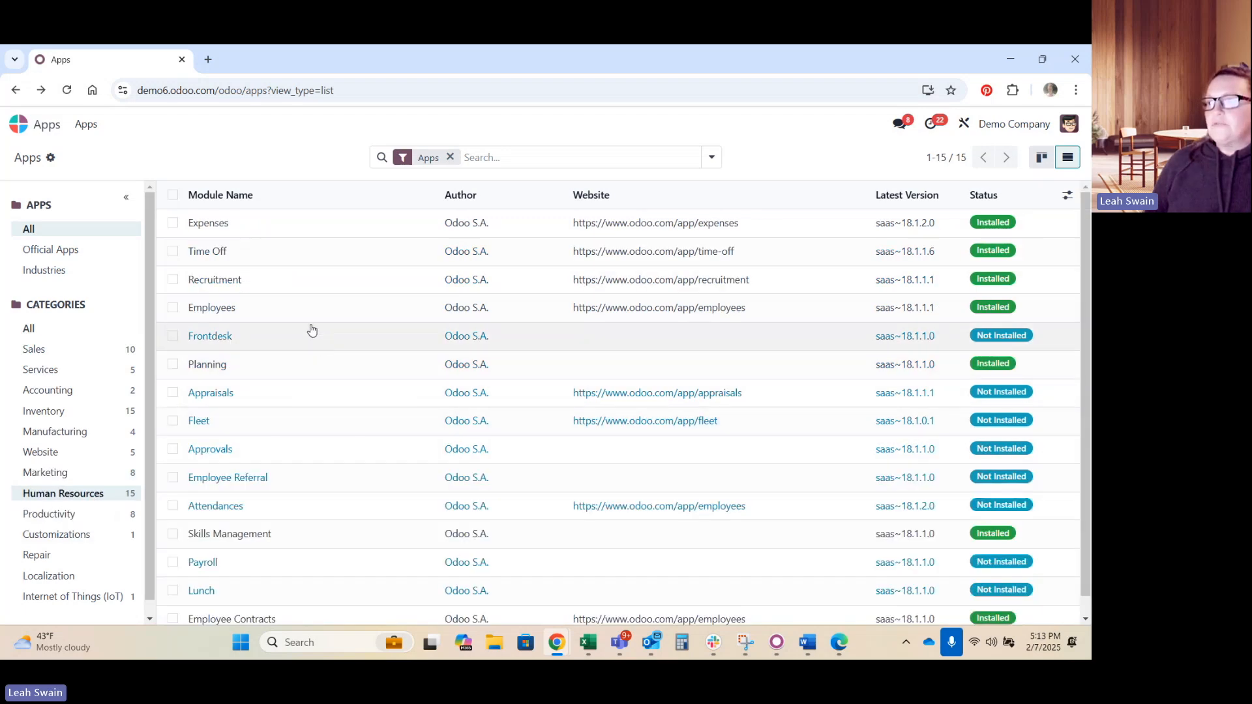
mouse_move(312, 287)
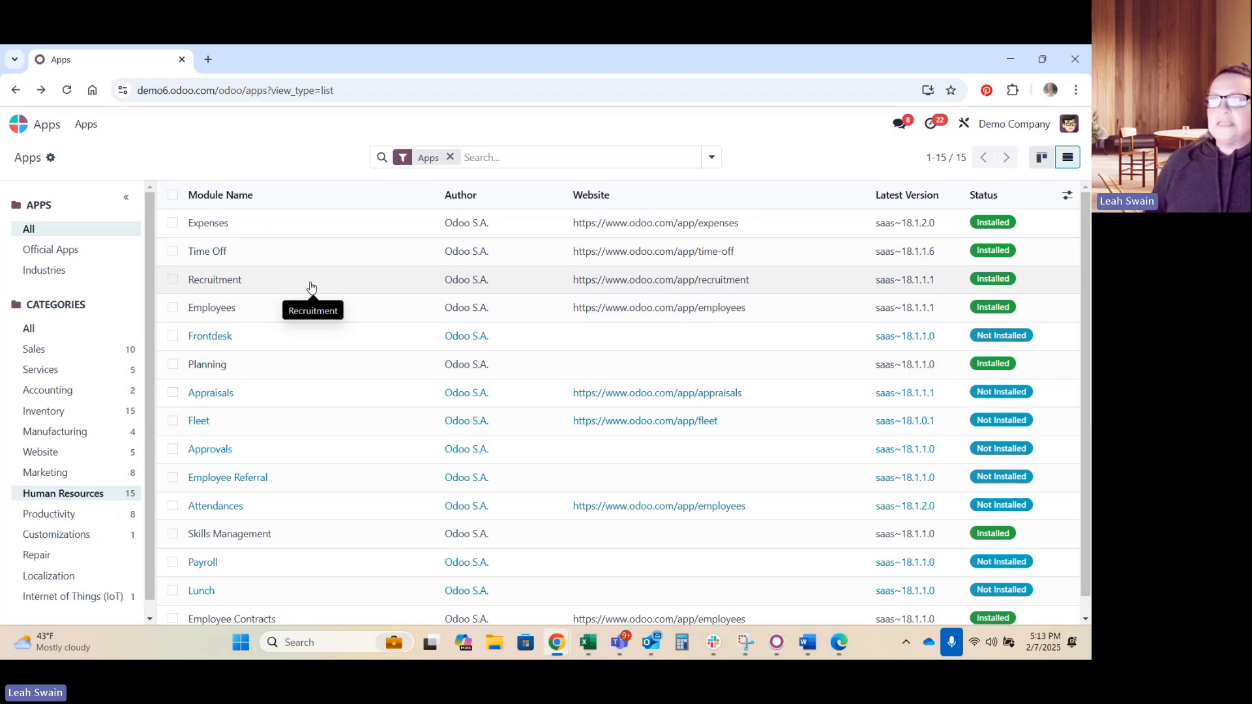
mouse_move(311, 243)
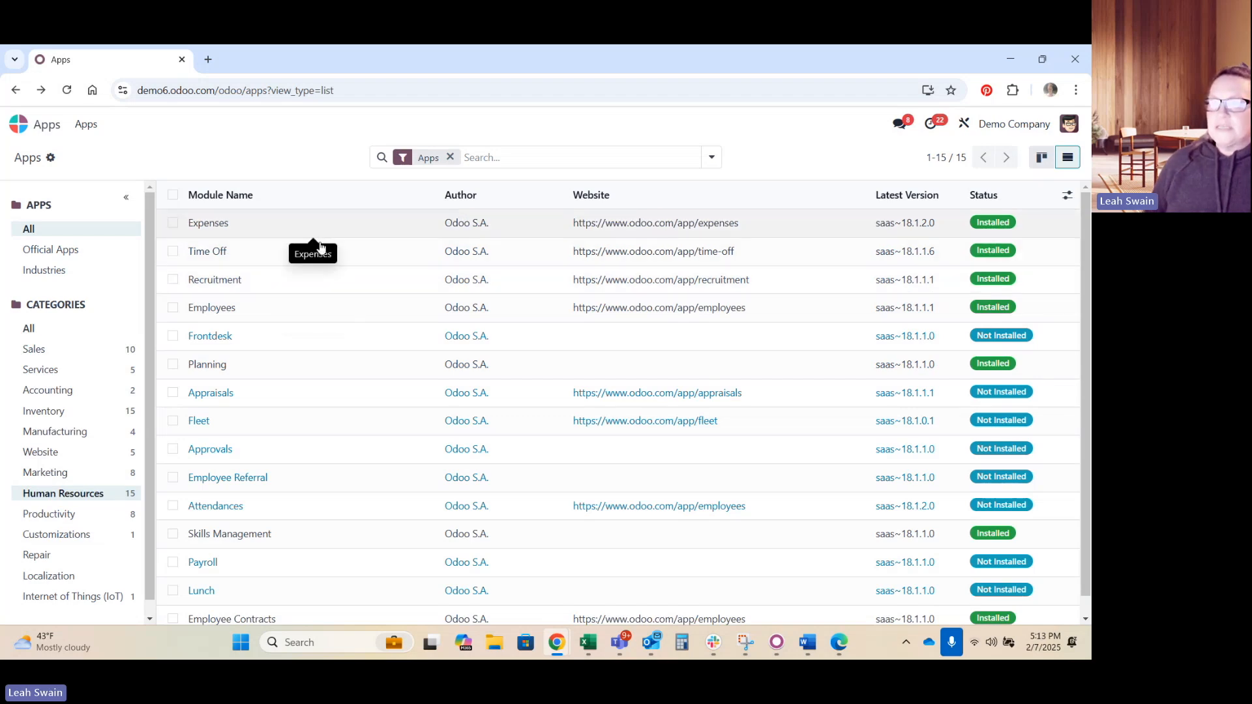
mouse_move(318, 282)
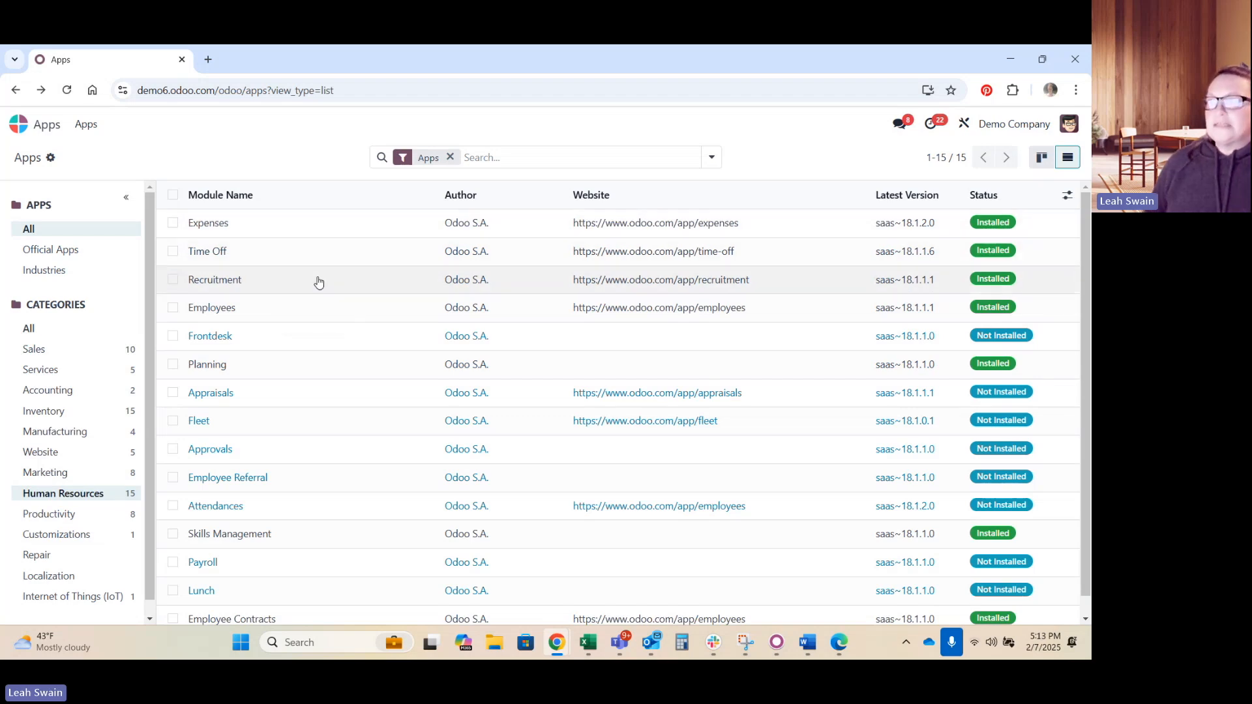
mouse_move(318, 281)
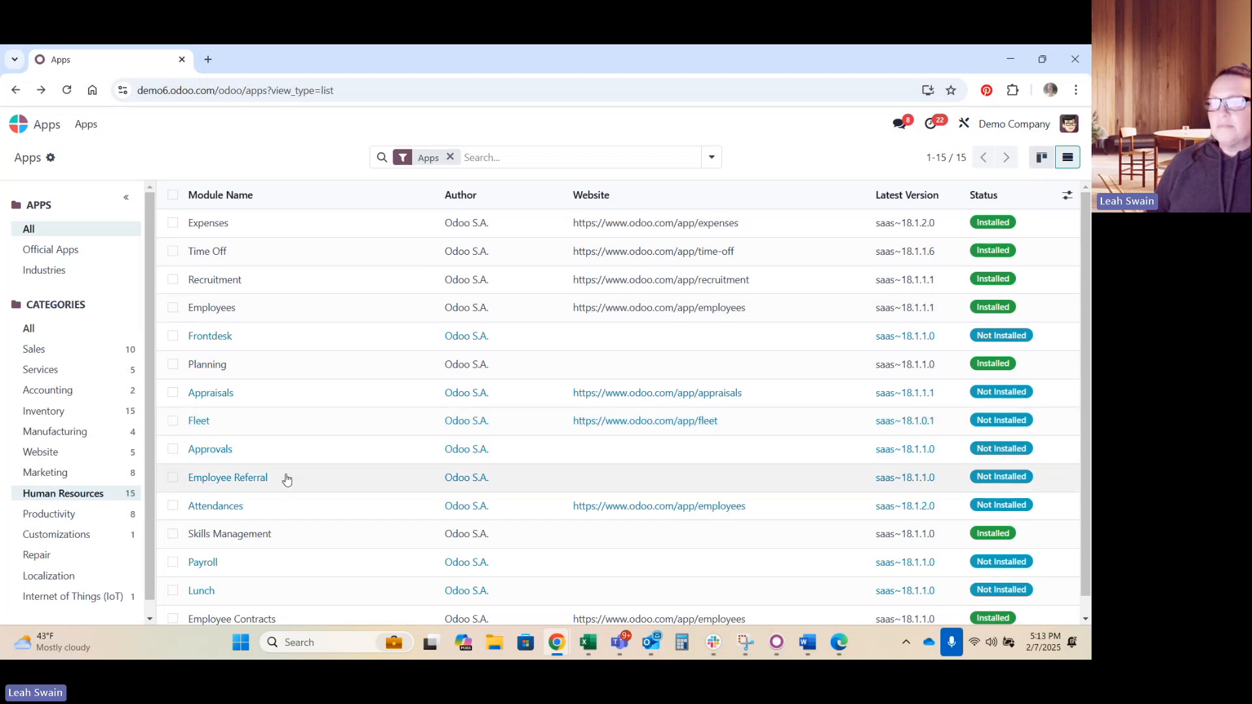
- Filter to the eight Productivity modules, including Documents, Knowledge, Discuss, Calendar and To-Do
scroll("down", 3)
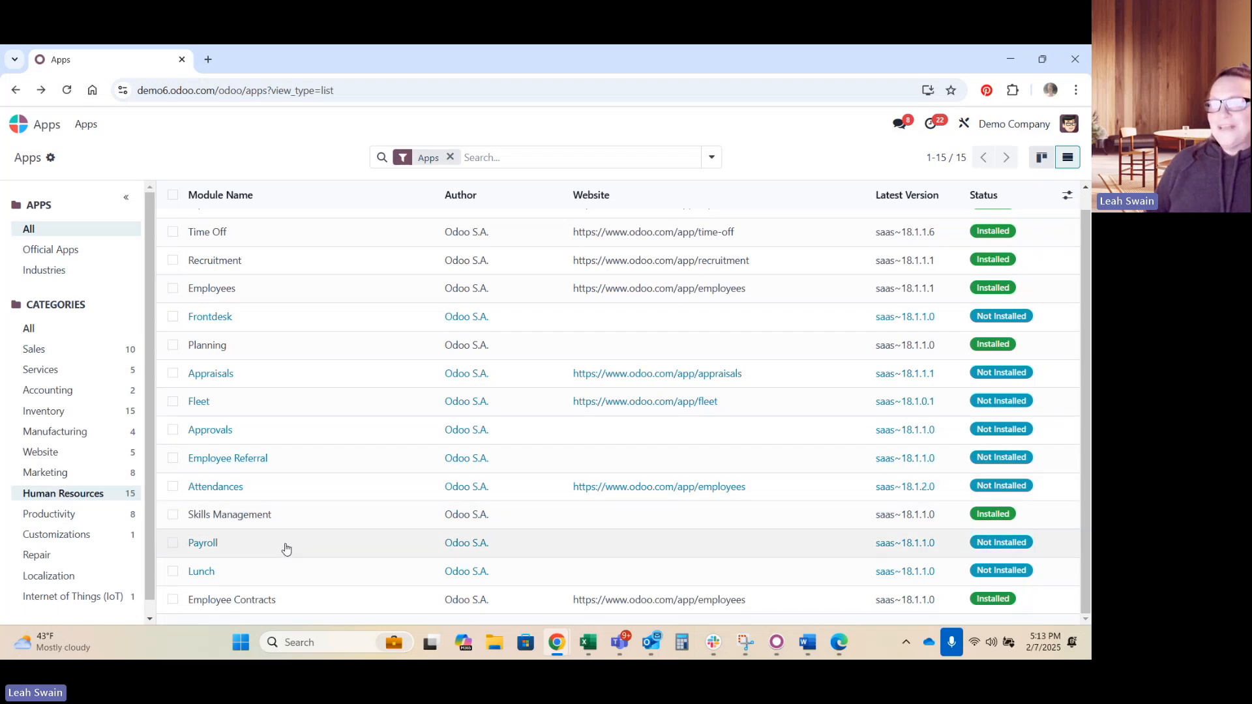
mouse_move(421, 272)
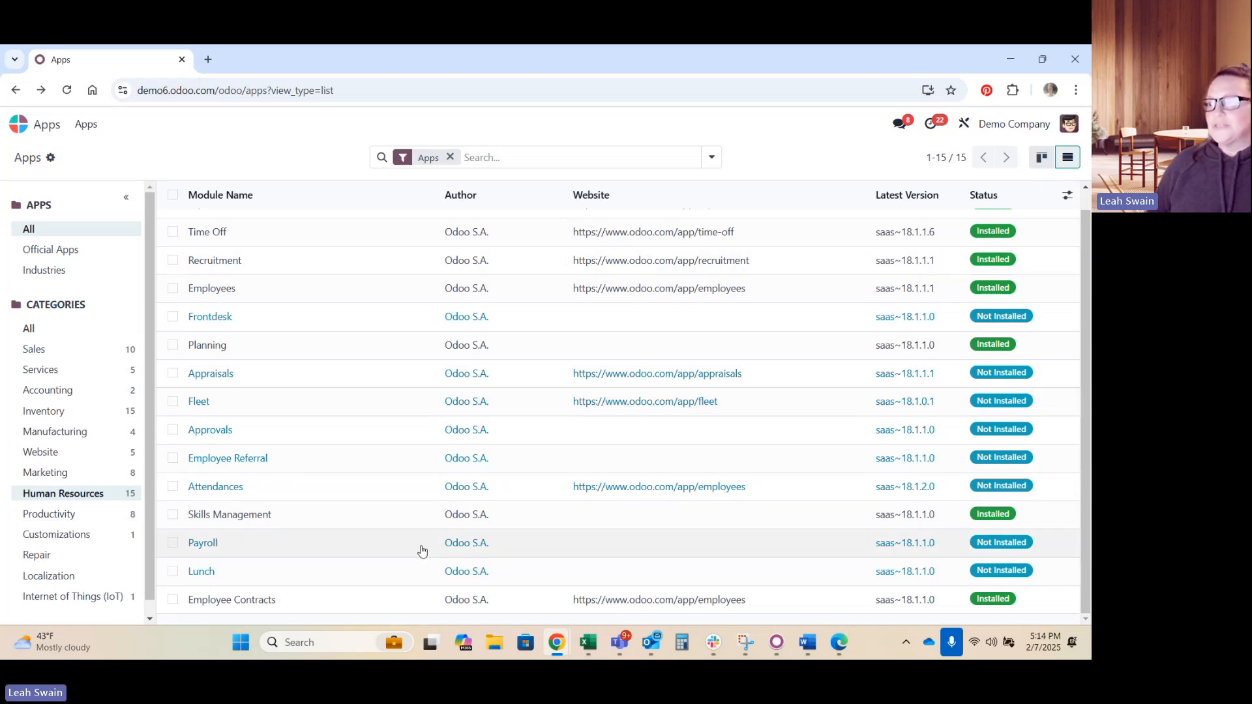
left_click(48, 514)
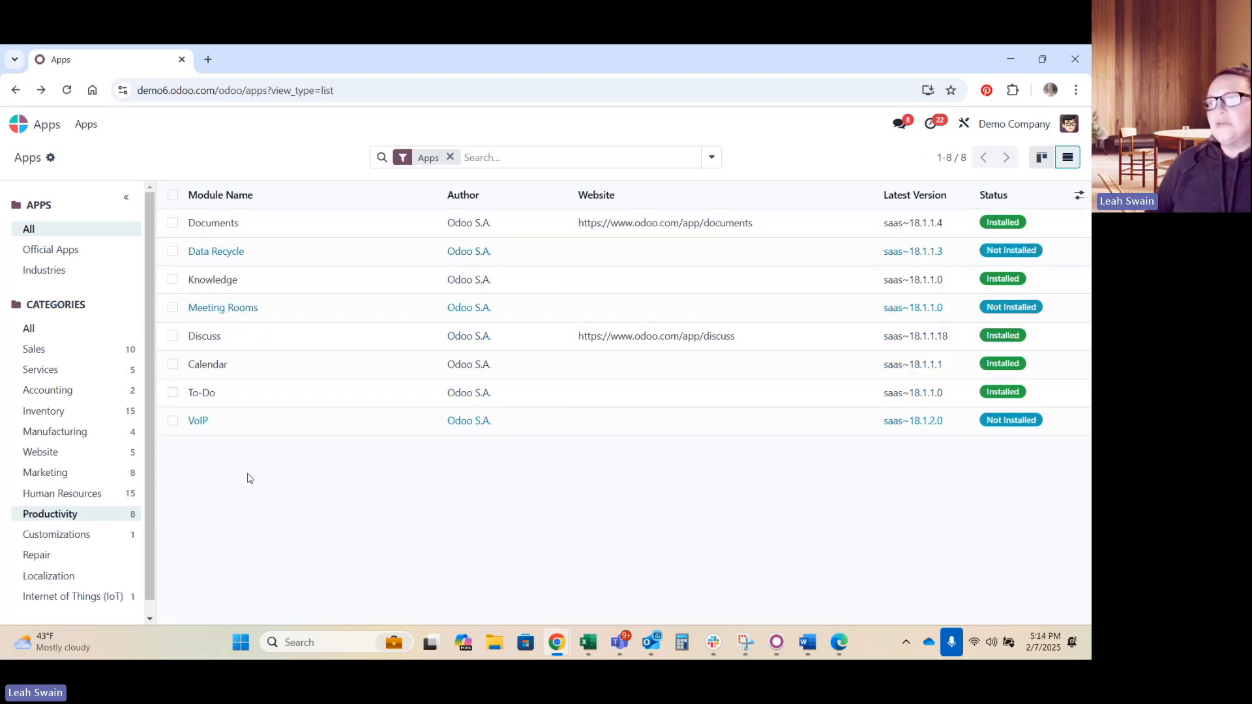
mouse_move(288, 252)
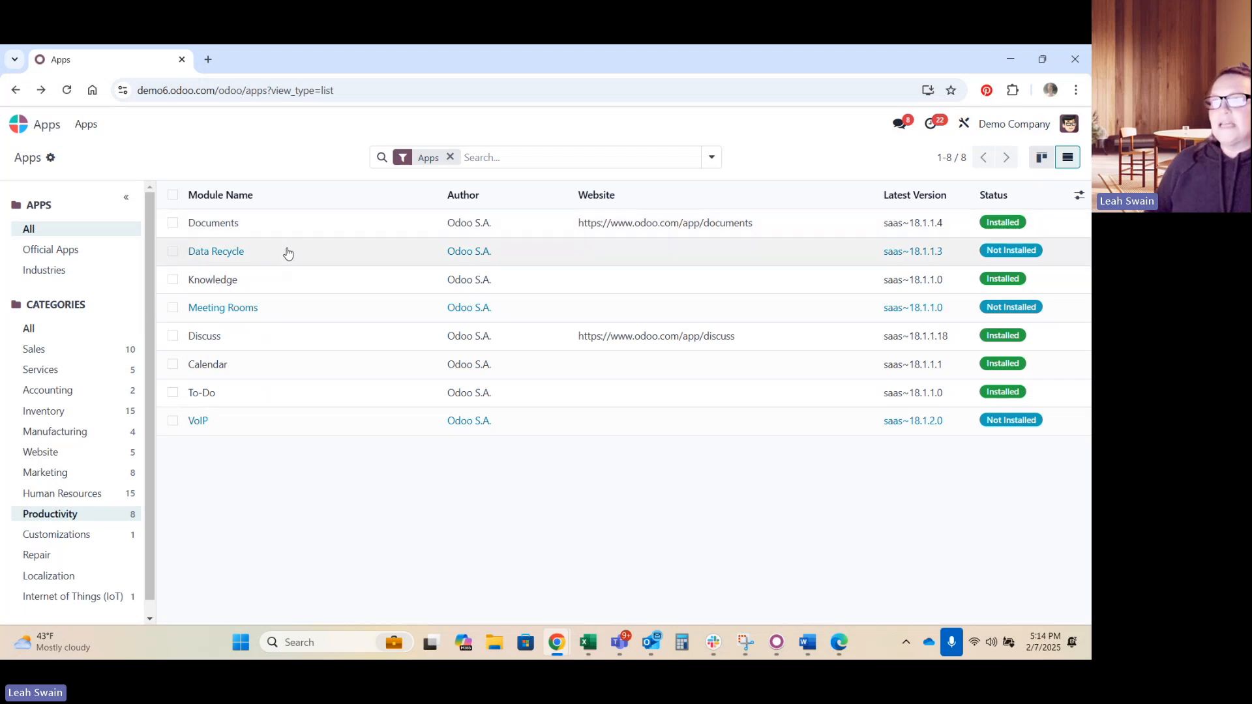
mouse_move(275, 289)
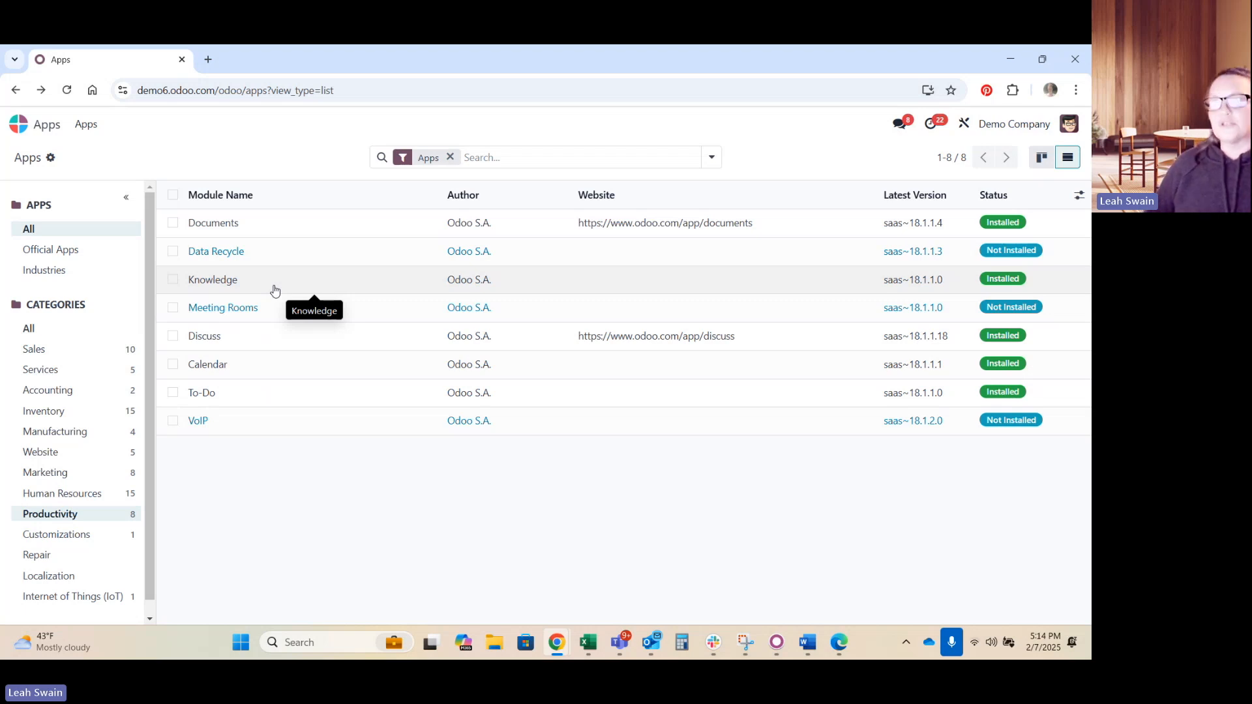
mouse_move(254, 286)
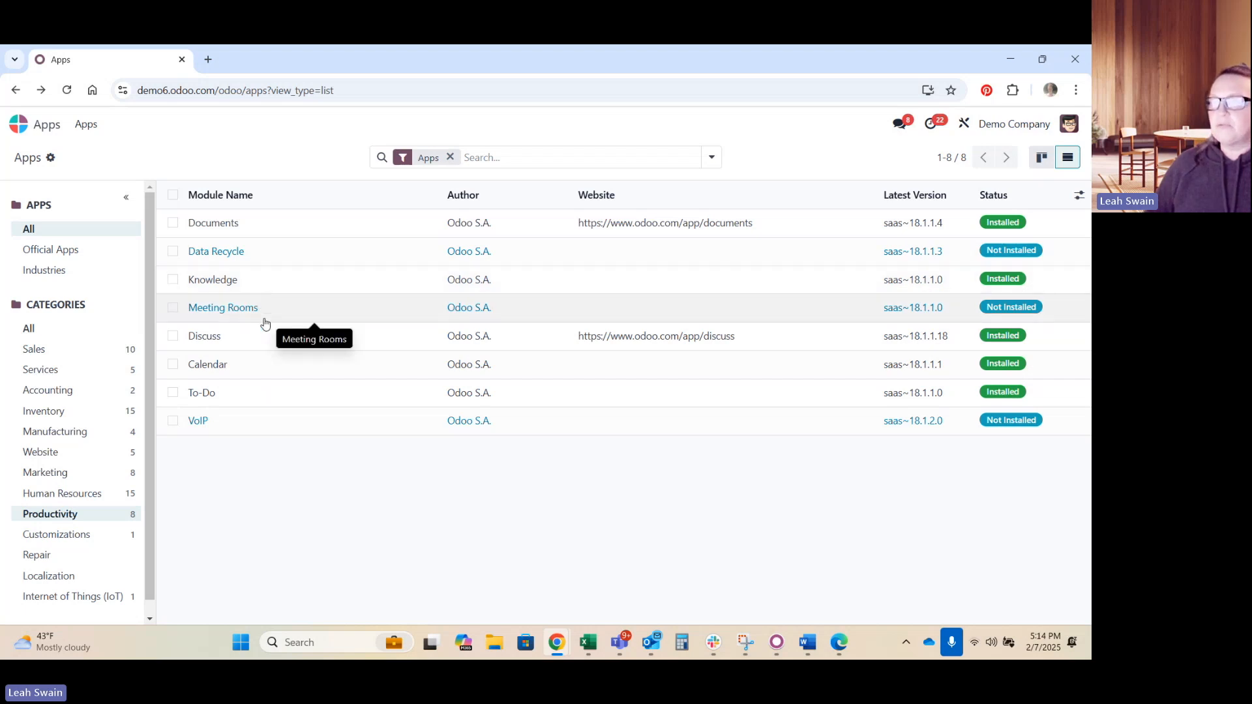
mouse_move(258, 340)
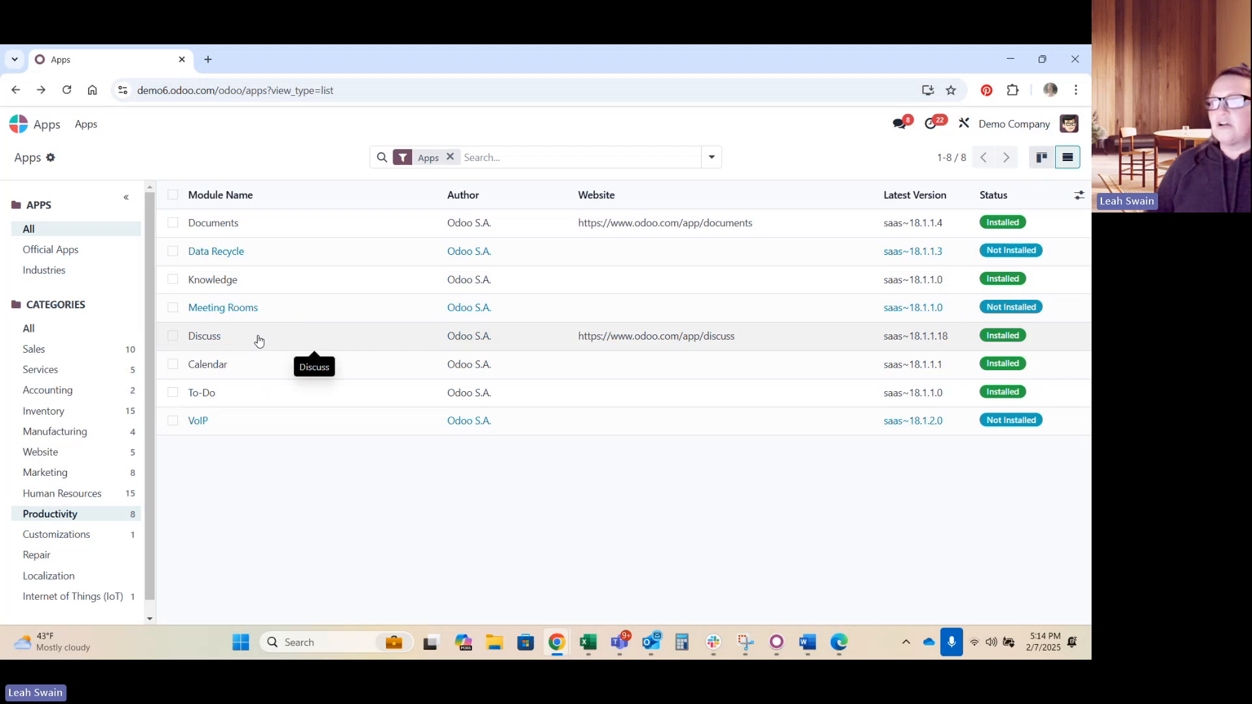
mouse_move(252, 343)
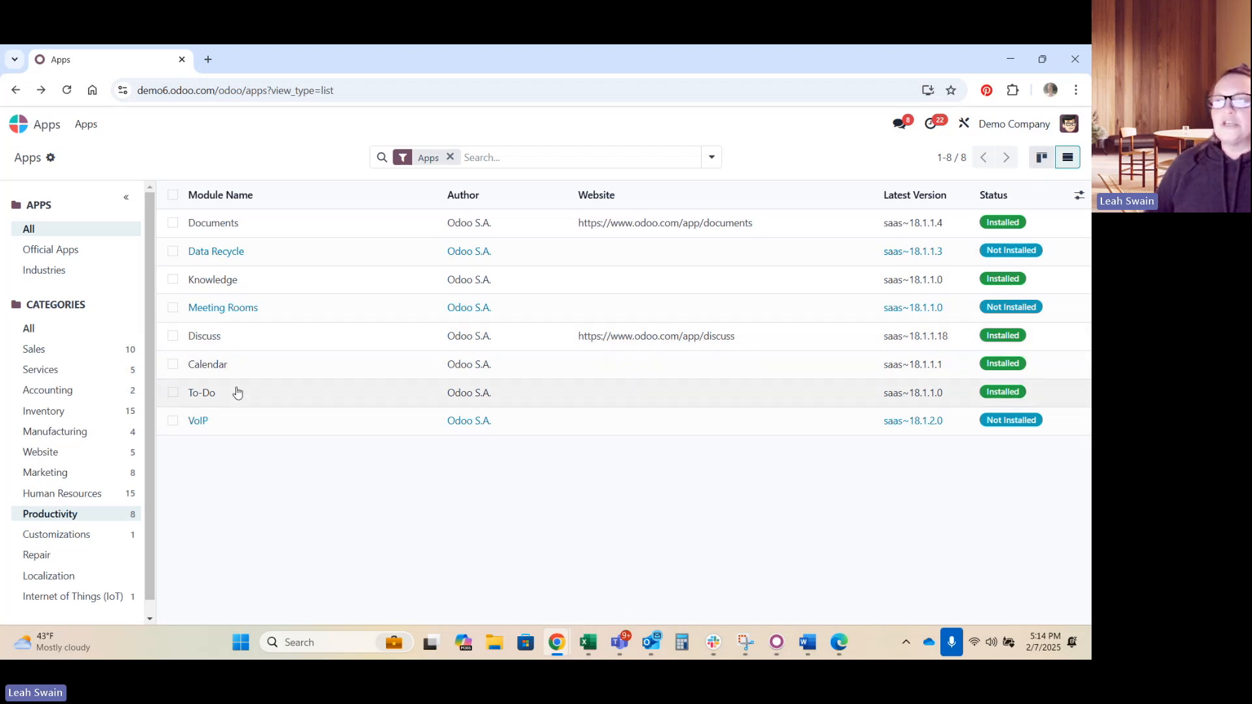
- Filter to the Customizations category, which holds only the installed Studio module
left_click(56, 535)
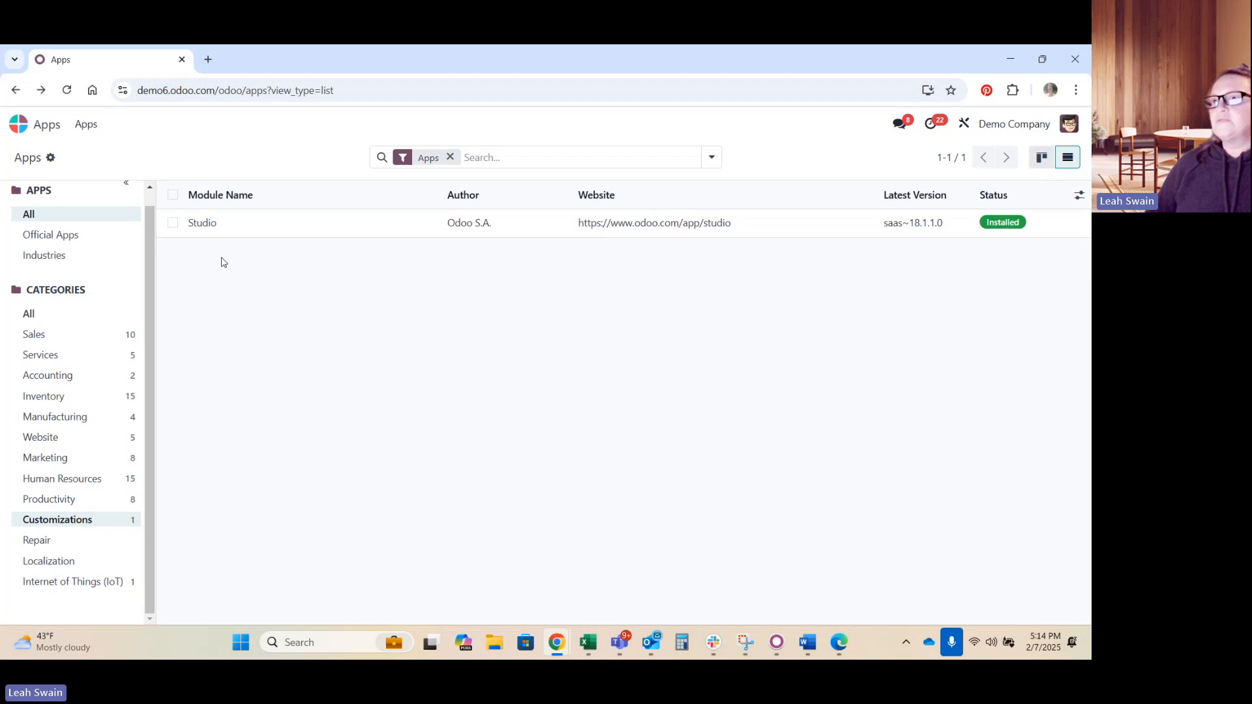
mouse_move(215, 285)
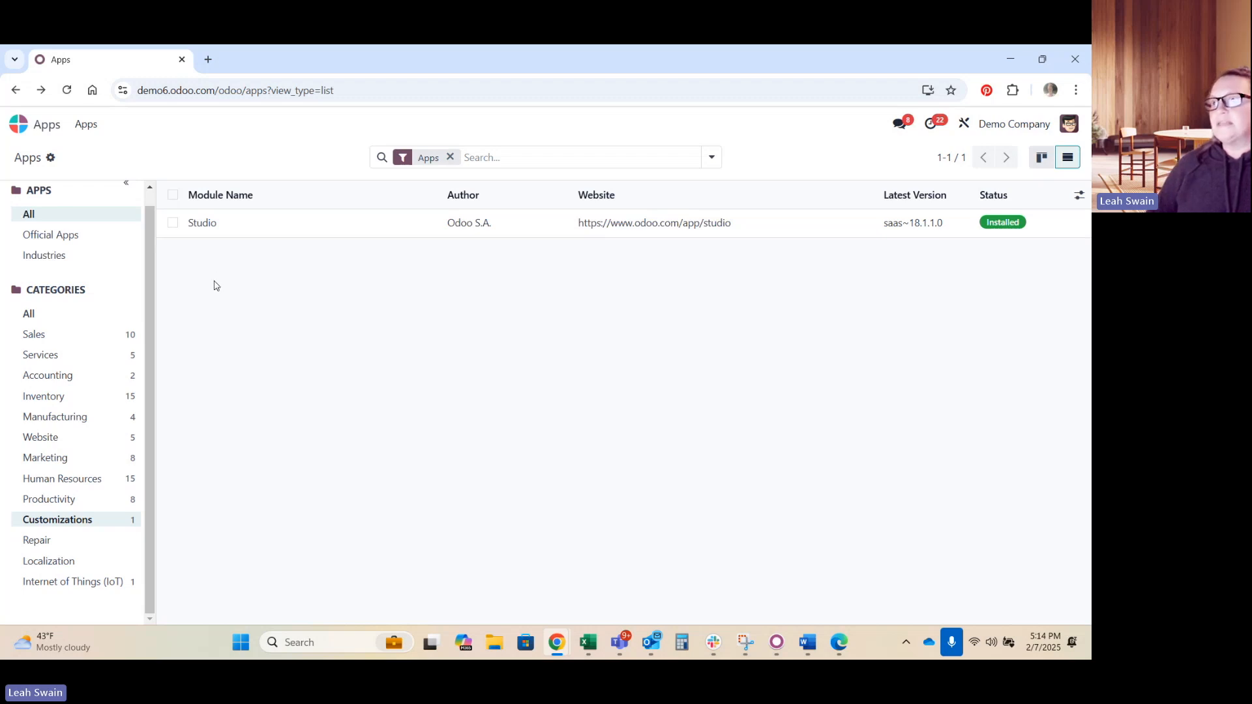
mouse_move(204, 255)
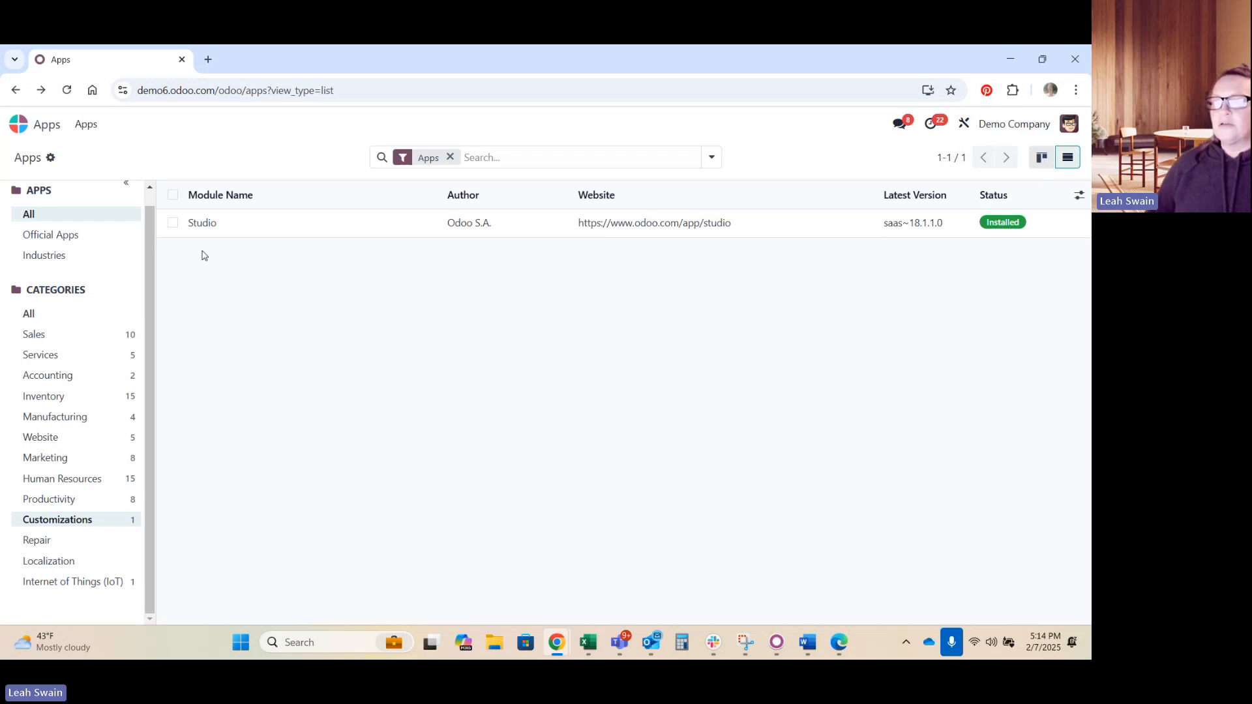
mouse_move(41, 354)
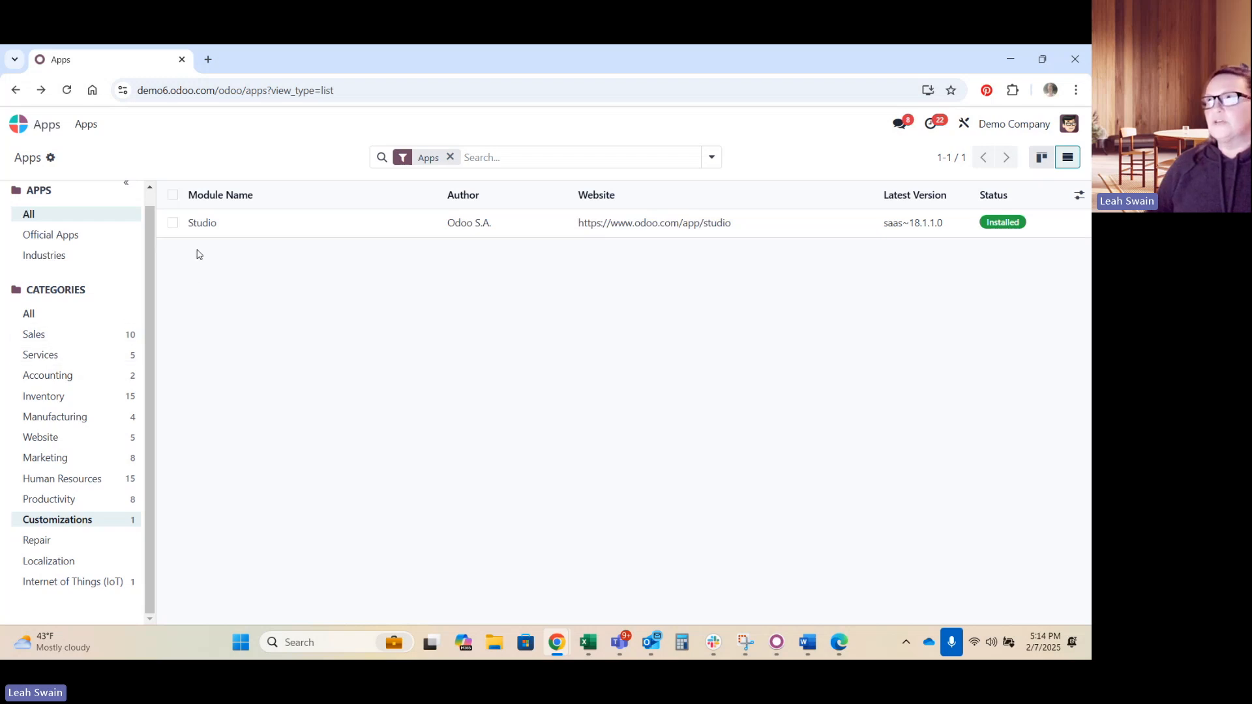
mouse_move(101, 300)
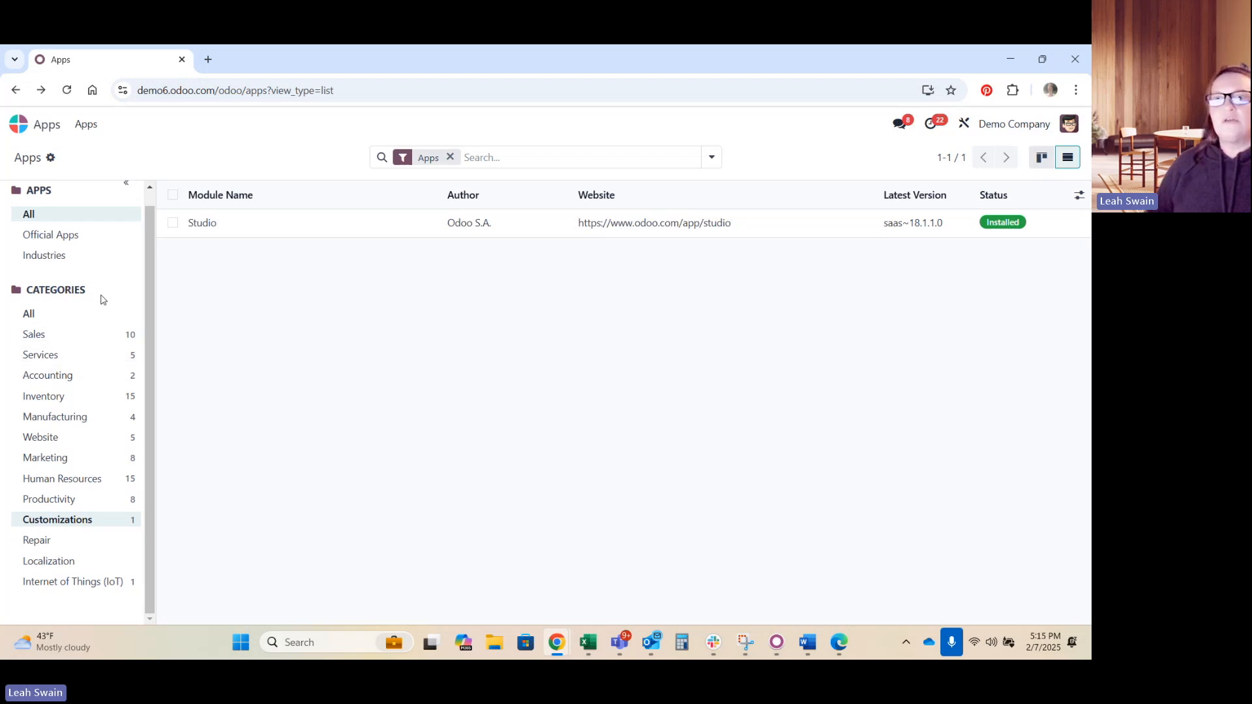
mouse_move(34, 334)
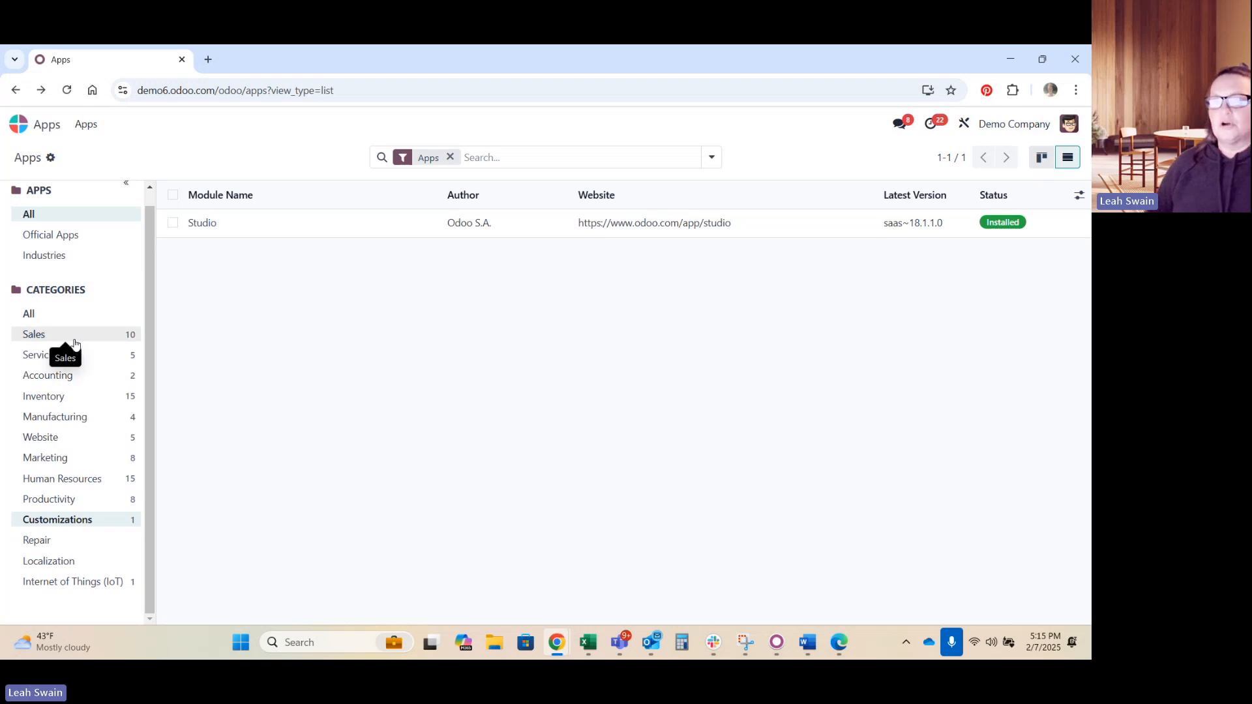
mouse_move(18, 124)
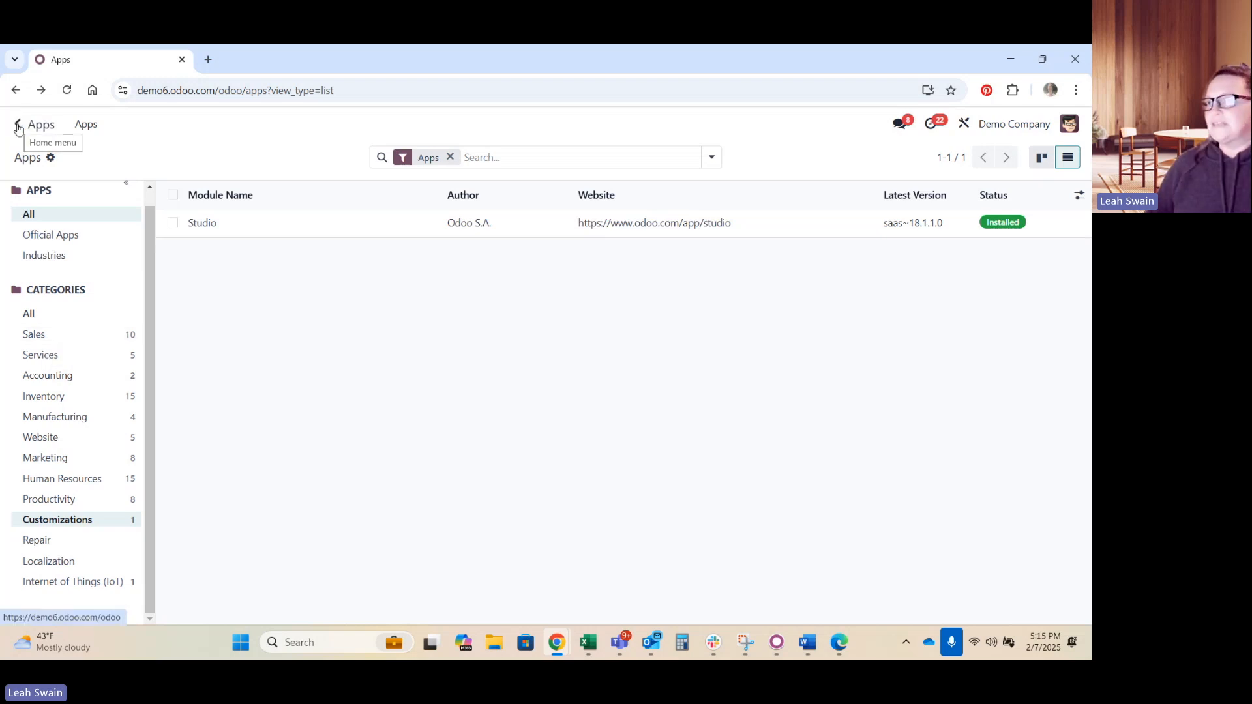
- Return from the Apps list to the home grid of installed apps
left_click(18, 125)
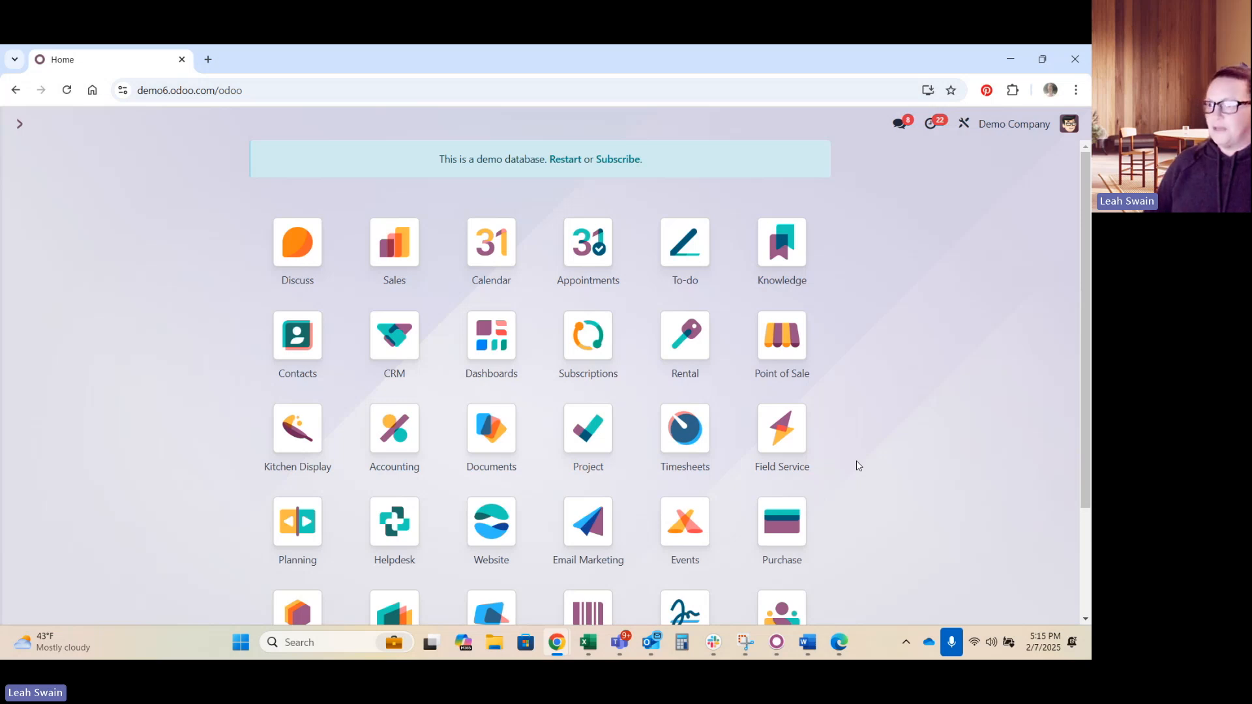
mouse_move(685, 429)
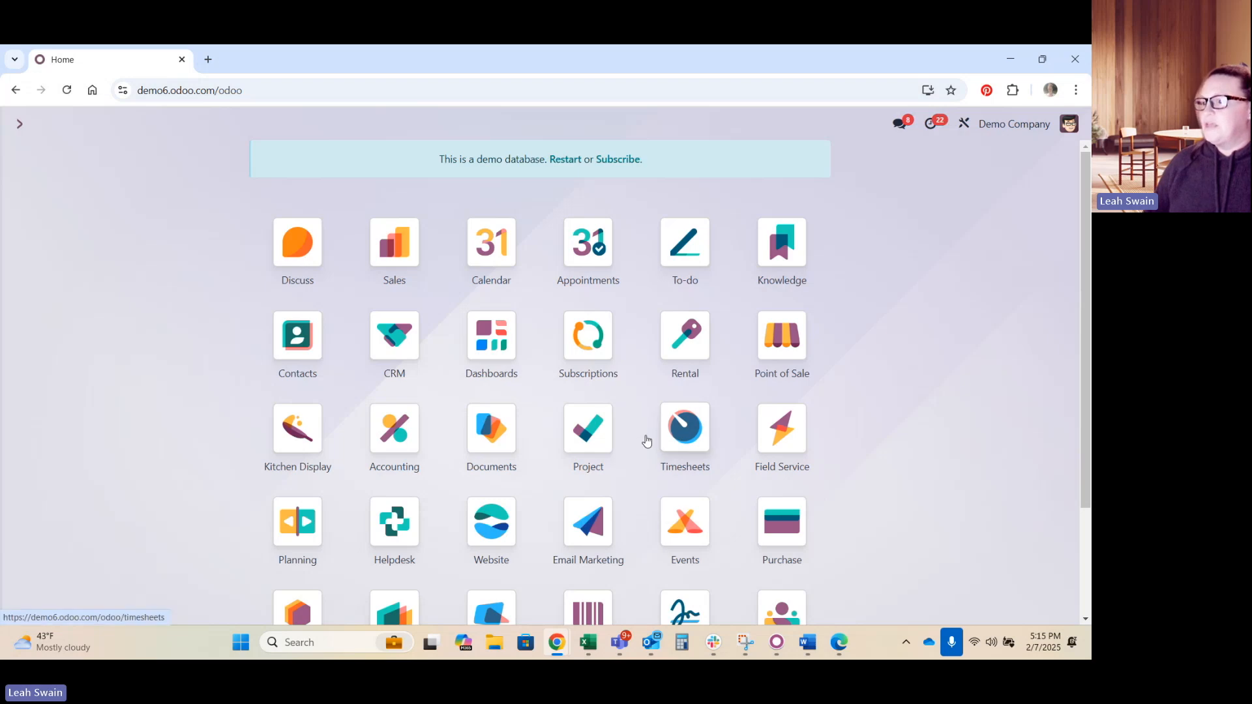
- Search the home-screen command palette for 'CRM'
scroll("down", 3)
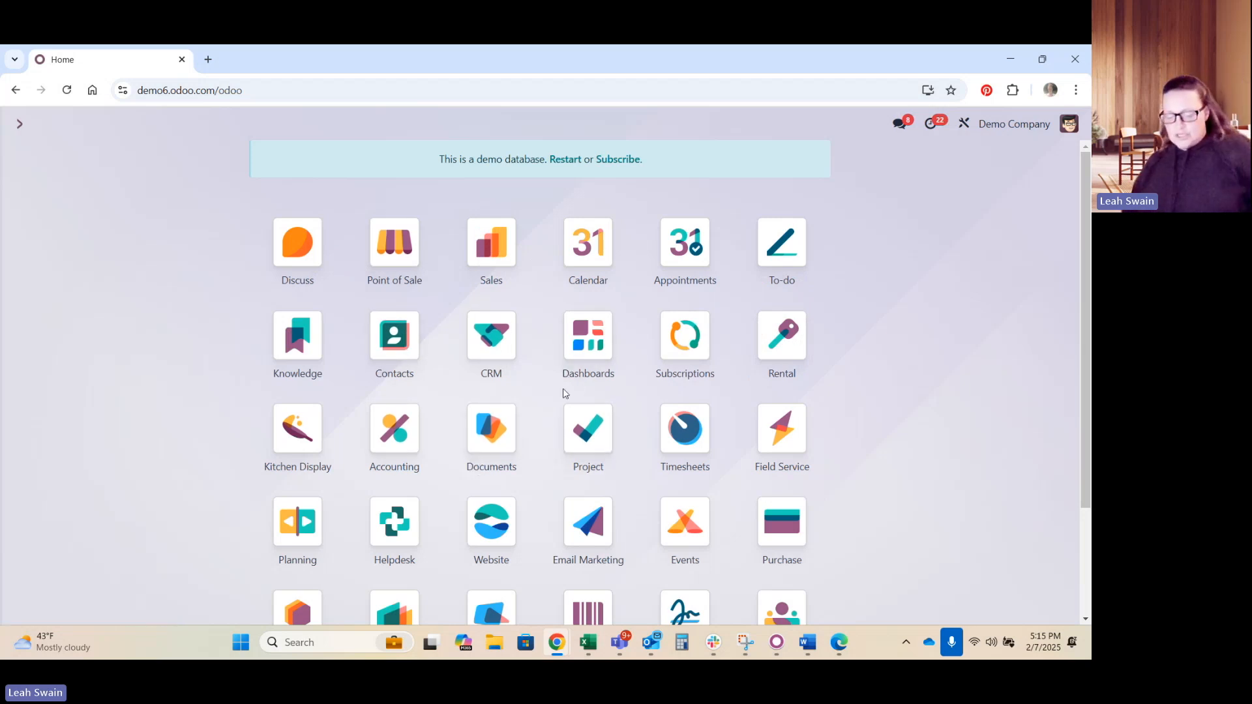
type("CRM")
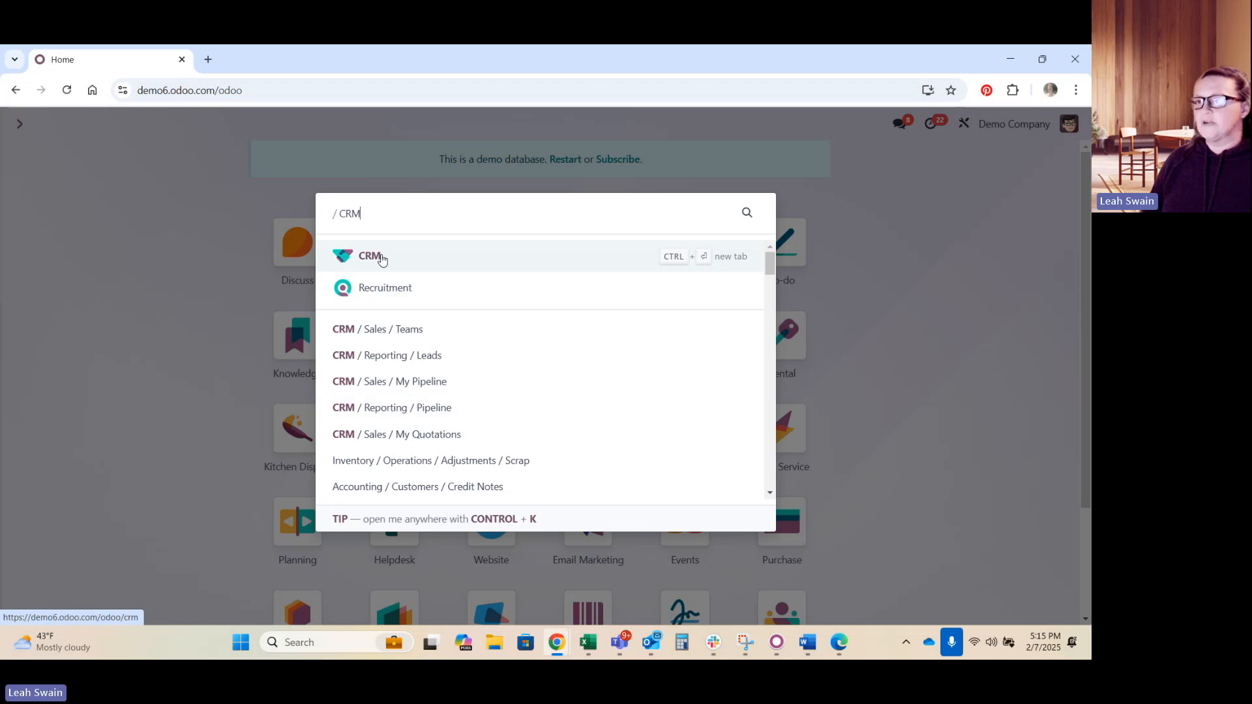
- Land on the CRM pipeline board with New, Qualified, Proposition and Won stages
left_click(369, 256)
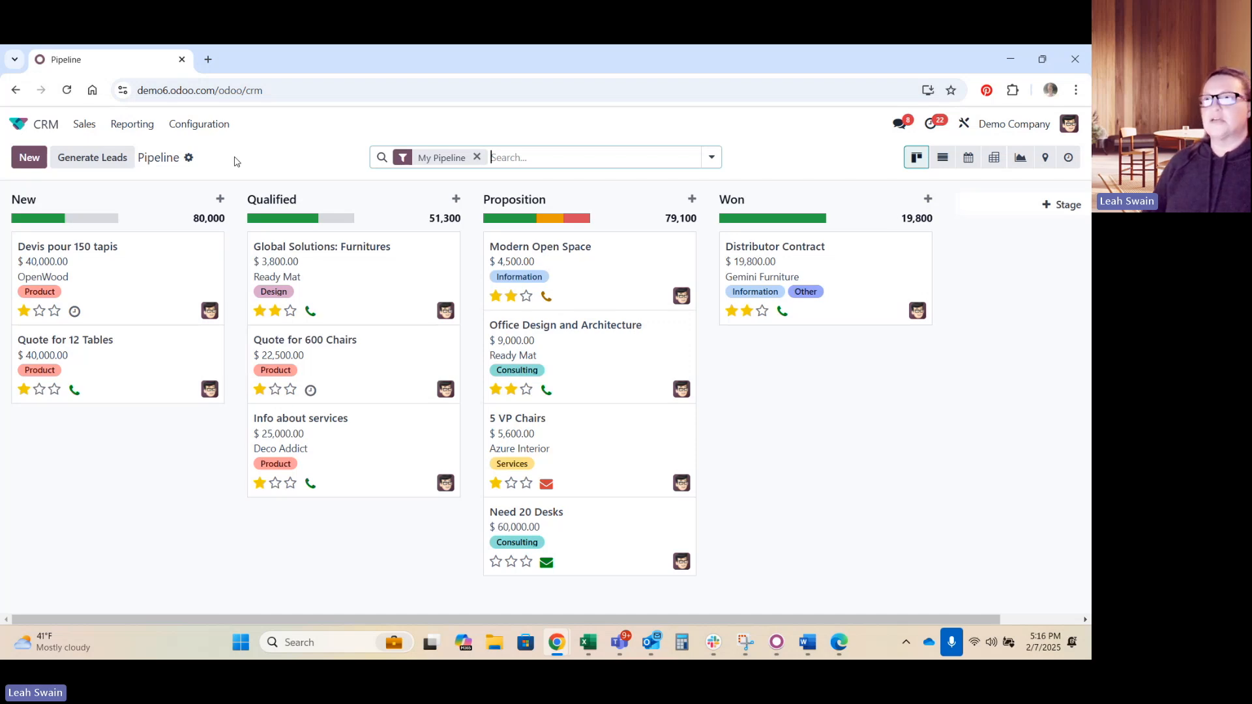
mouse_move(251, 168)
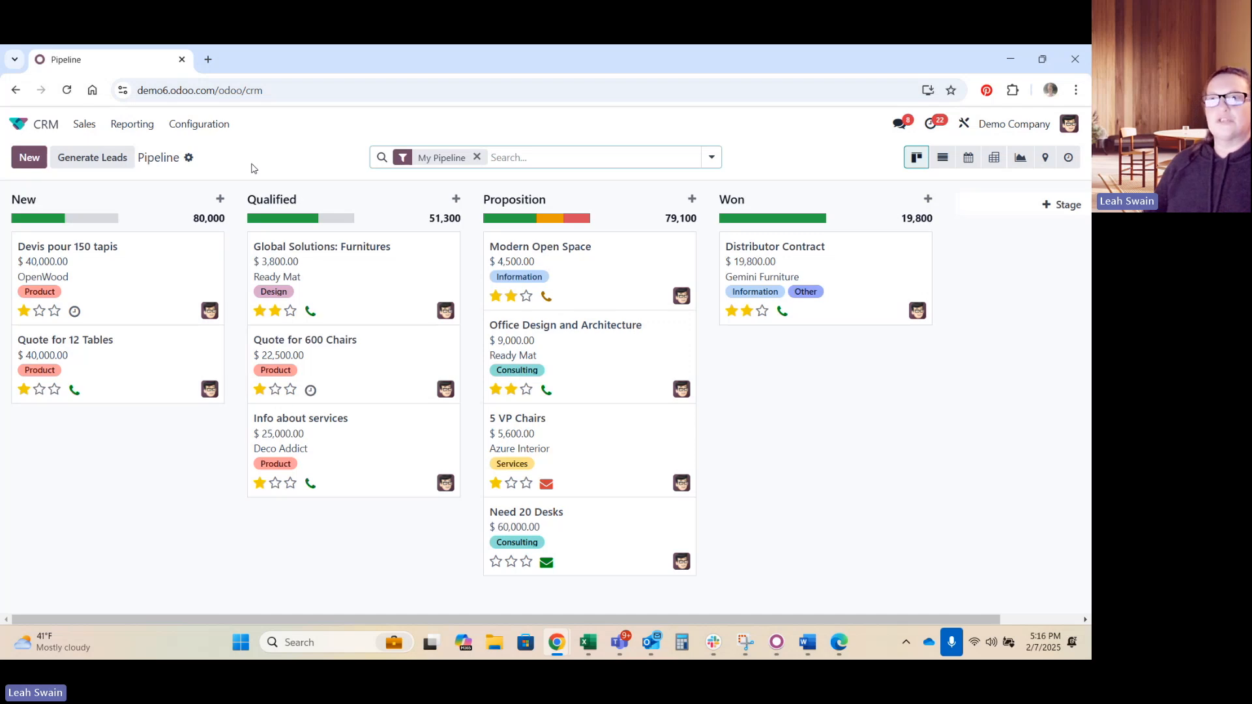
mouse_move(645, 604)
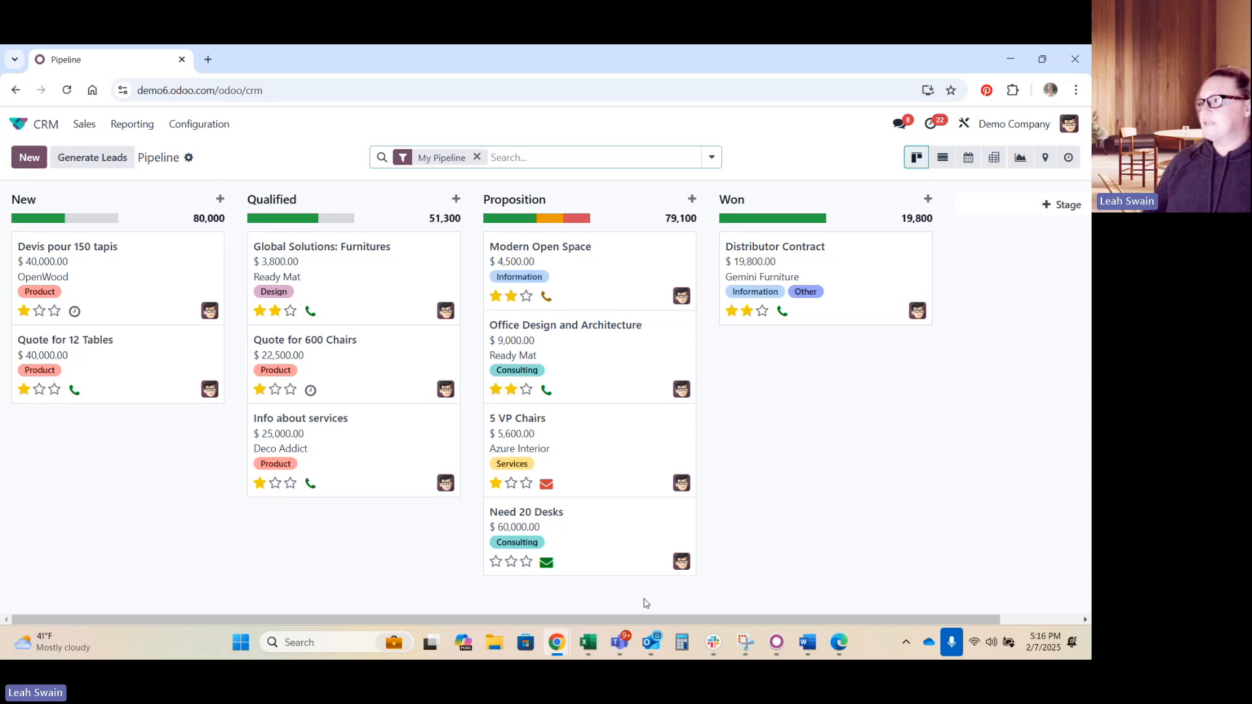
left_click(67, 247)
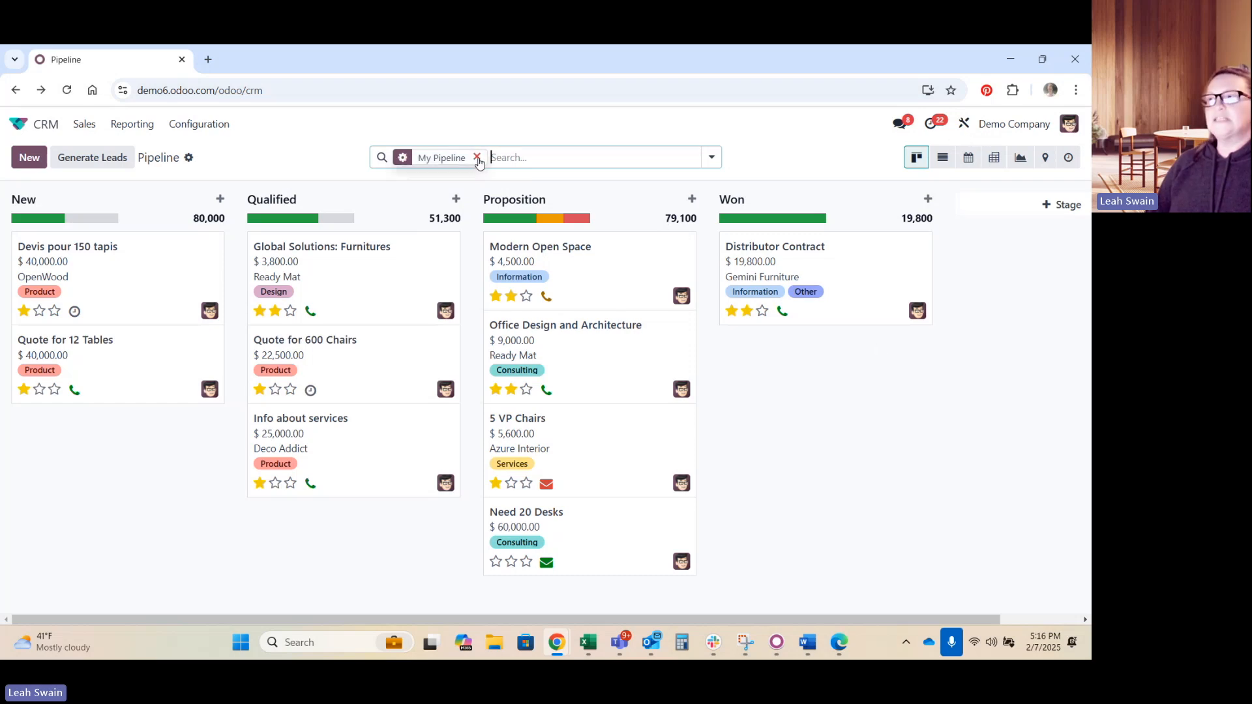
- Drop the My Pipeline filter and list all 17 opportunities as a table
left_click(476, 158)
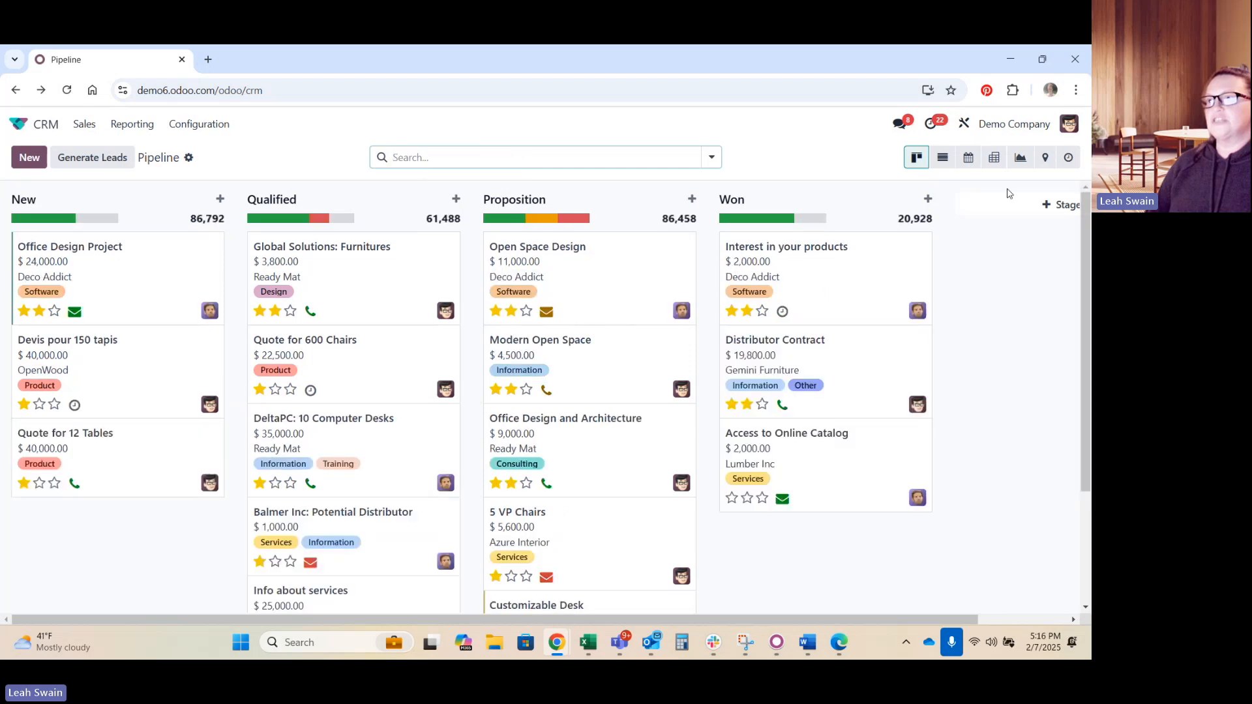
left_click(709, 158)
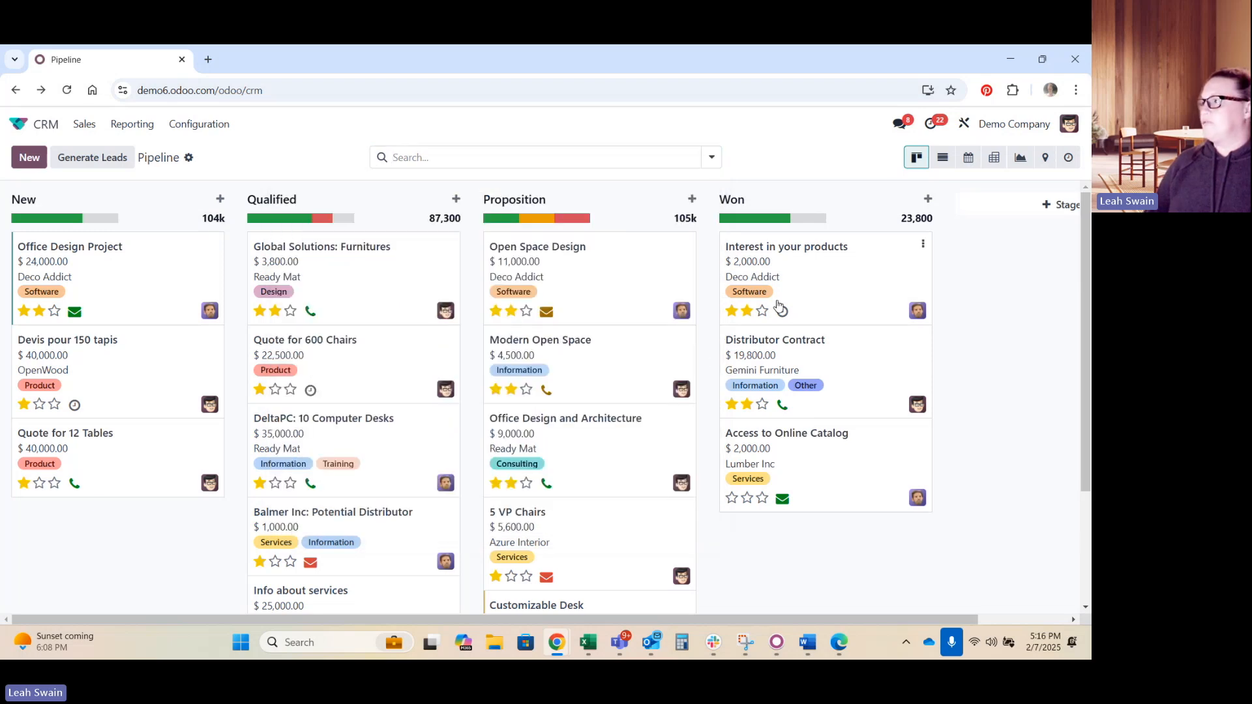
left_click(941, 158)
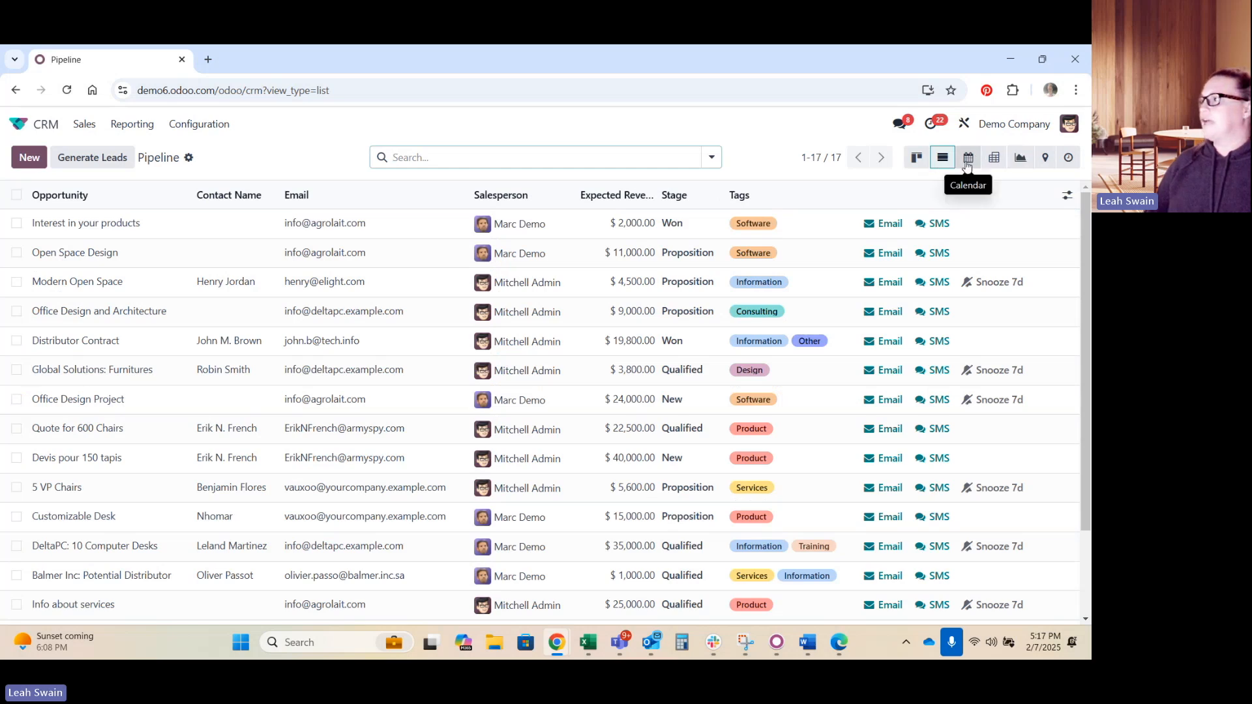
- Switch the pipeline from calendar to pivot and add Days to Assign as a measure beside Expected Revenue
left_click(966, 158)
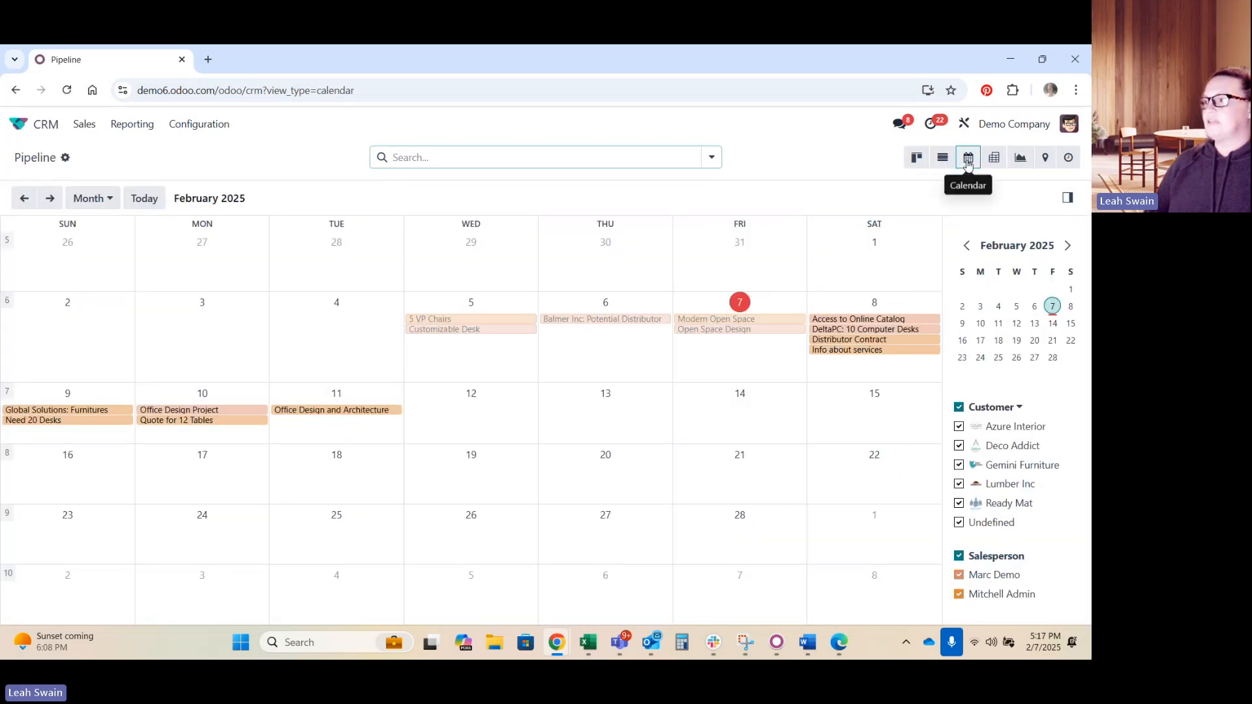
left_click(993, 158)
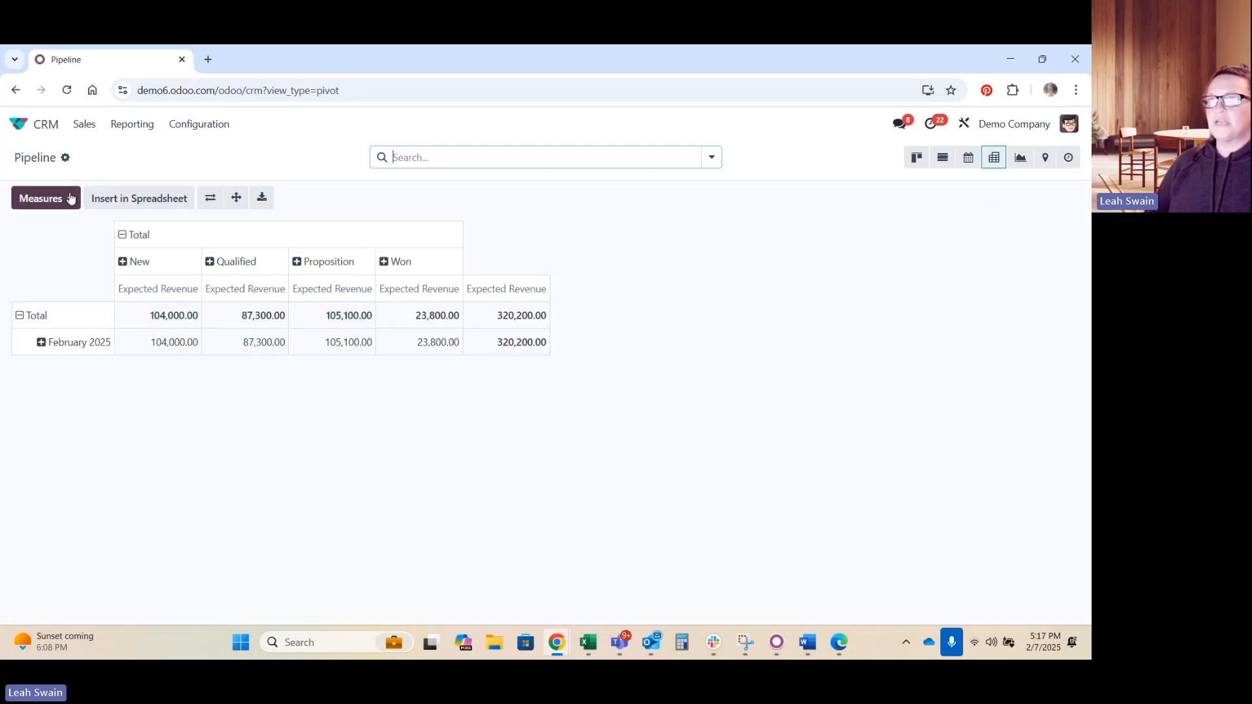
left_click(40, 198)
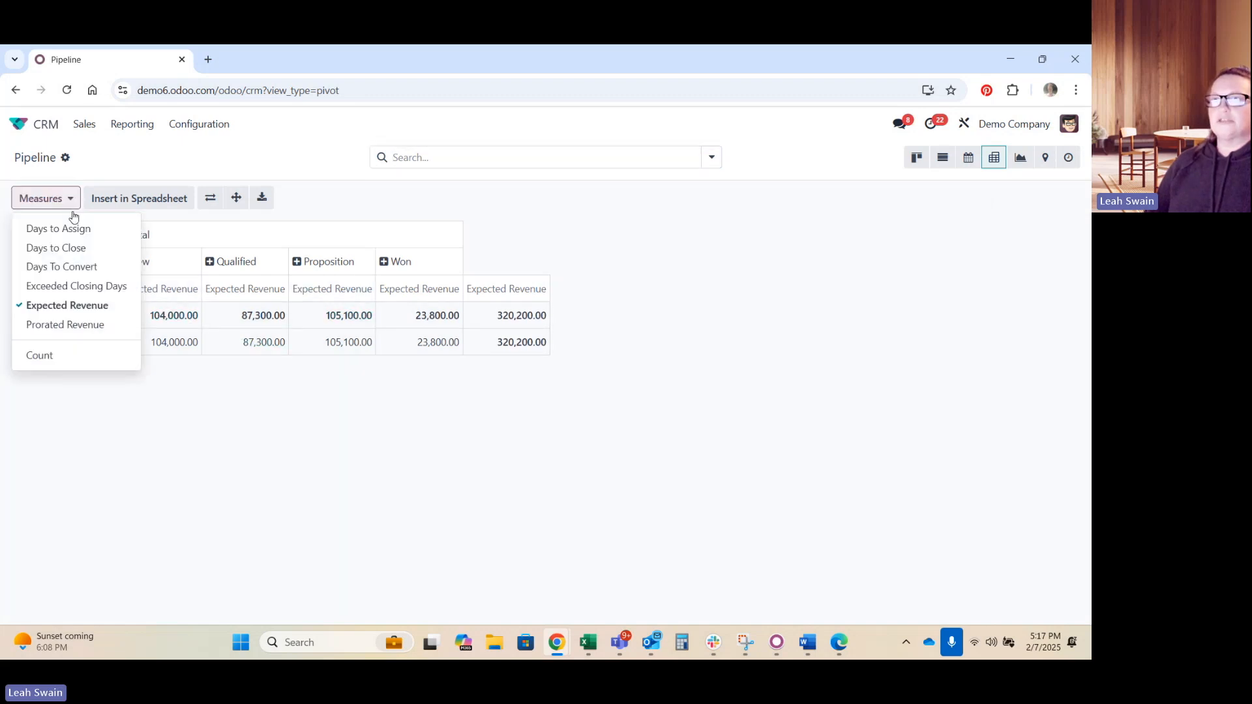
left_click(59, 229)
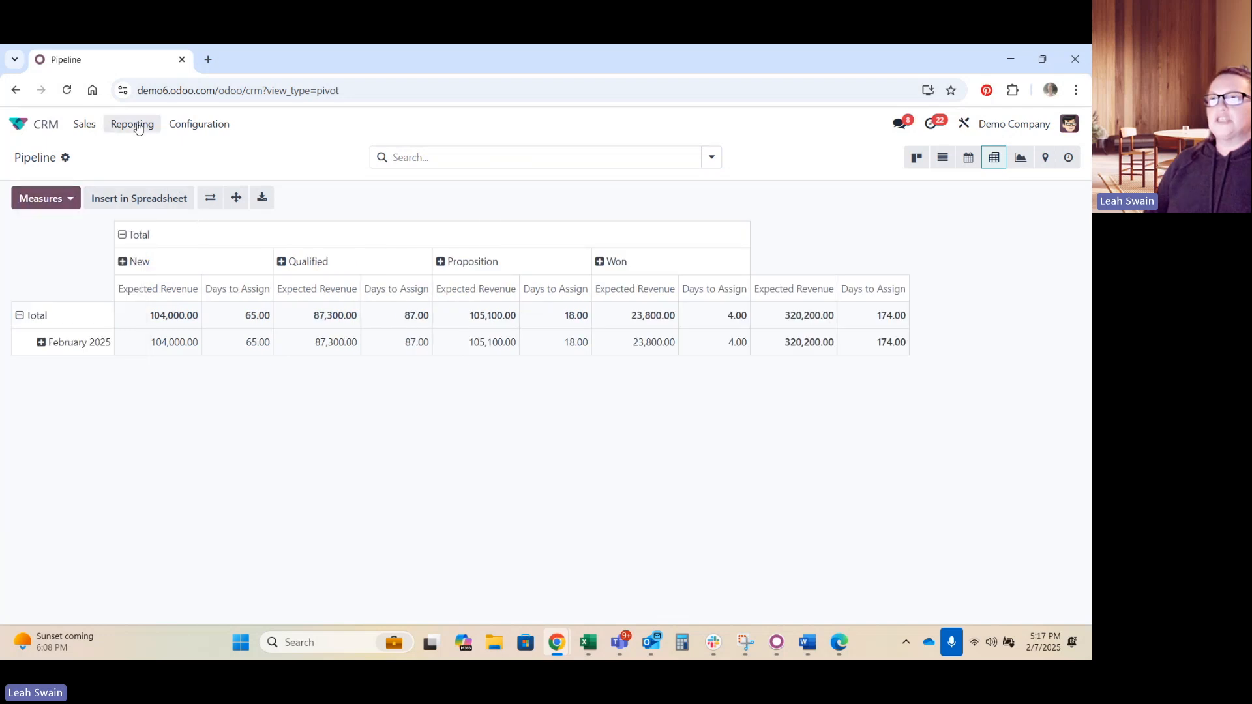
left_click(130, 124)
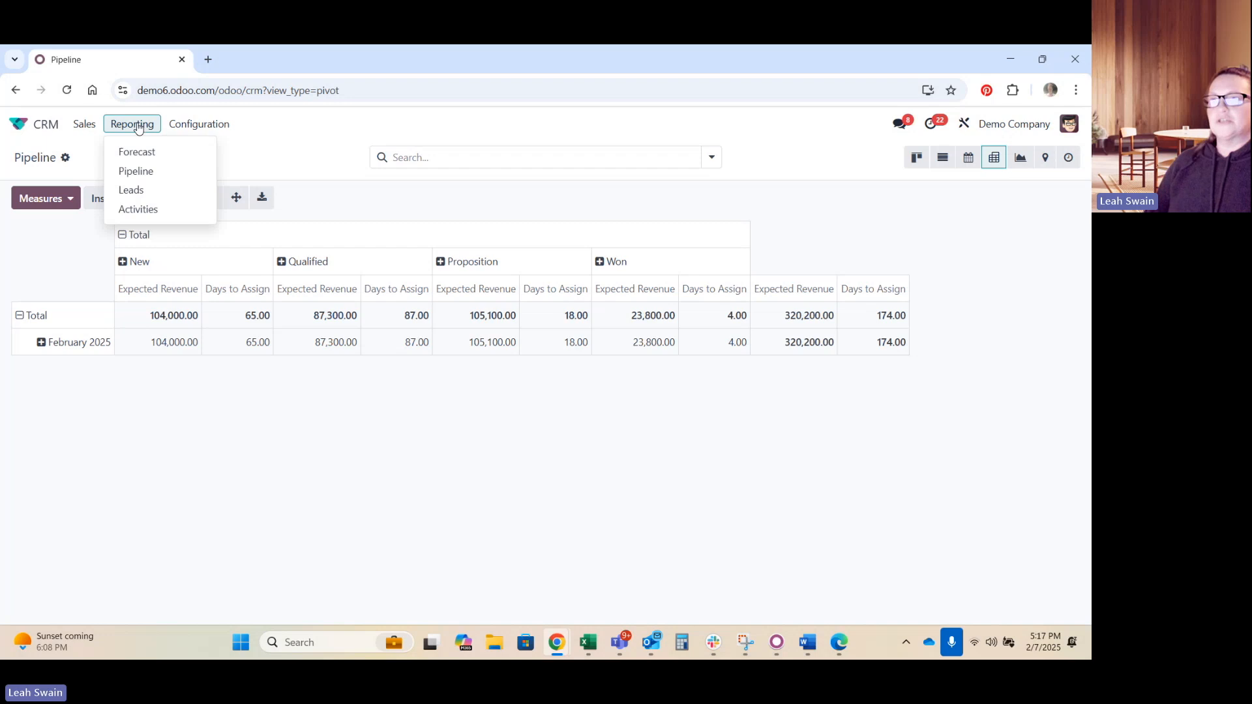
mouse_move(136, 171)
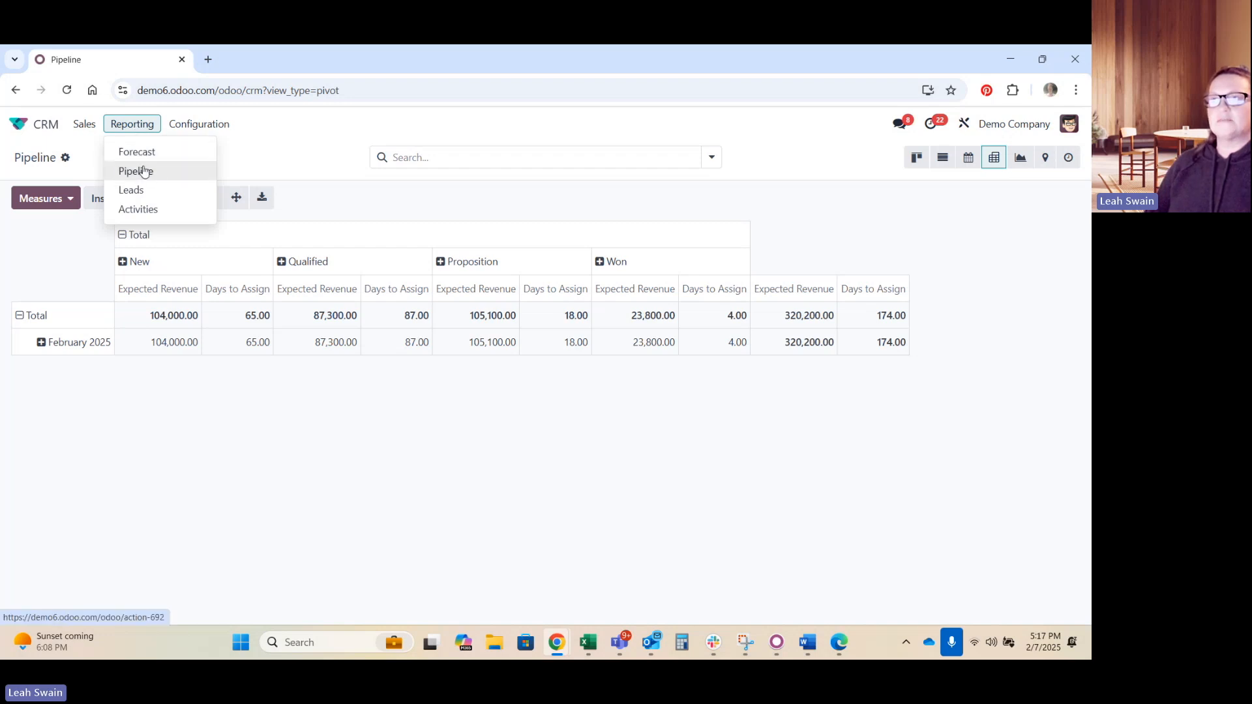
mouse_move(137, 151)
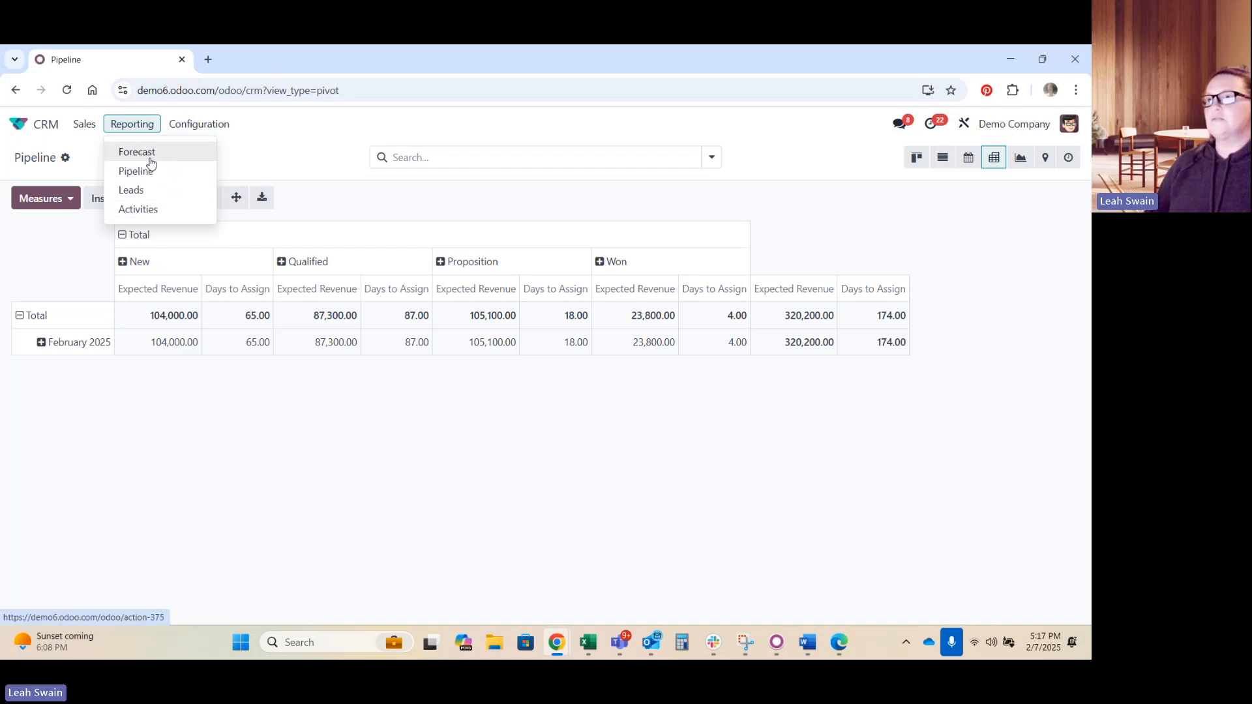
- From Reporting > Forecast, open Modern Open Space and show its Extra Information details
left_click(135, 170)
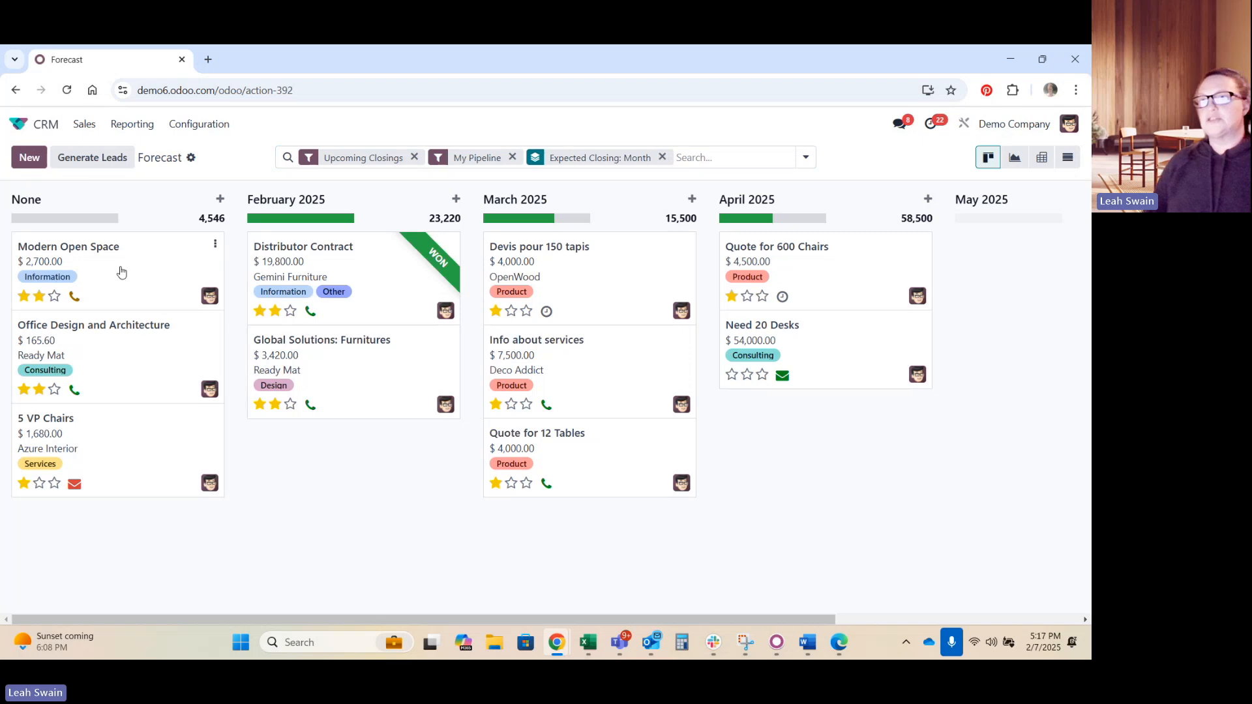
left_click(67, 247)
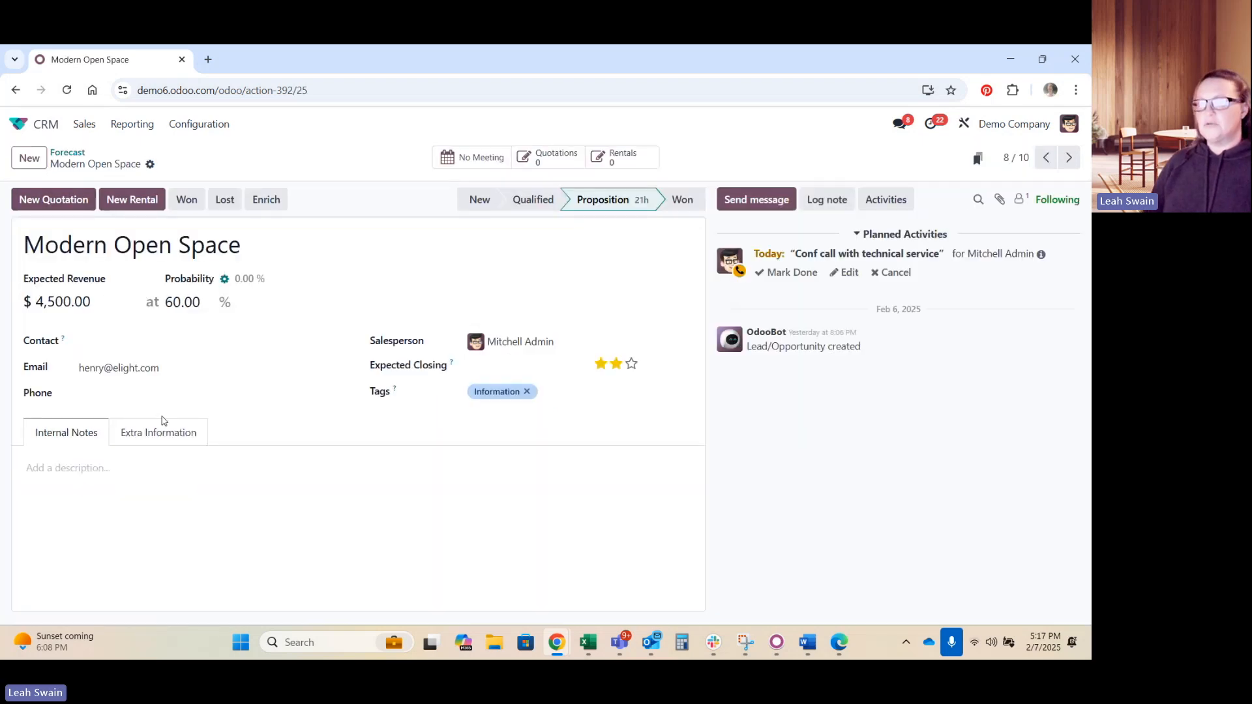
left_click(157, 433)
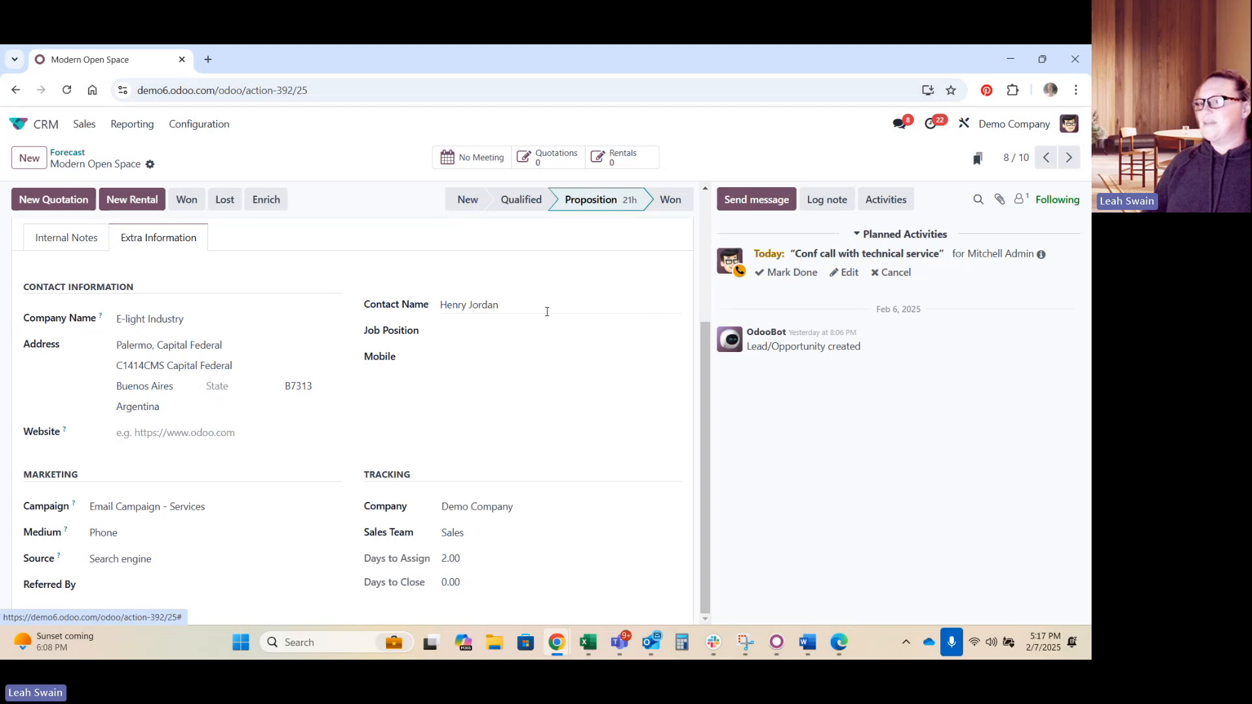
mouse_move(636, 295)
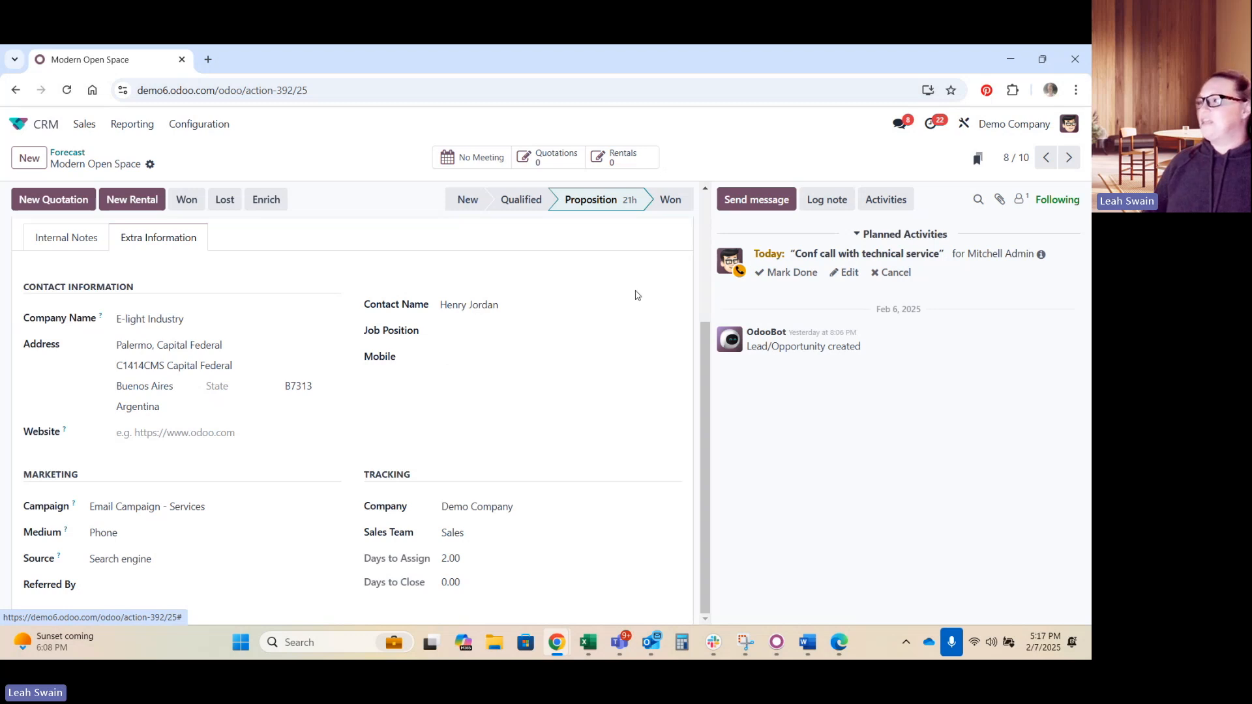
mouse_move(814, 312)
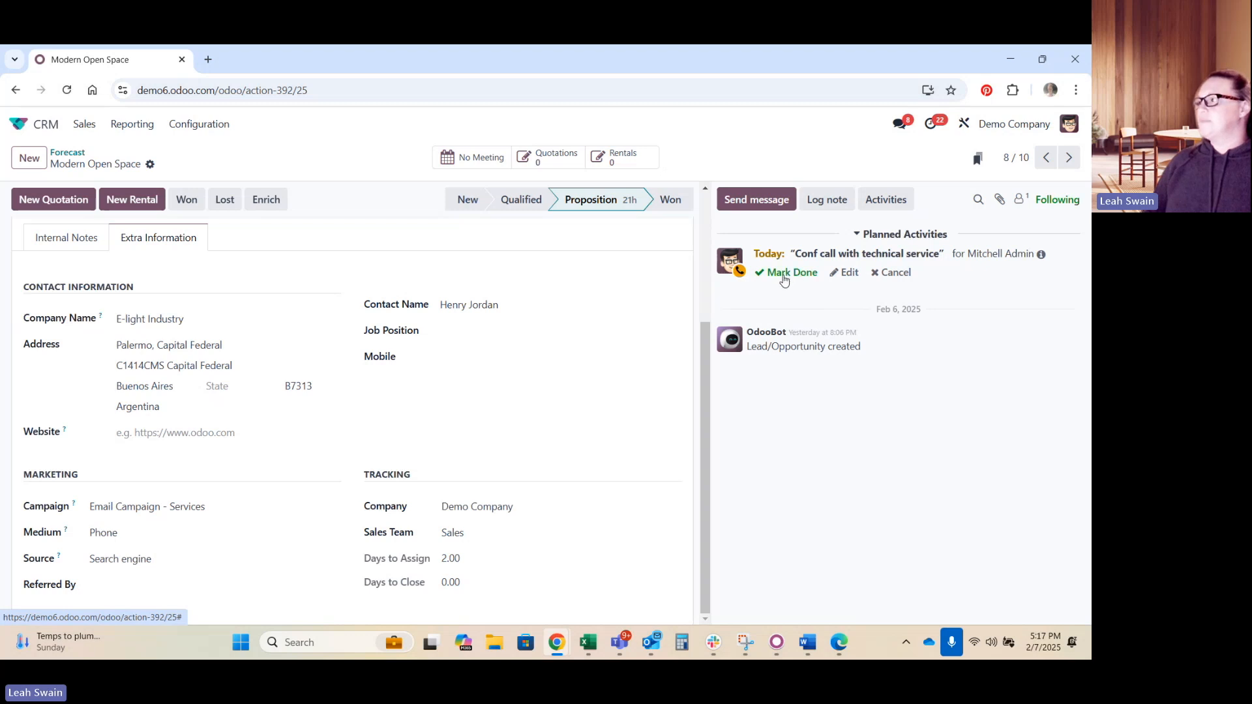
left_click(755, 198)
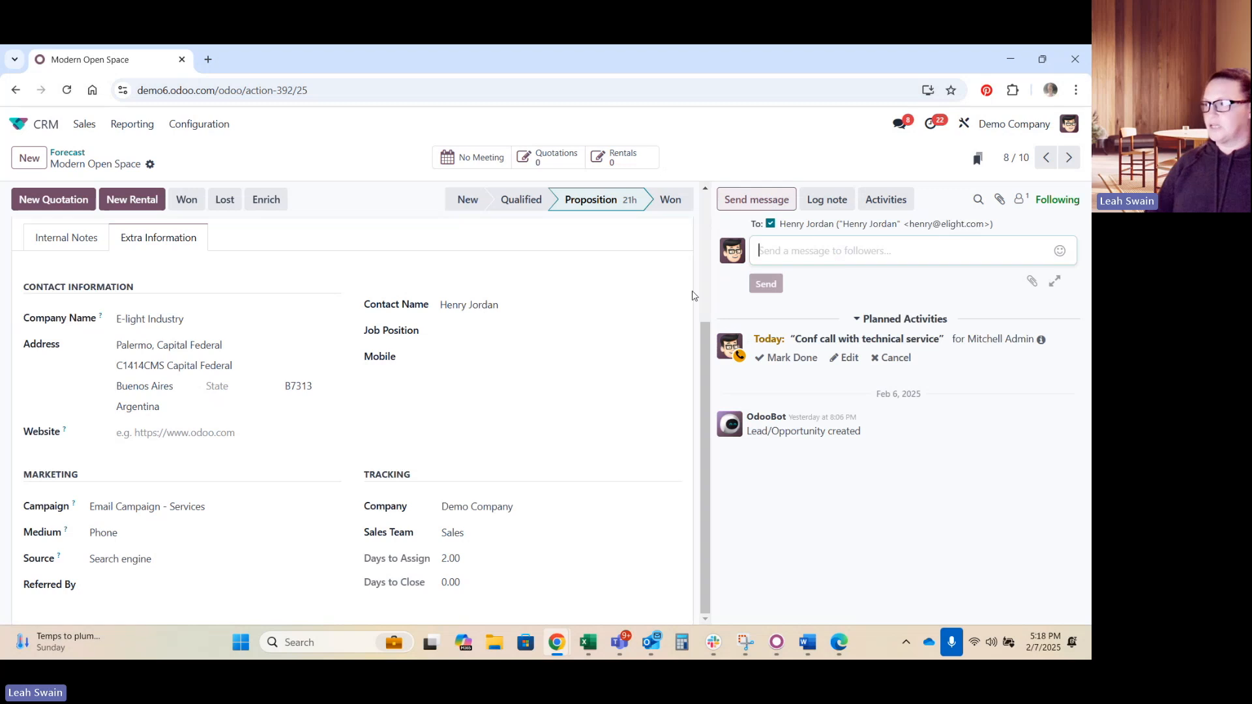
type("Henry,")
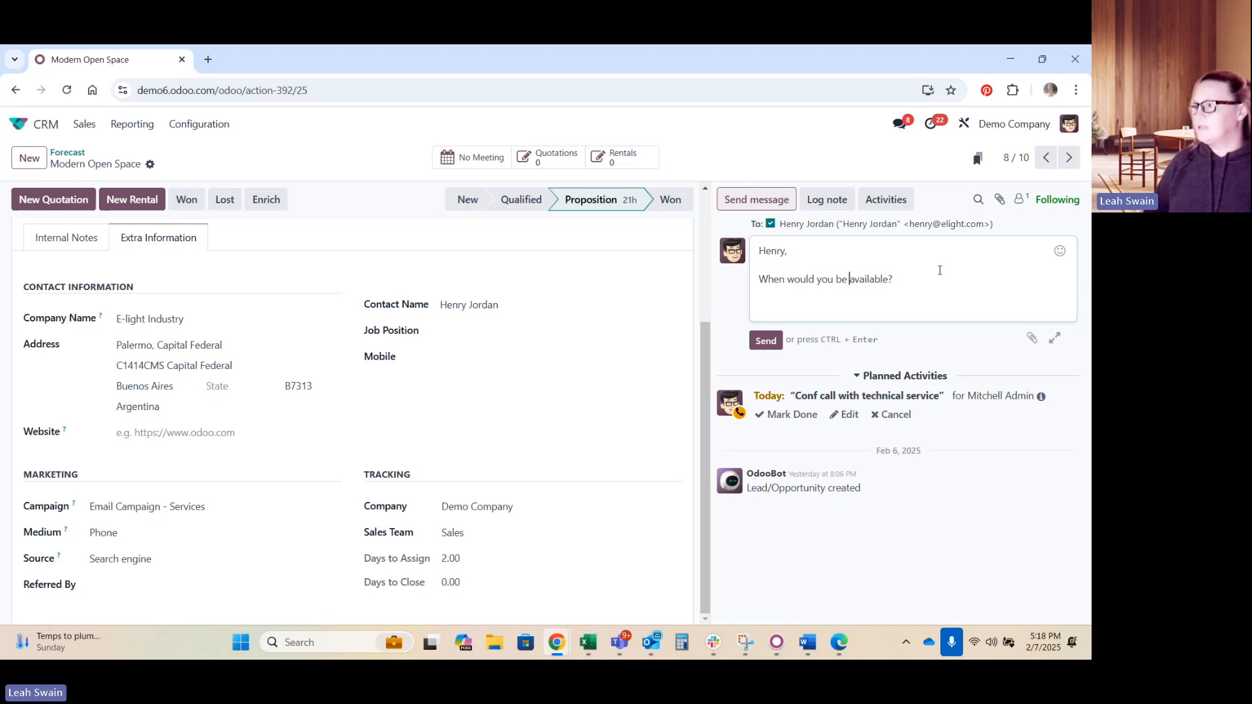
left_click(764, 339)
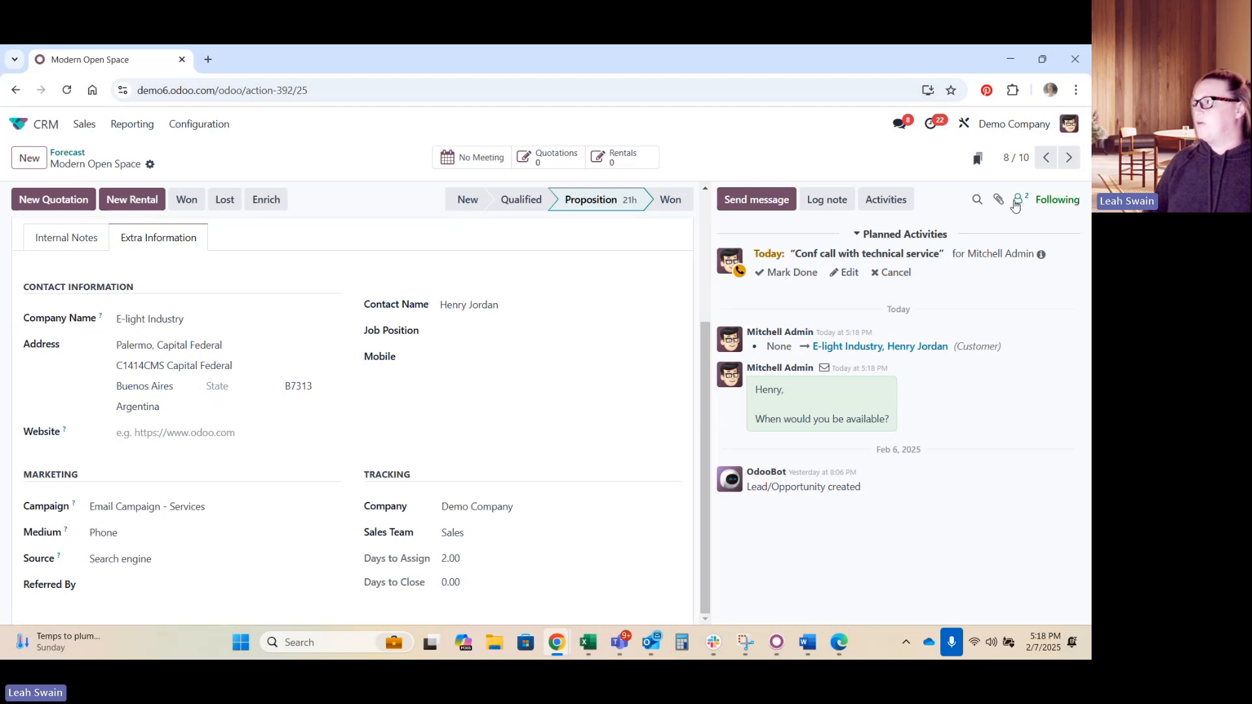
left_click(1012, 199)
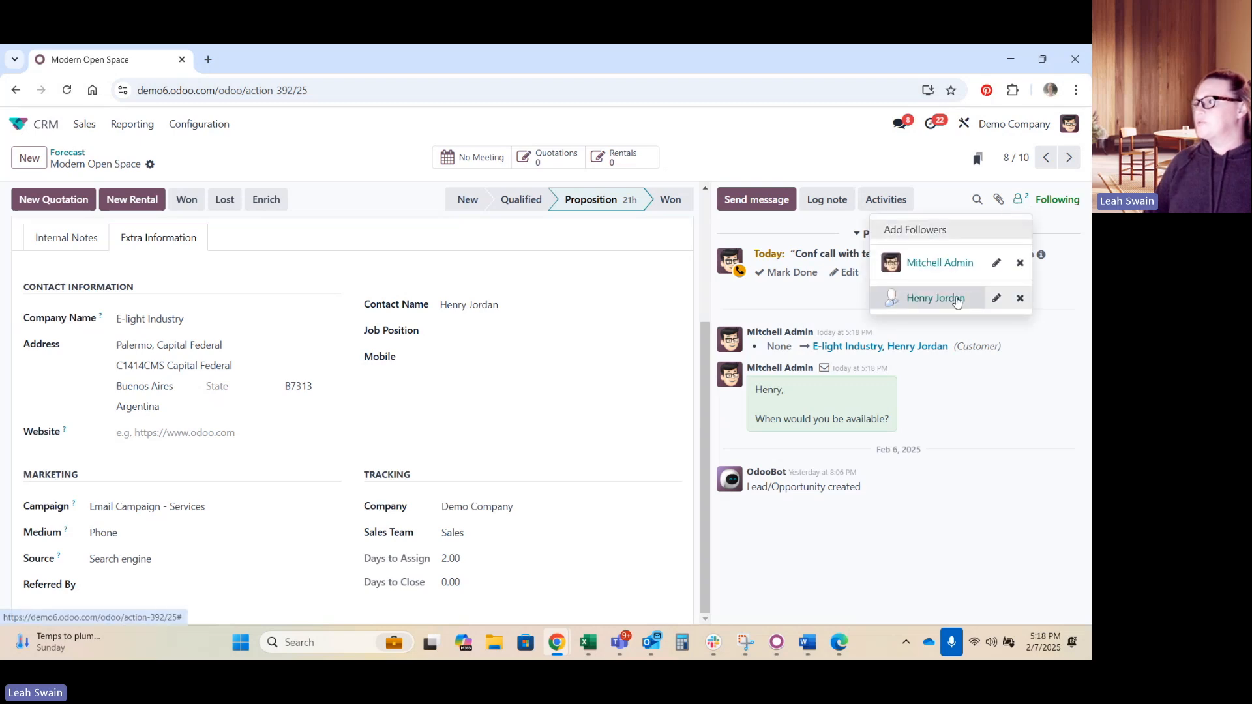
left_click(884, 198)
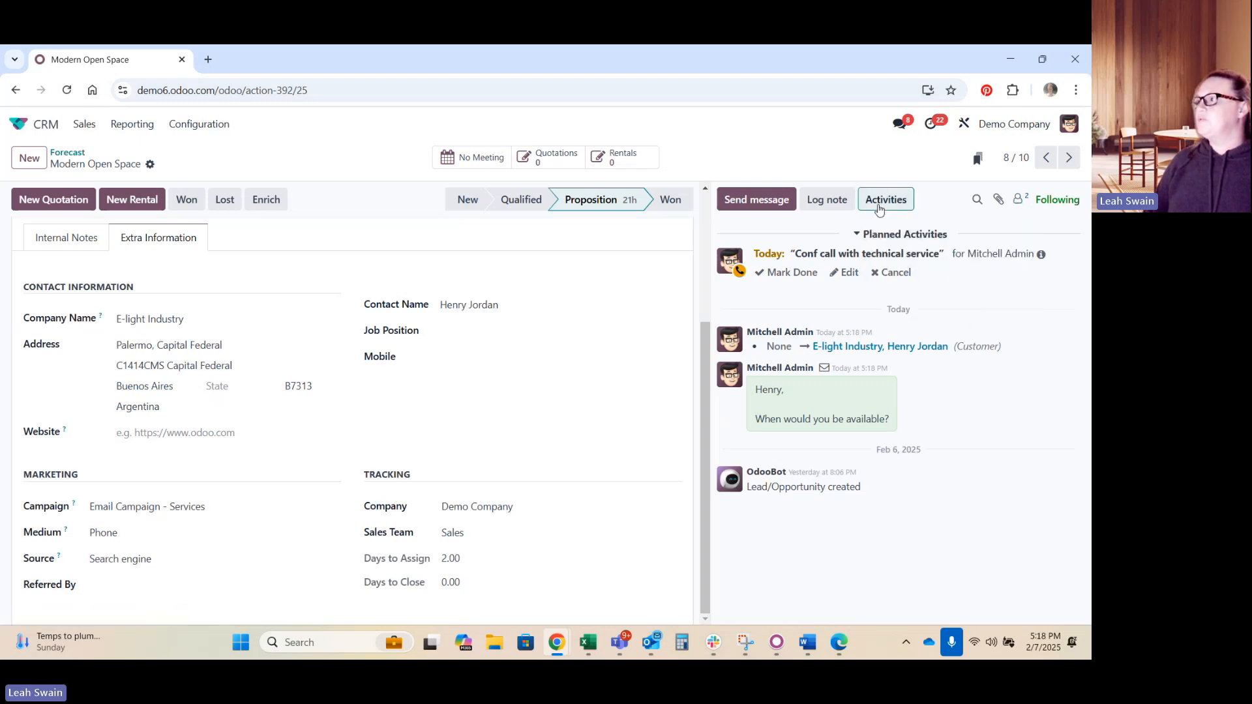
- Schedule a Call activity due February 10, 2025 on Modern Open Space and open its calendar
left_click(884, 198)
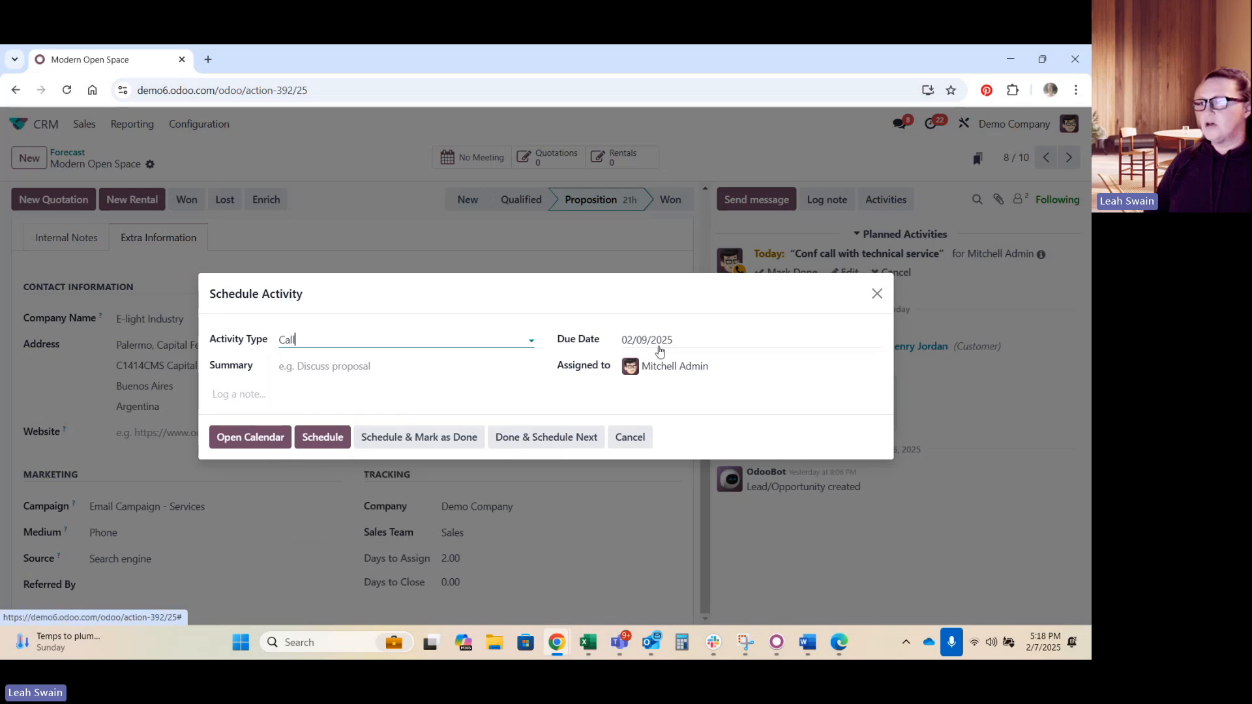
left_click(646, 339)
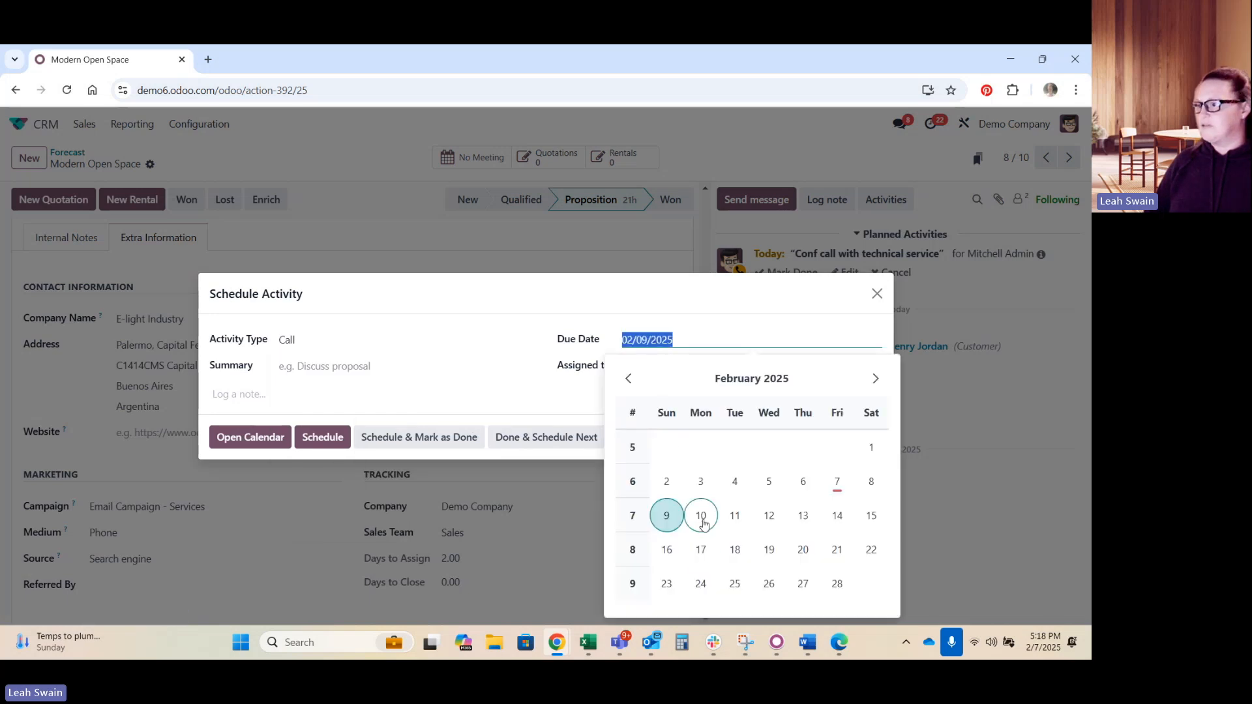
left_click(701, 515)
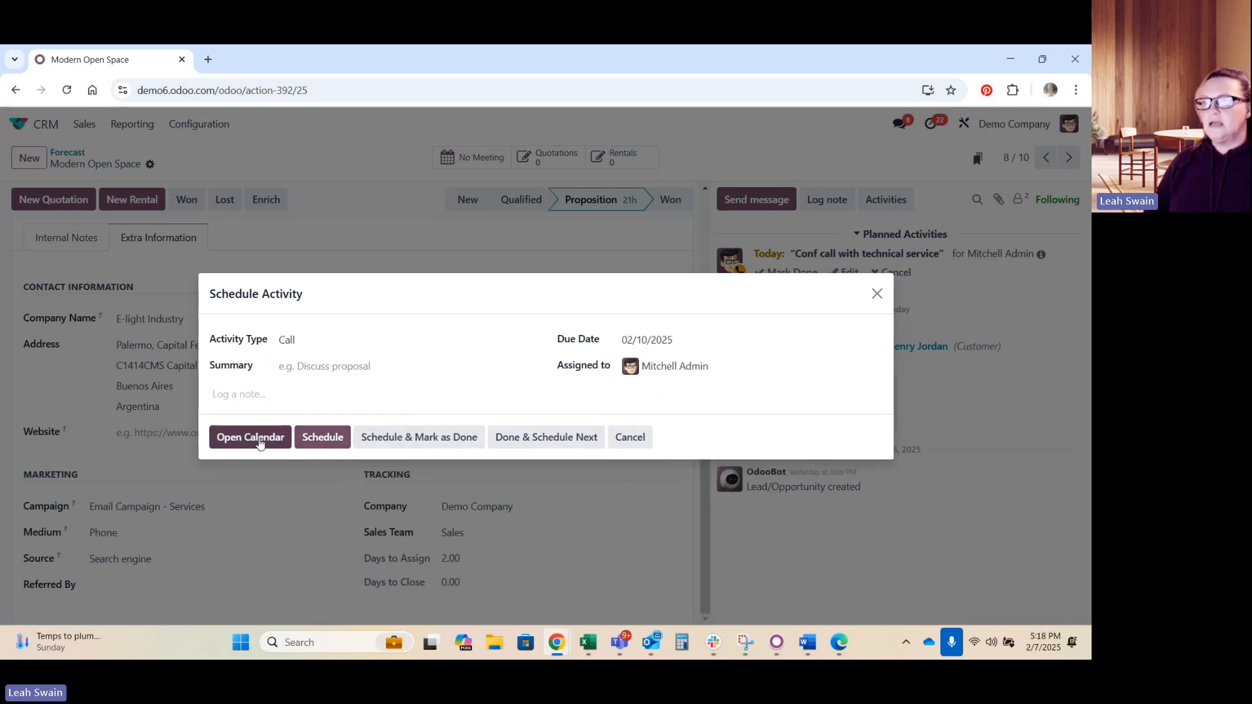
left_click(322, 437)
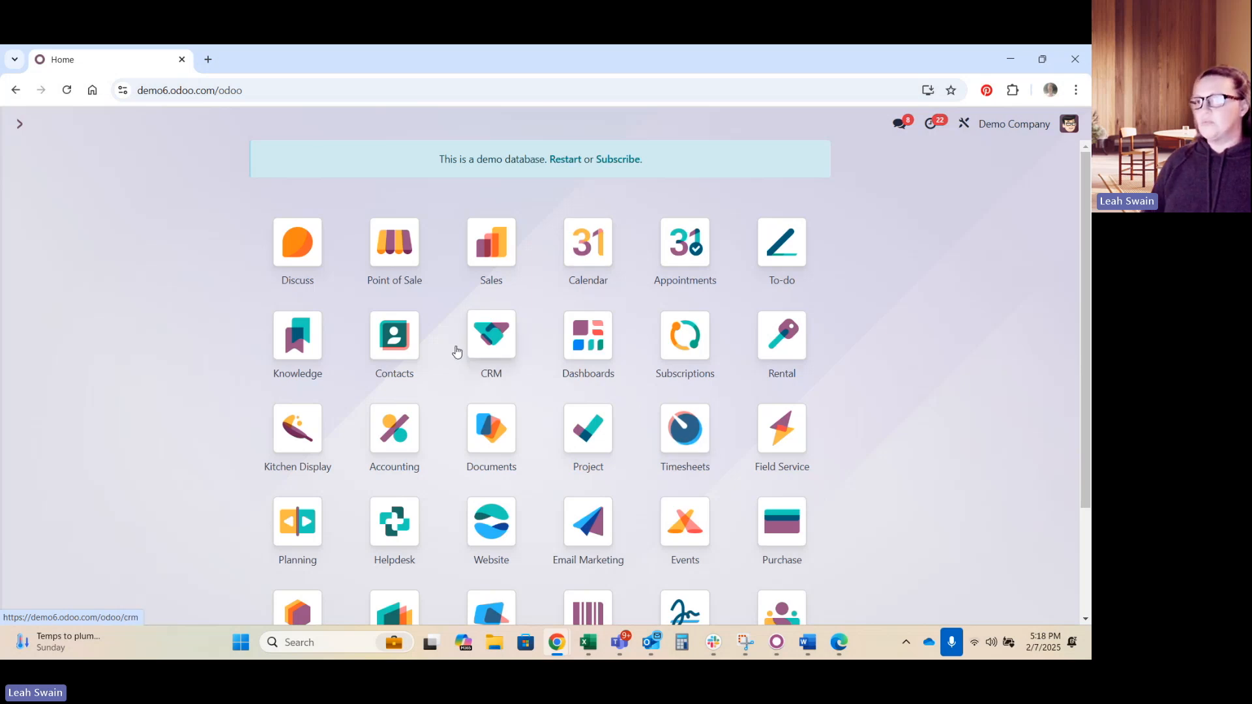
- Open the Point of Sale app showing its six shops
left_click(394, 243)
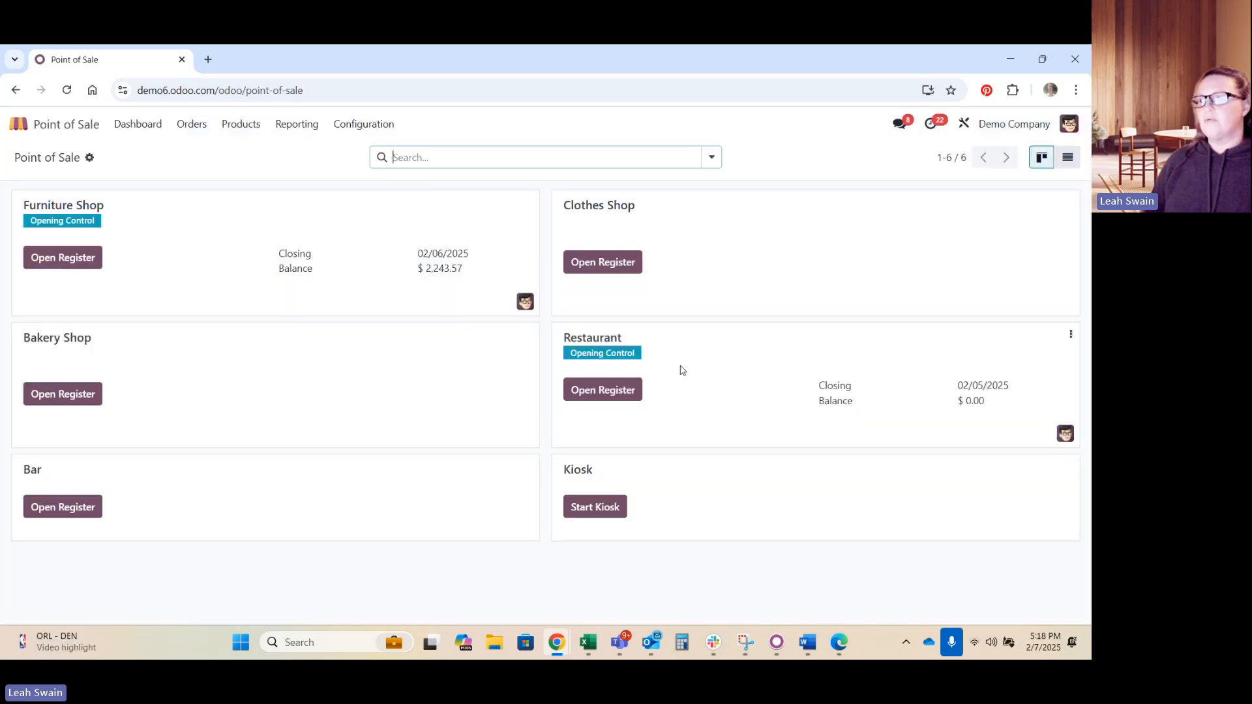
mouse_move(166, 235)
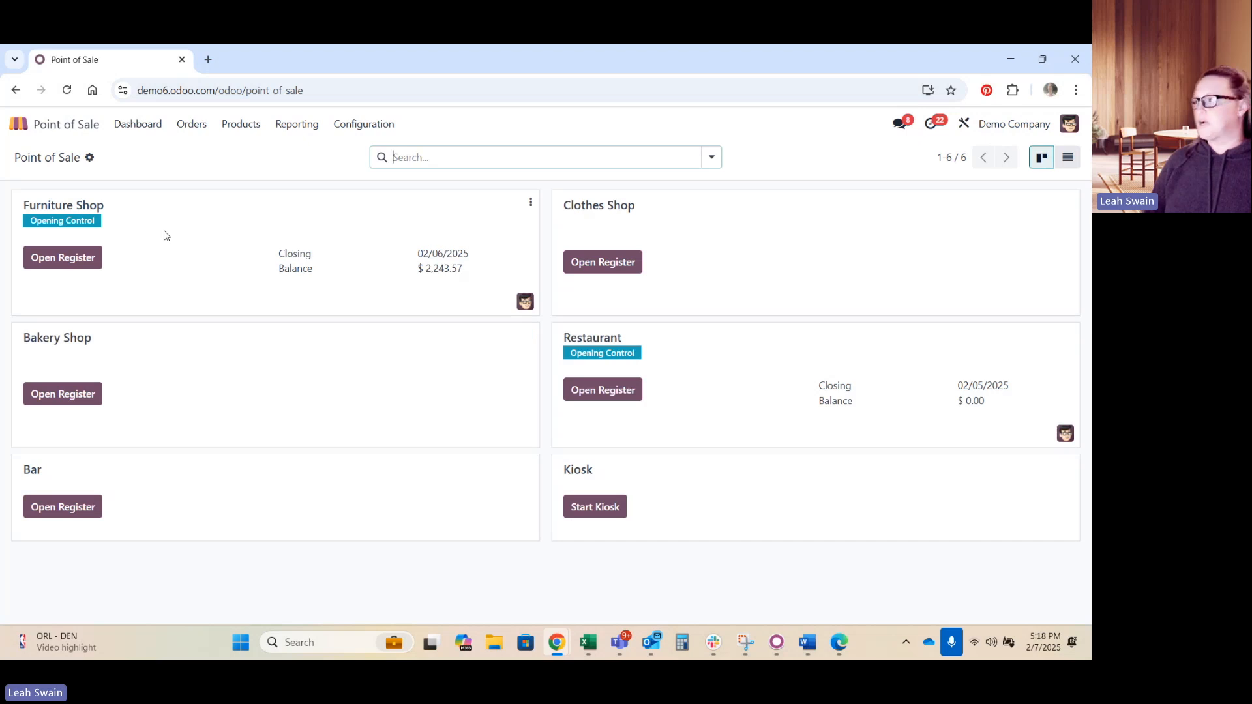
mouse_move(480, 213)
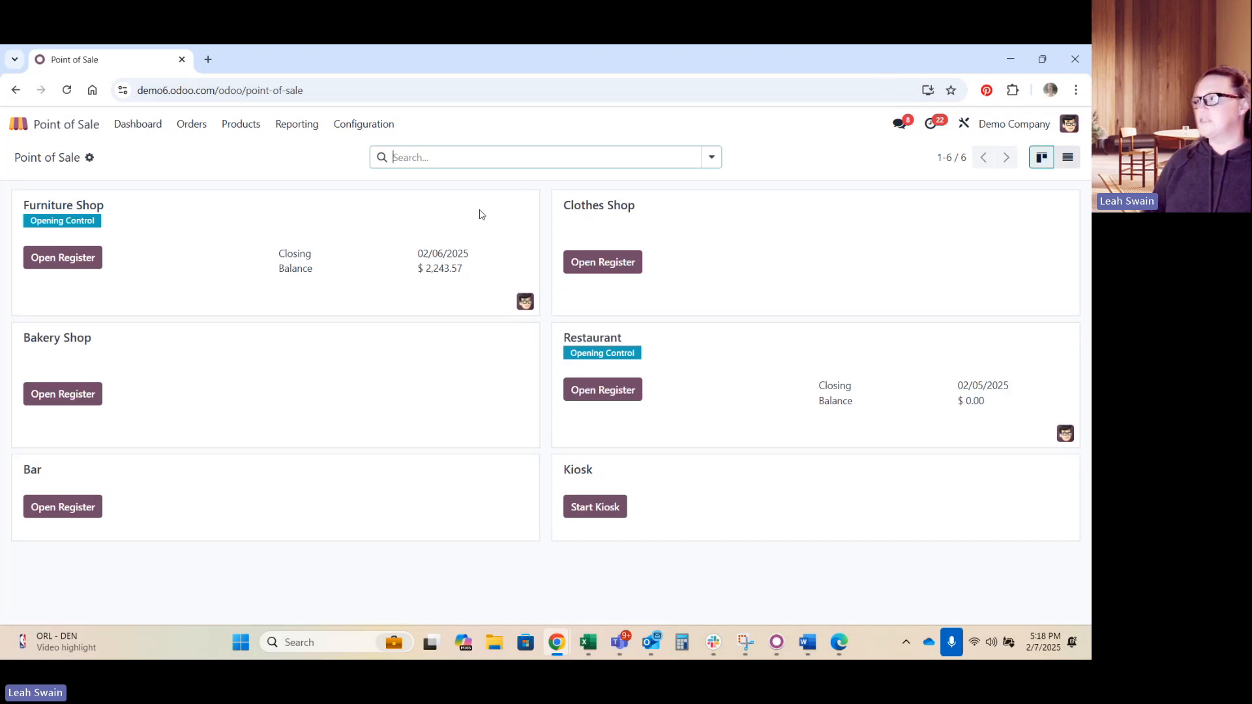
mouse_move(940, 149)
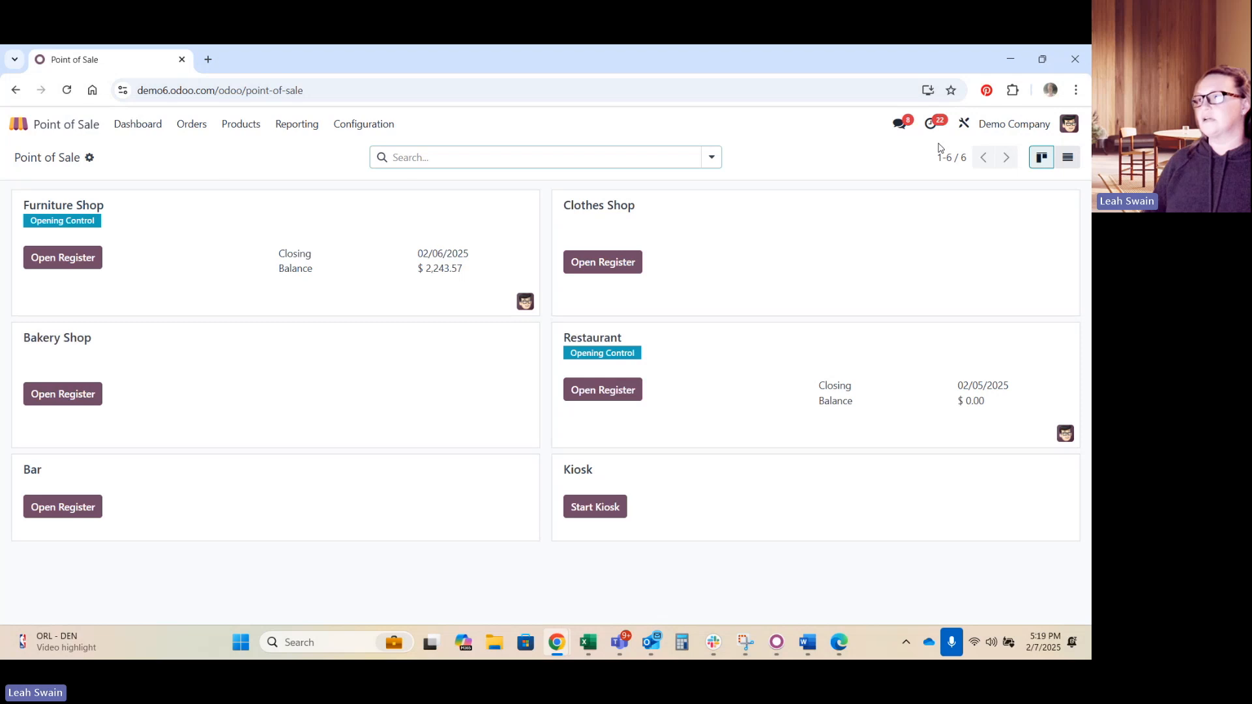
mouse_move(819, 168)
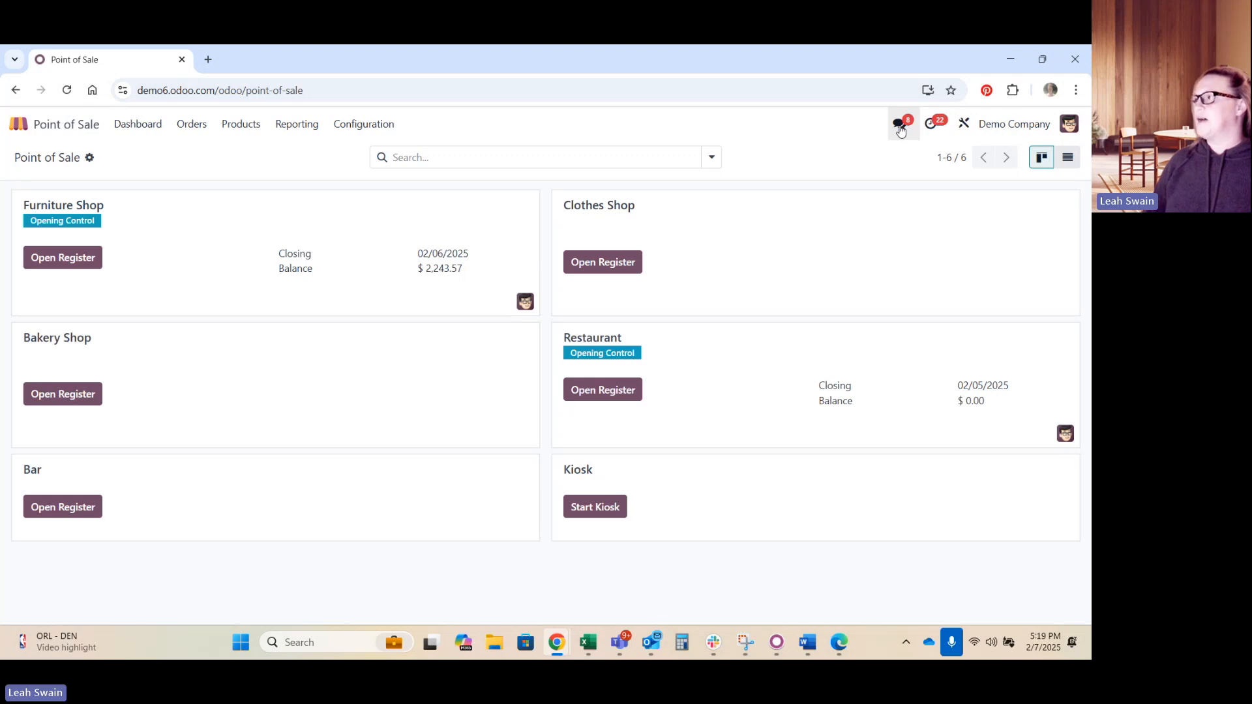
- From the Messages menu, filter to Channels and view the Troubleshooting channel conversation
left_click(897, 124)
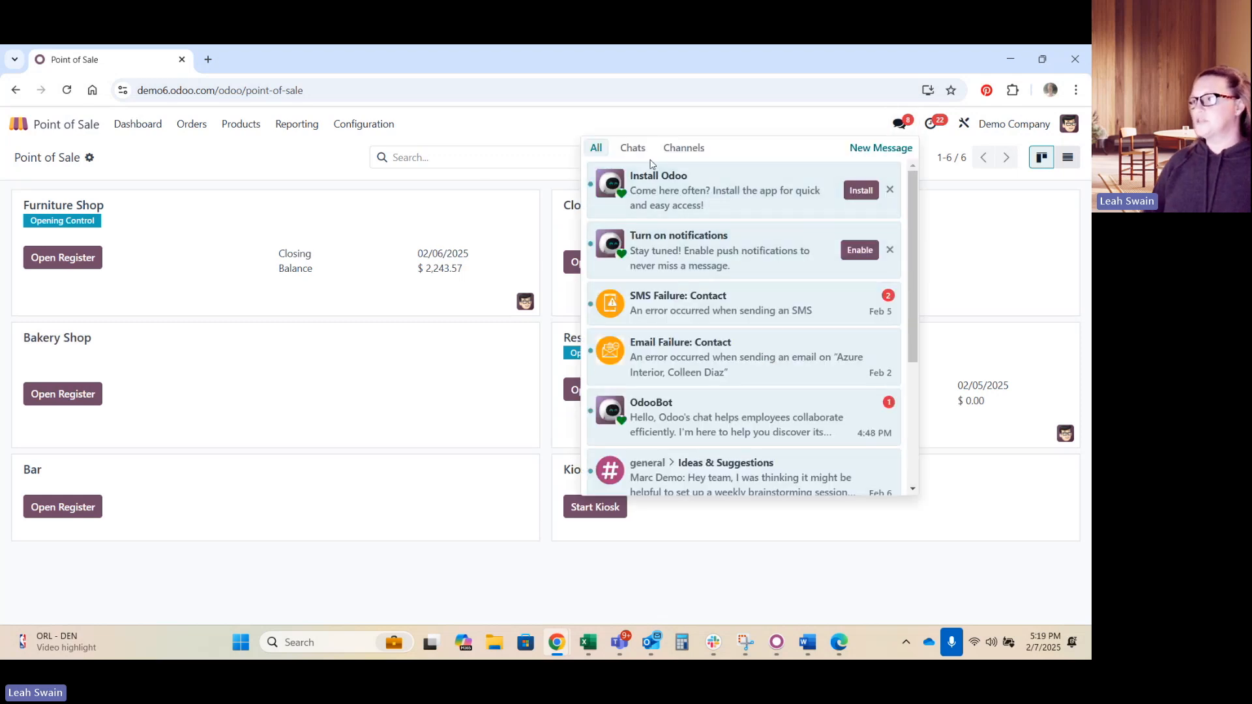
mouse_move(699, 233)
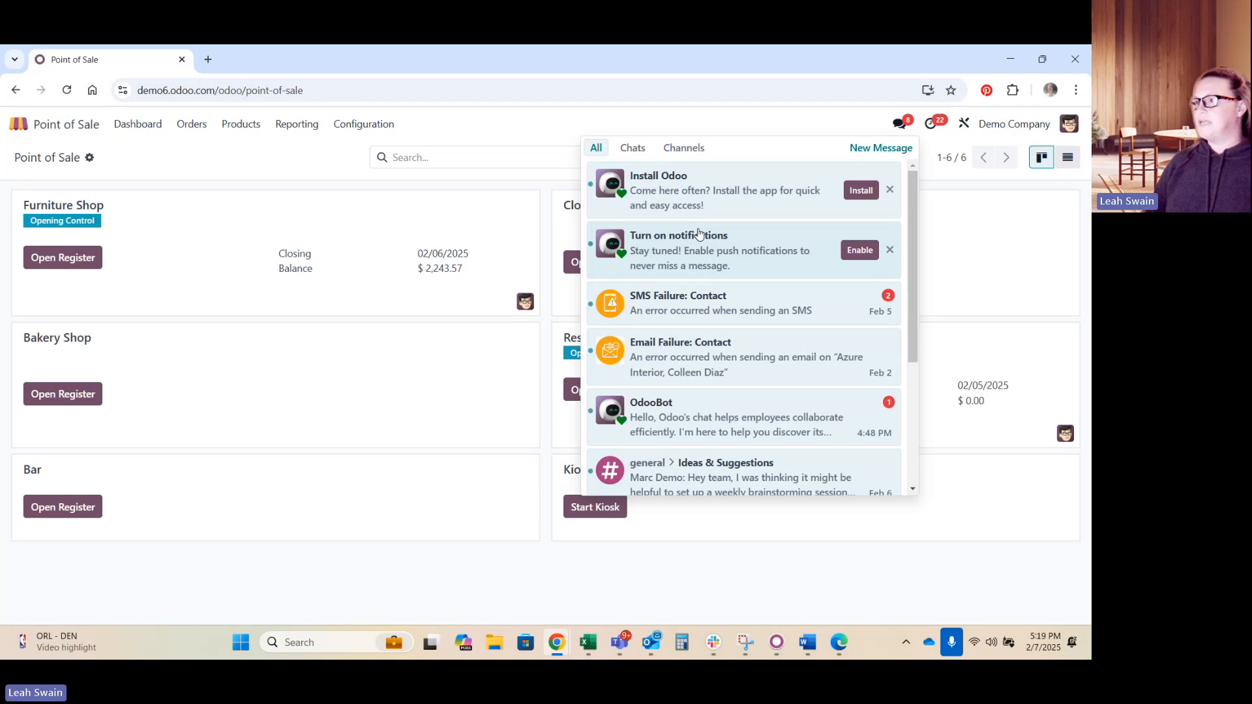
mouse_move(654, 200)
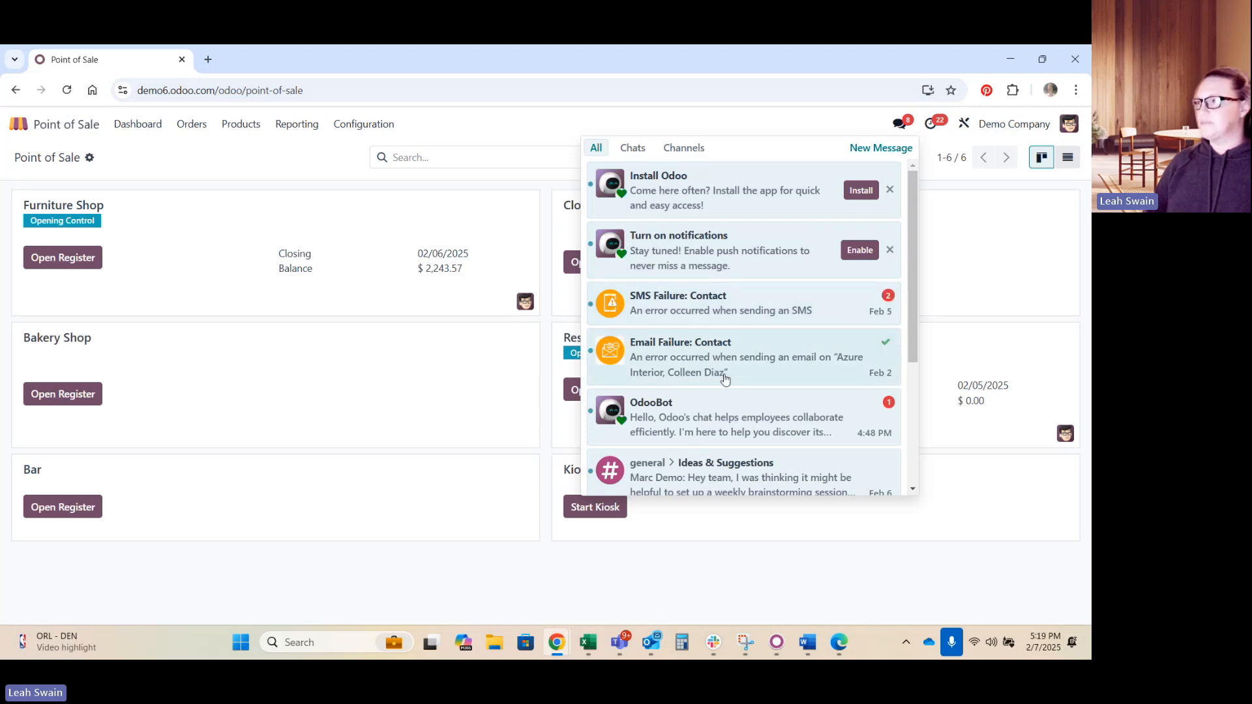
mouse_move(705, 330)
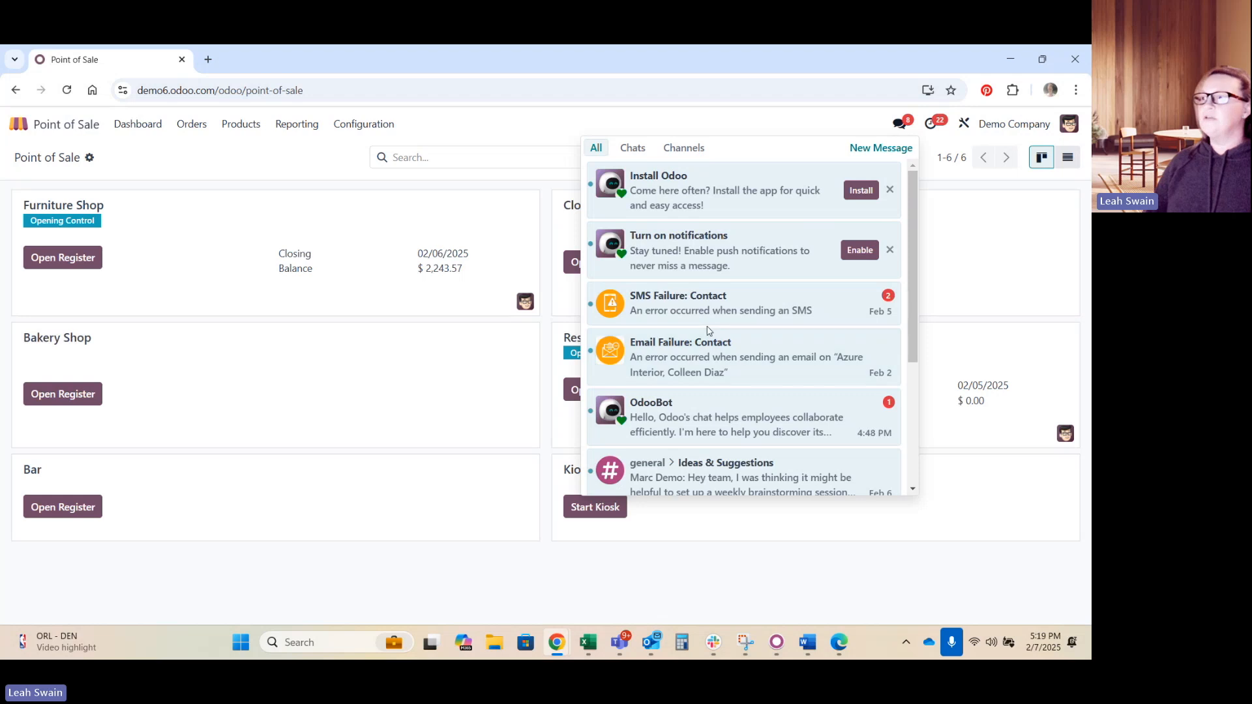
left_click(631, 147)
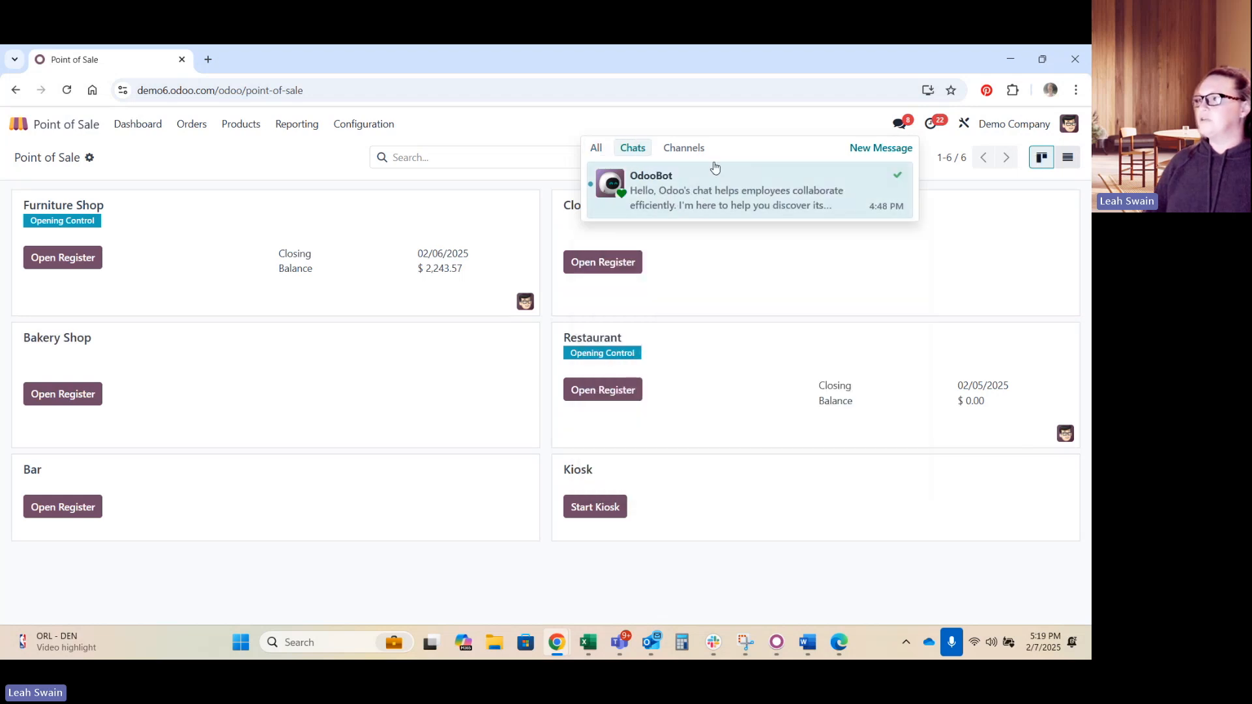
left_click(682, 147)
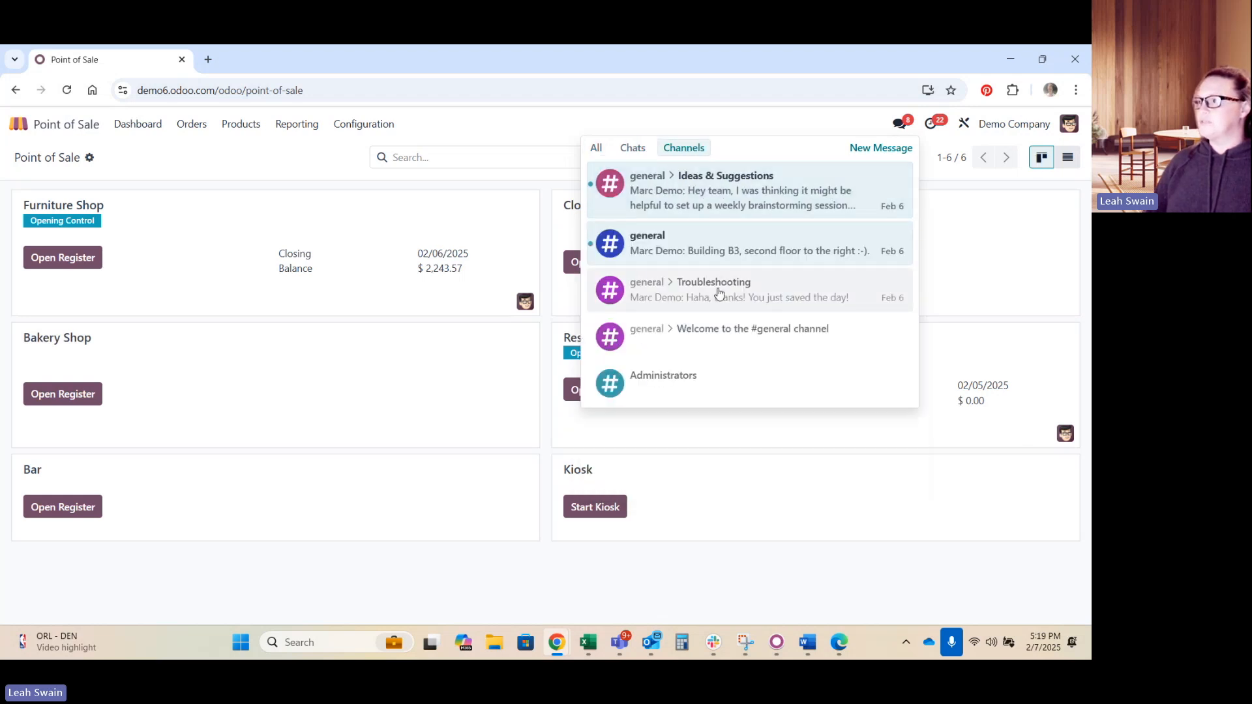
left_click(713, 289)
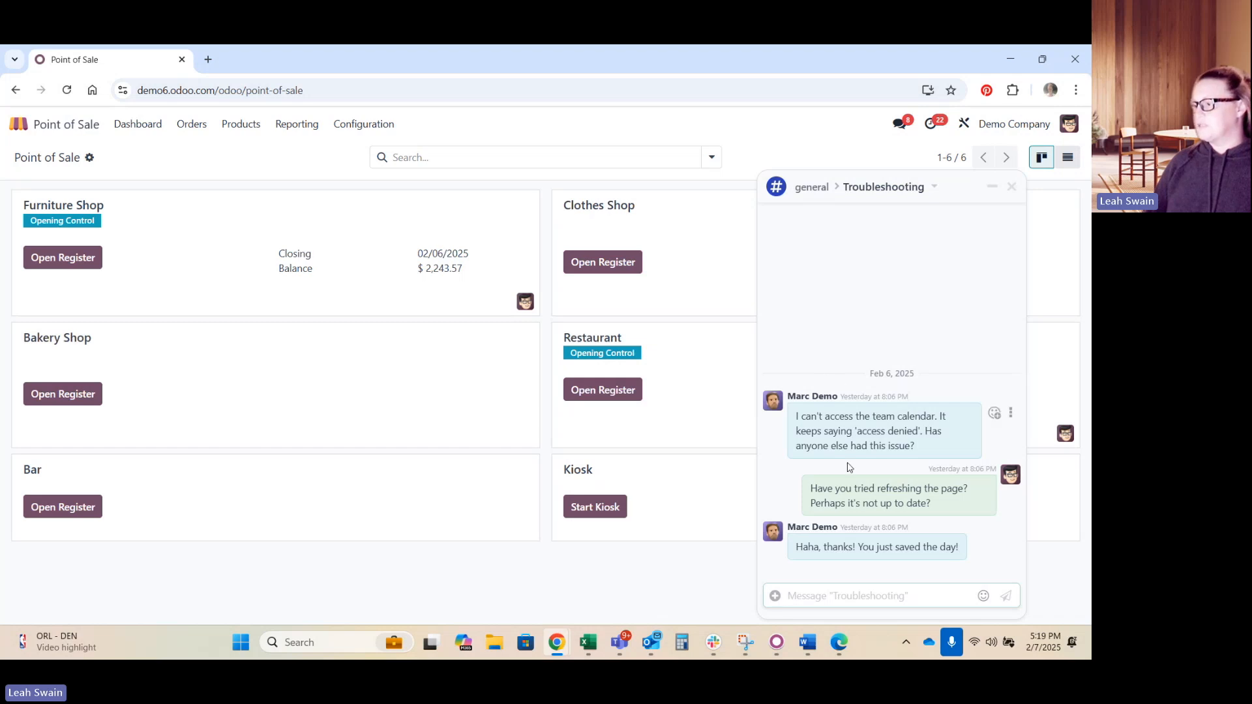
left_click(870, 596)
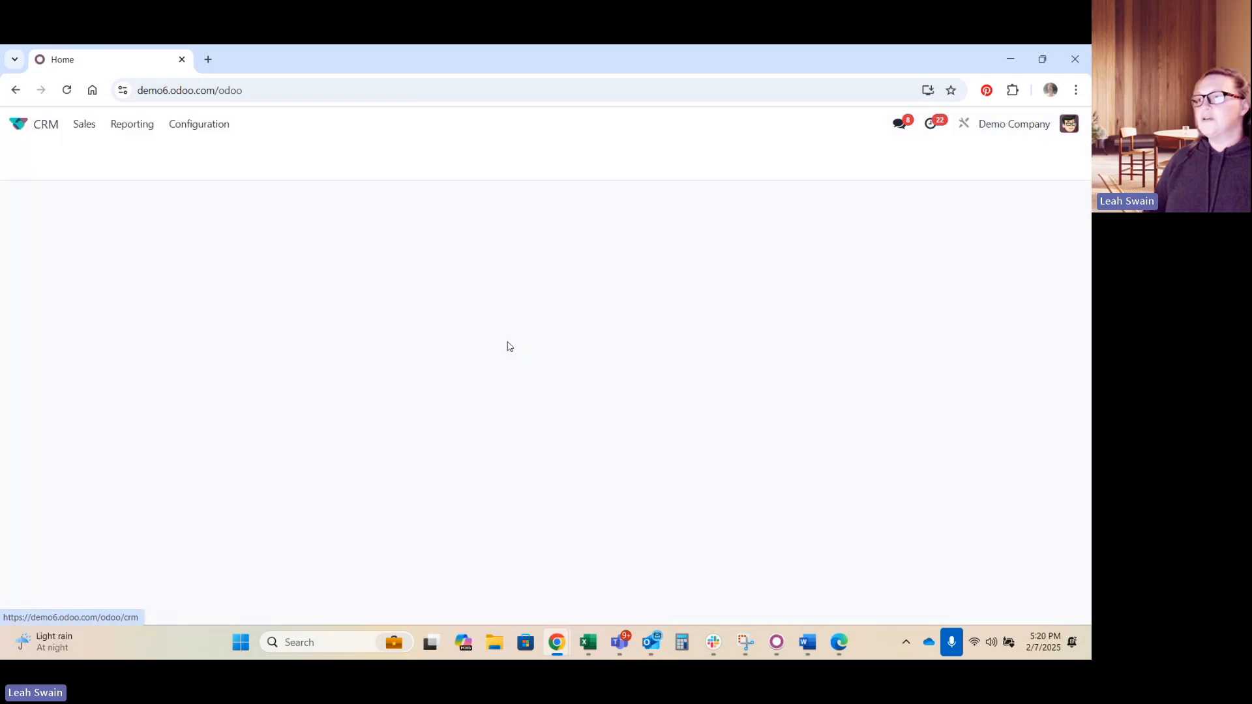
- Open the Devis pour 150 tapis opportunity from the CRM pipeline and start a message
left_click(46, 124)
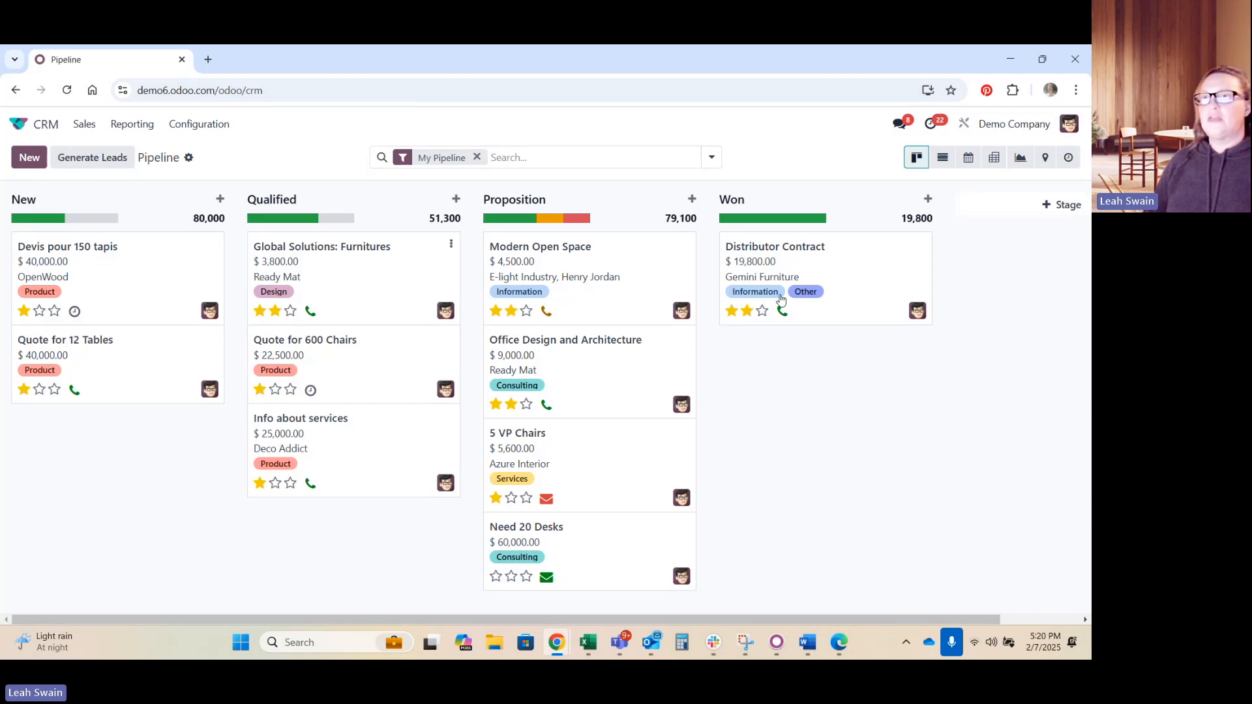
left_click(66, 247)
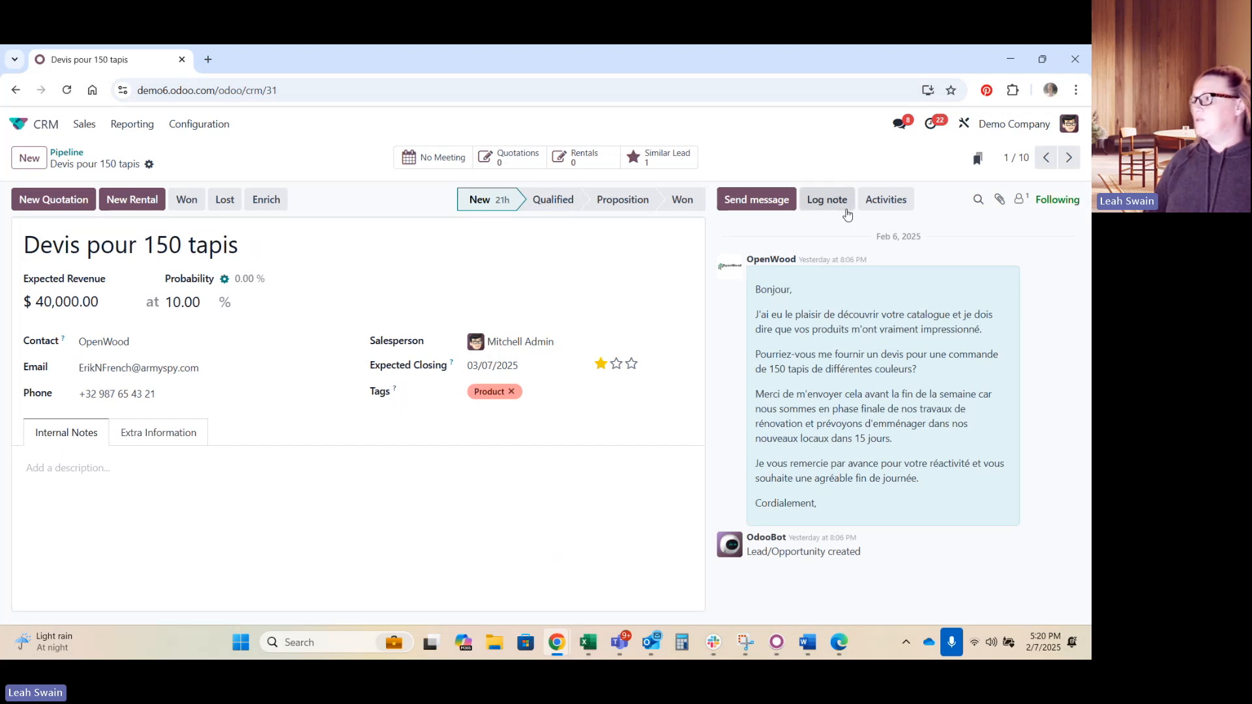
left_click(755, 198)
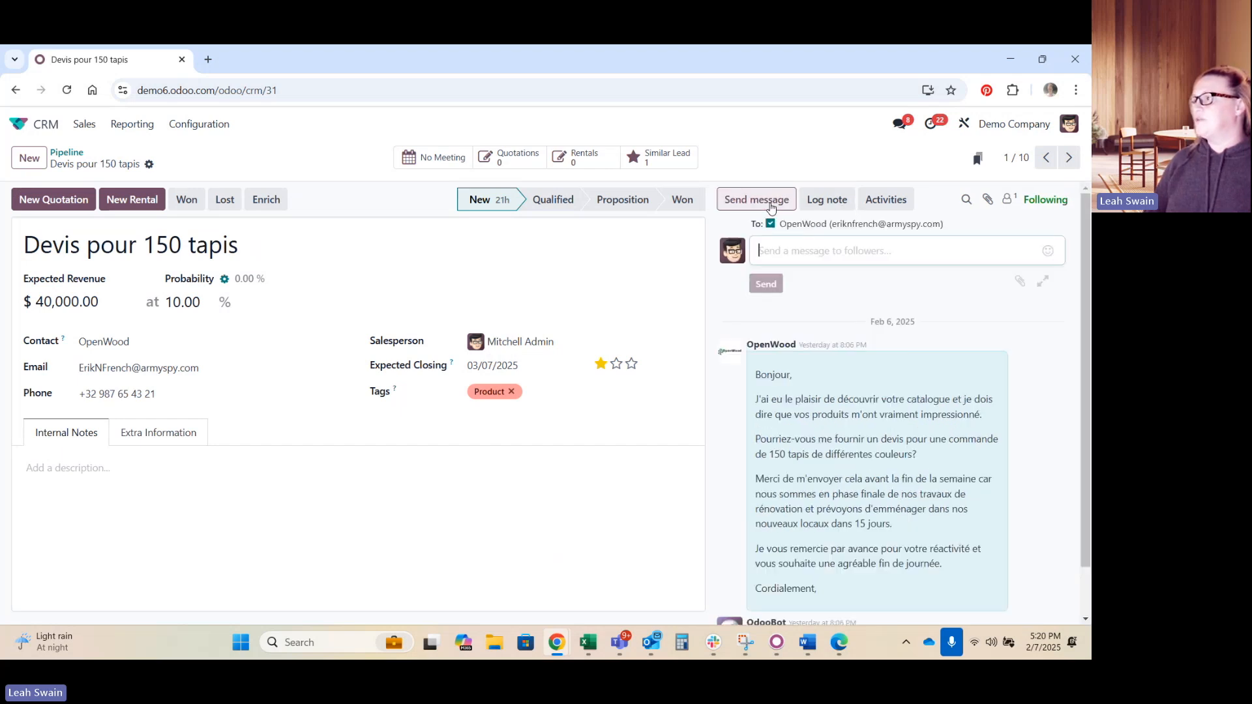
type("@")
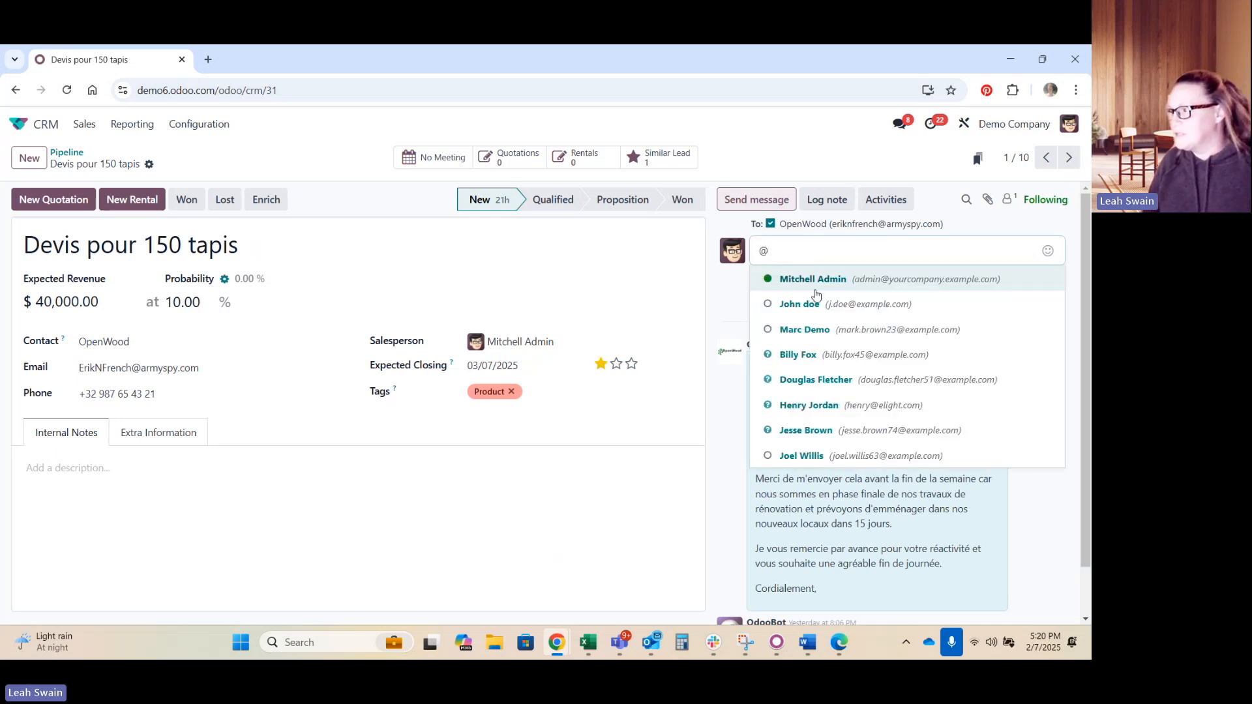
left_click(804, 329)
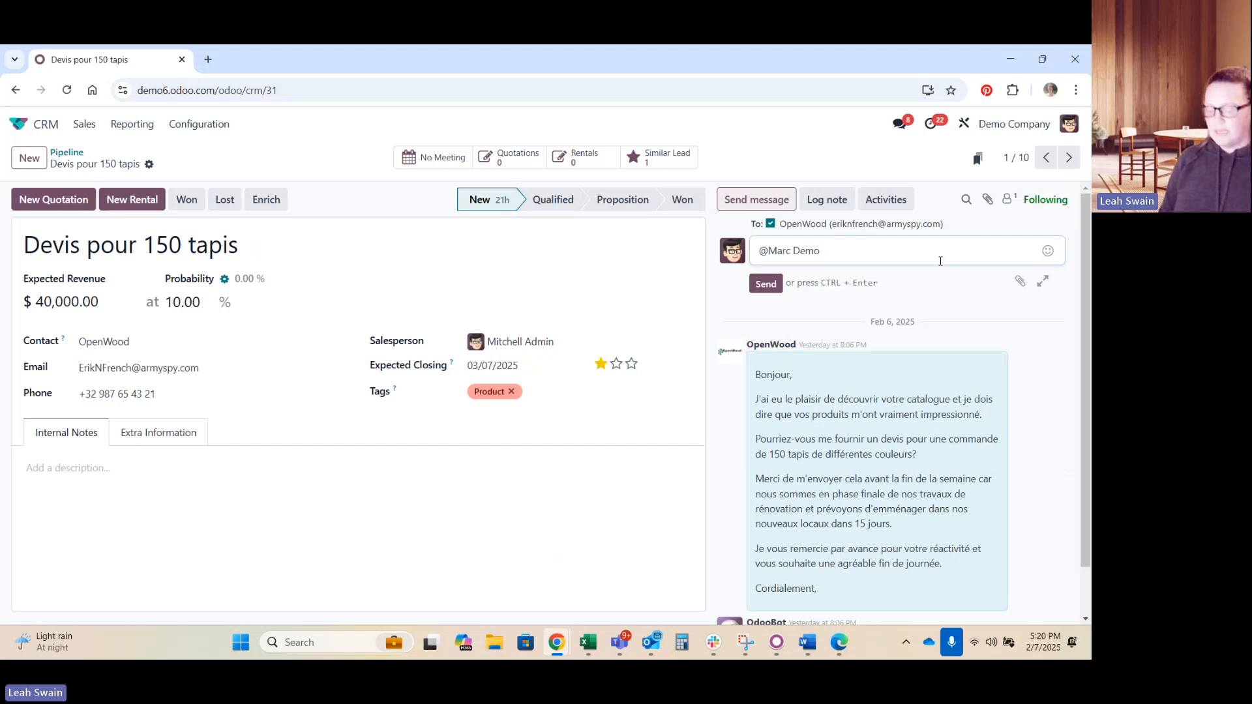
type("Can you pleas")
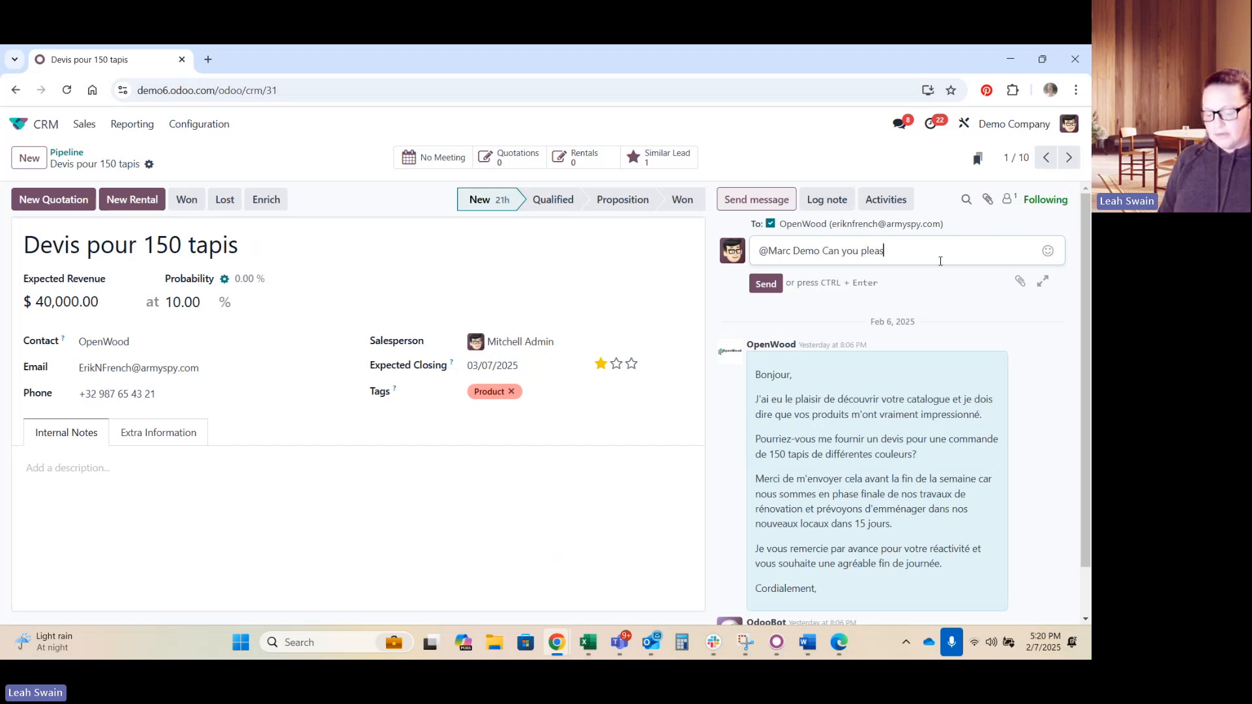
type("followup with Devis regarding the quote?")
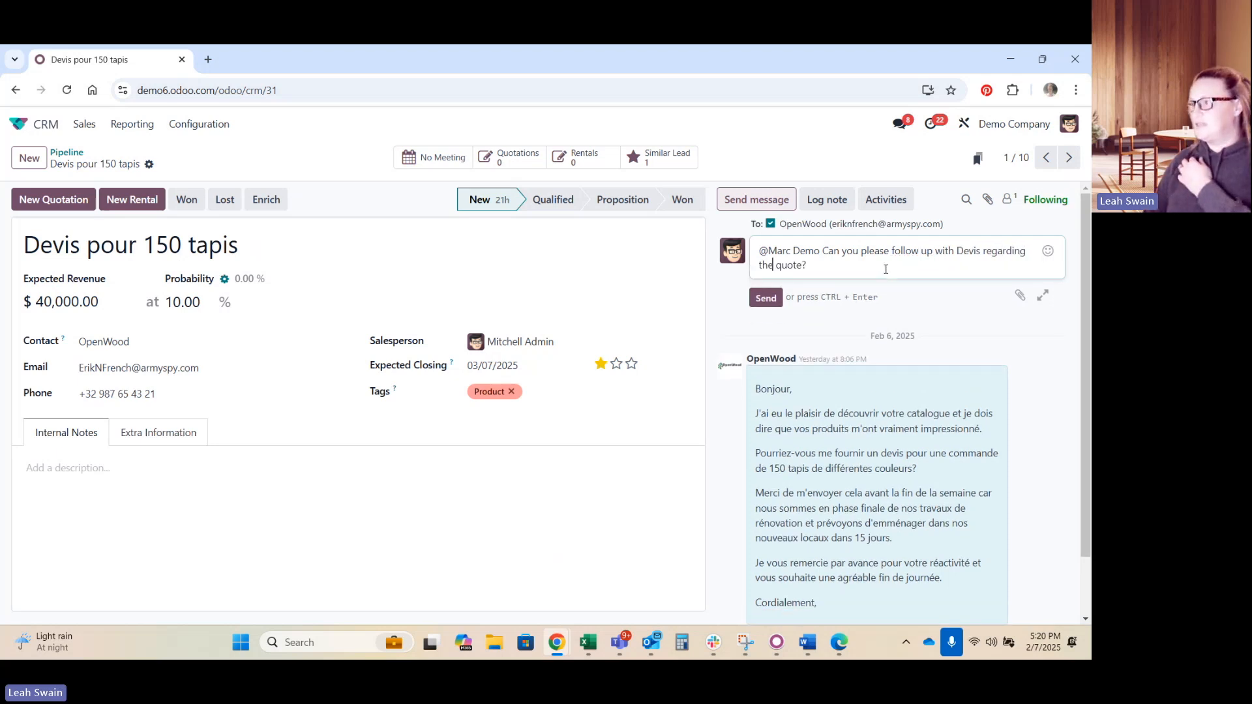
left_click(764, 297)
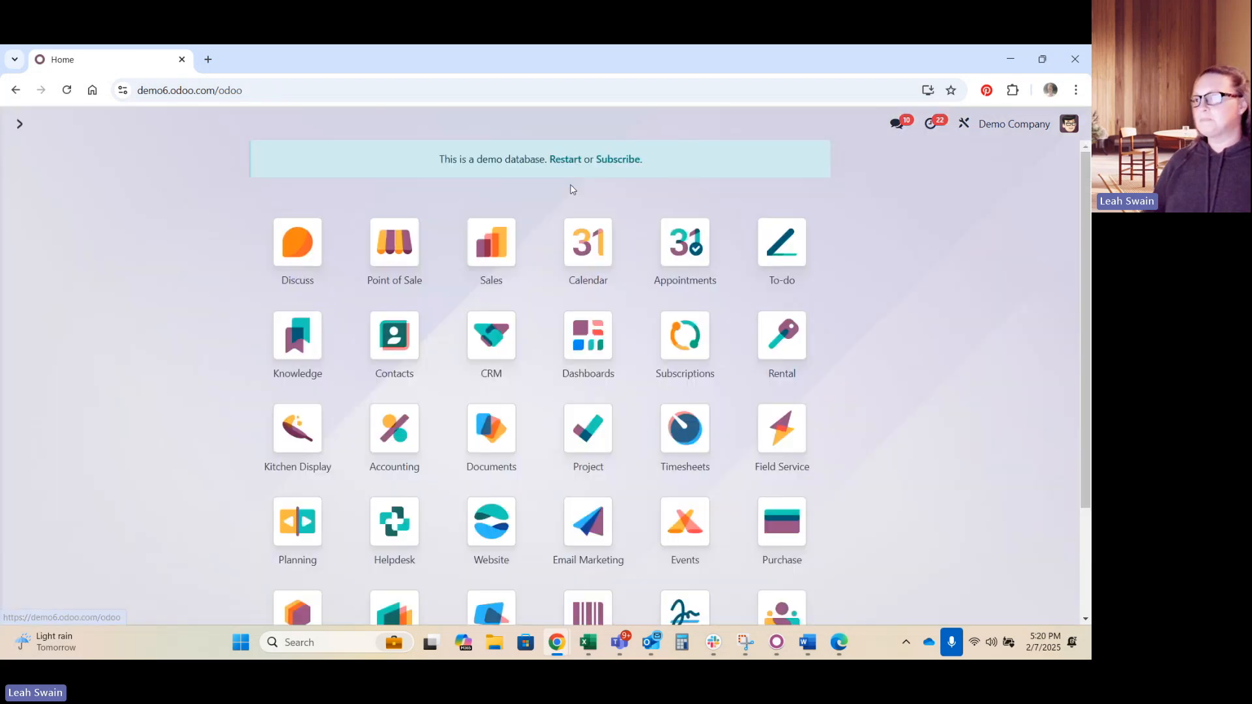
scroll("down", 3)
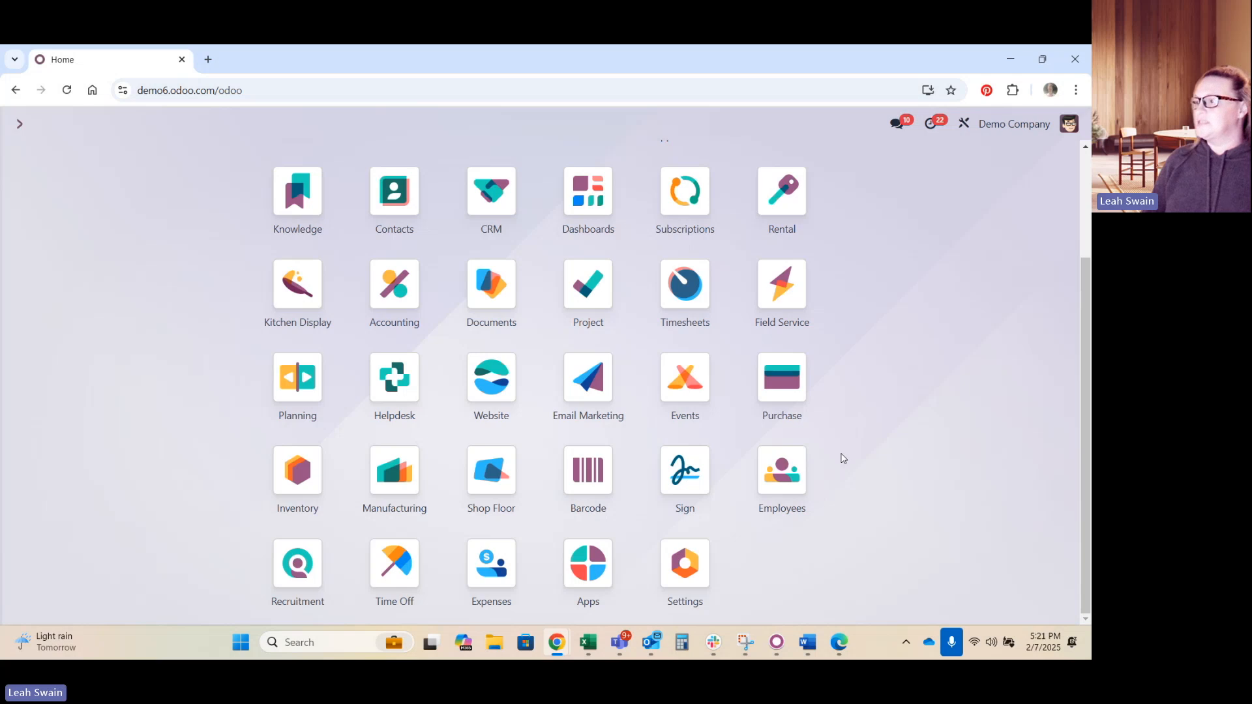
mouse_move(781, 469)
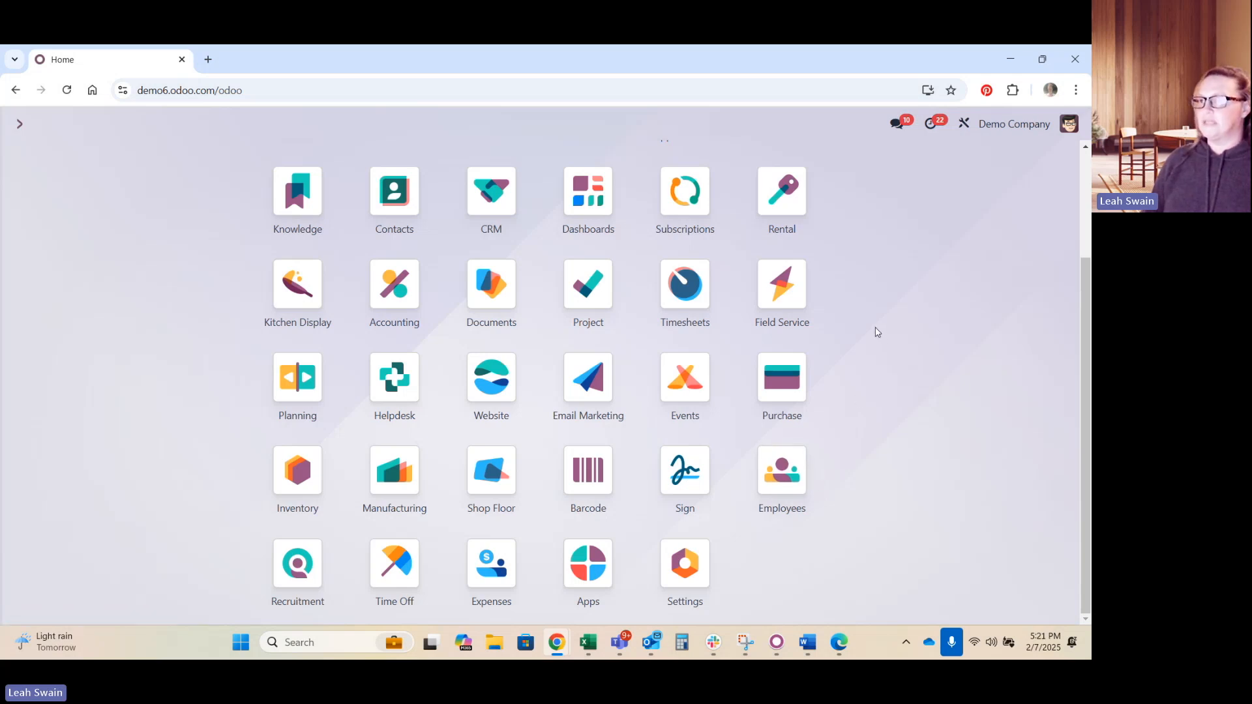
mouse_move(873, 321)
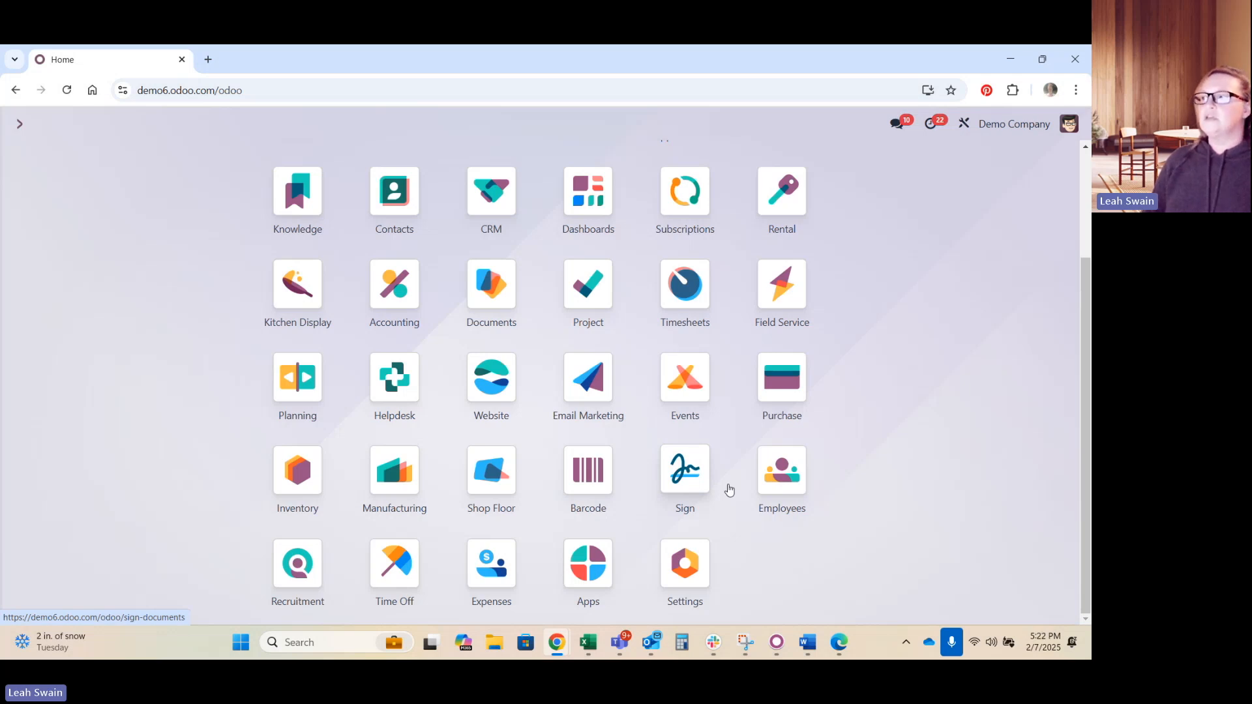
mouse_move(852, 357)
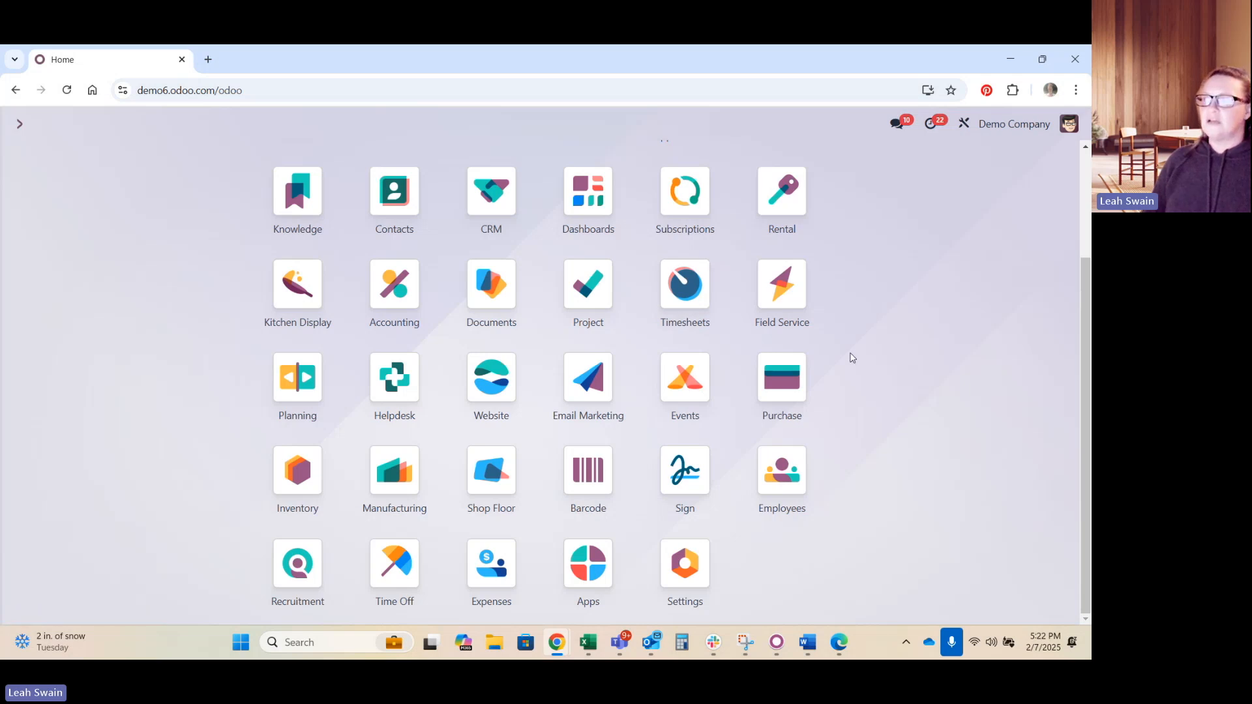
mouse_move(915, 491)
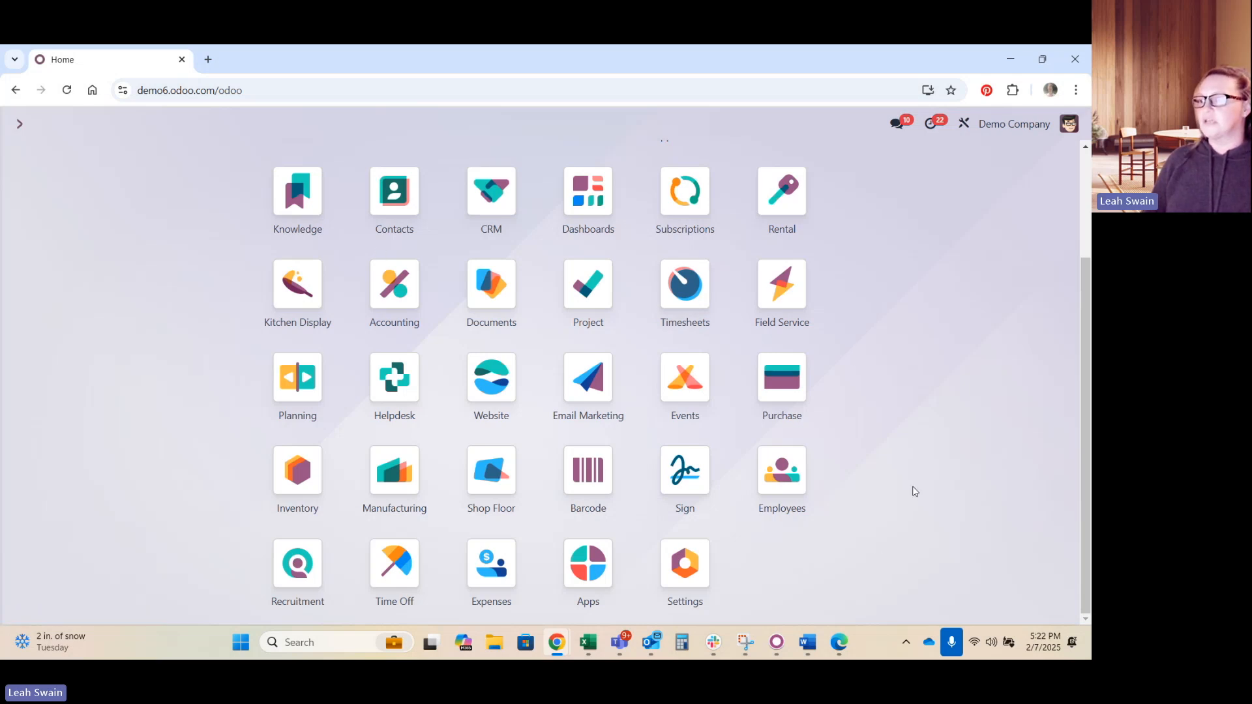
mouse_move(902, 490)
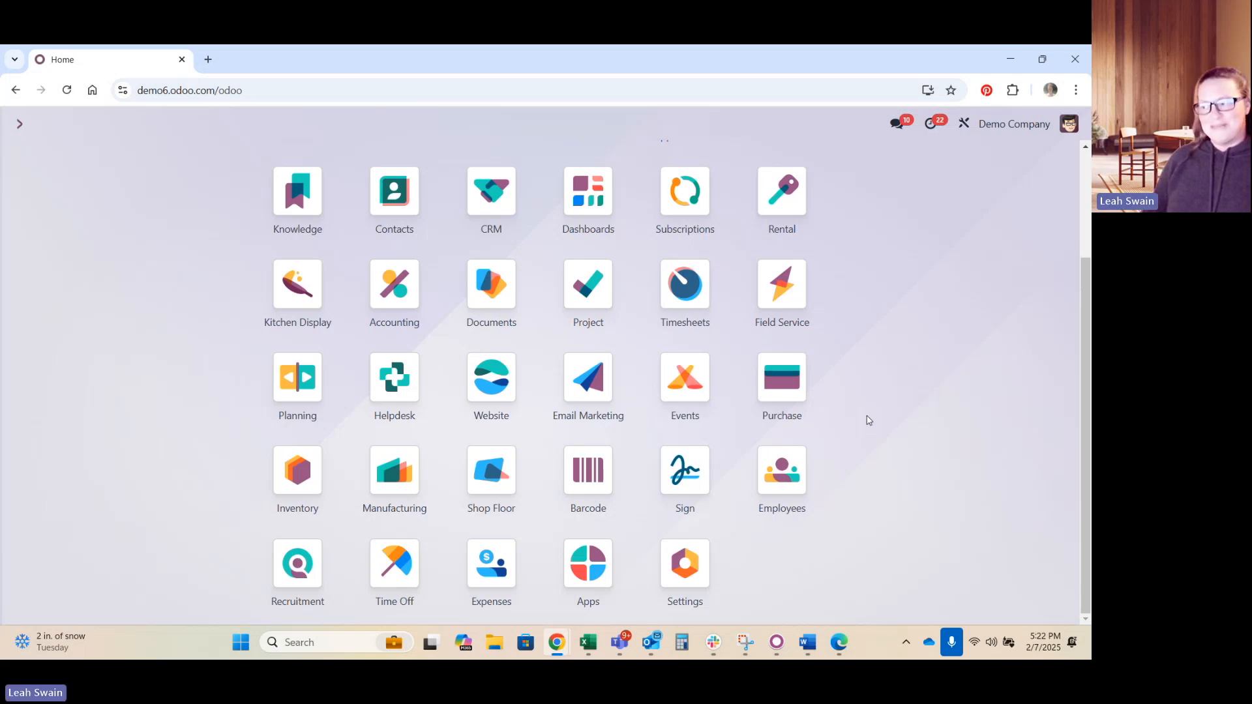
mouse_move(781, 468)
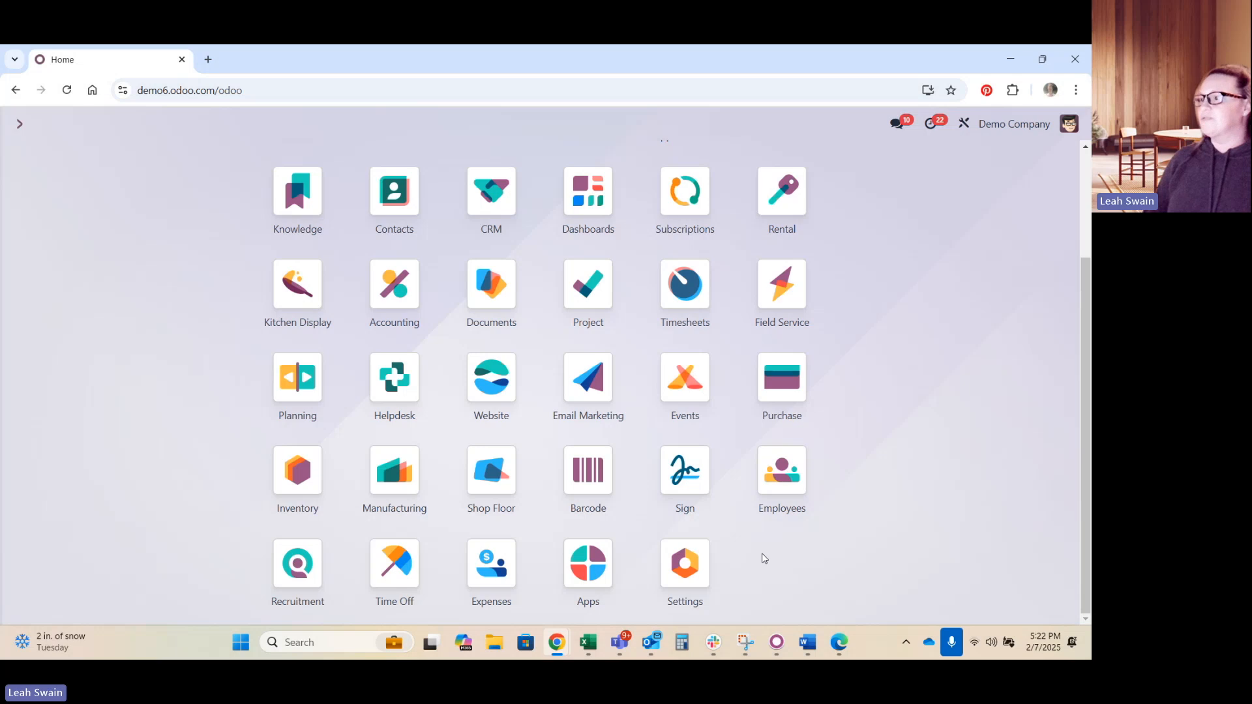
mouse_move(881, 390)
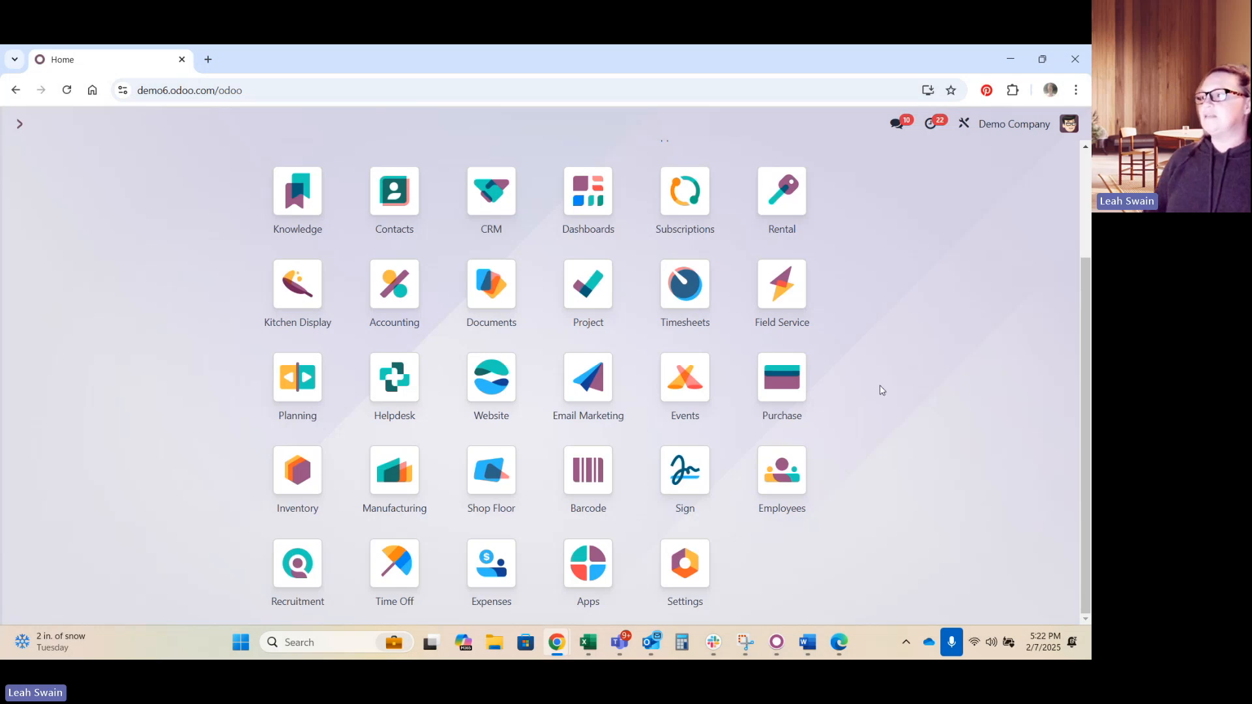
mouse_move(861, 468)
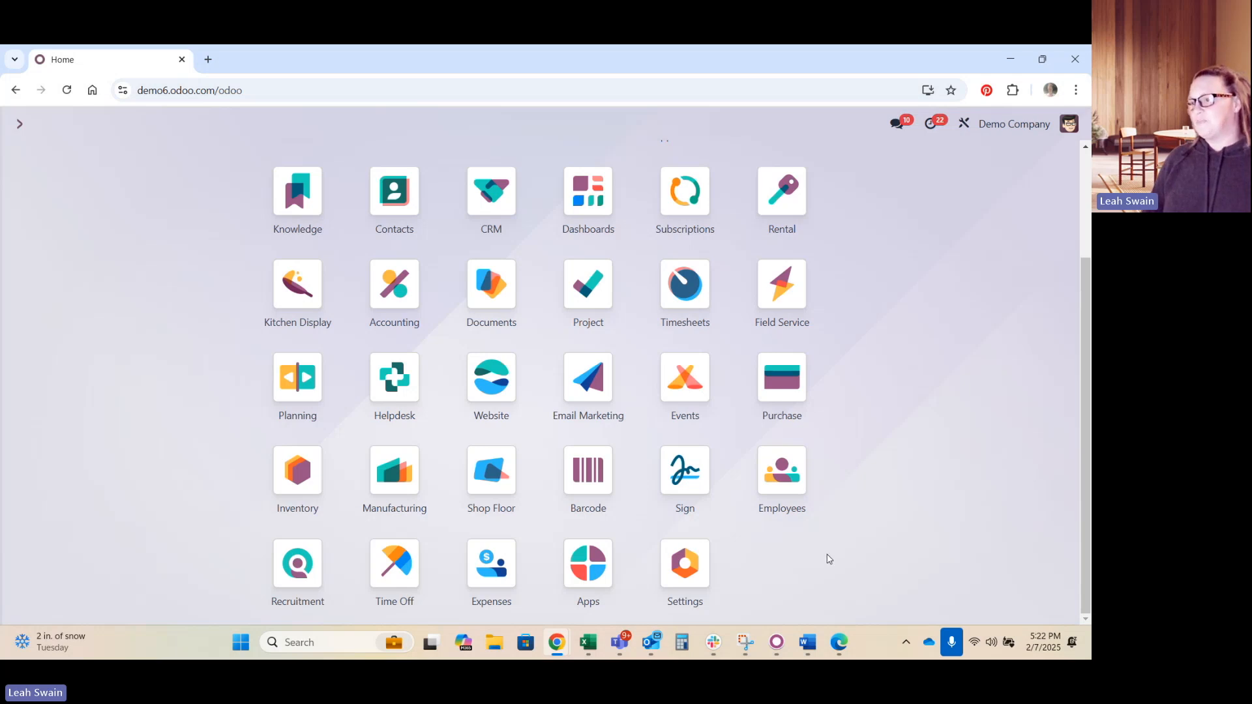
mouse_move(852, 375)
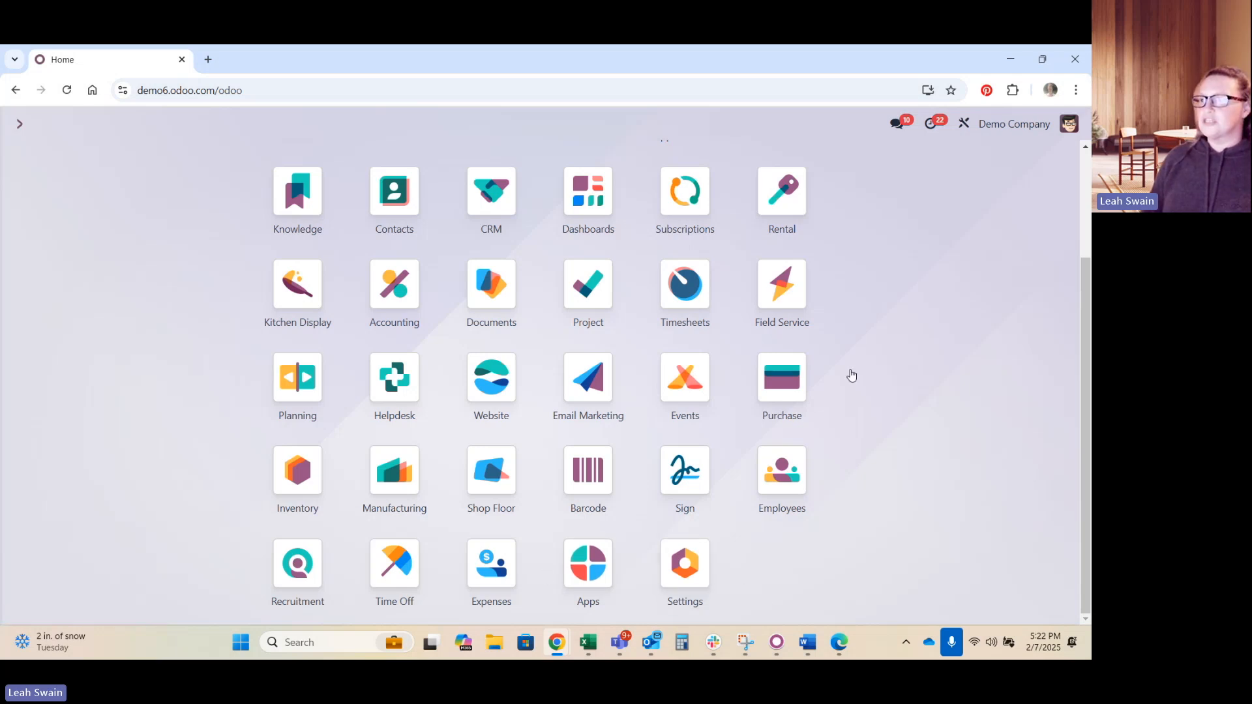
mouse_move(897, 331)
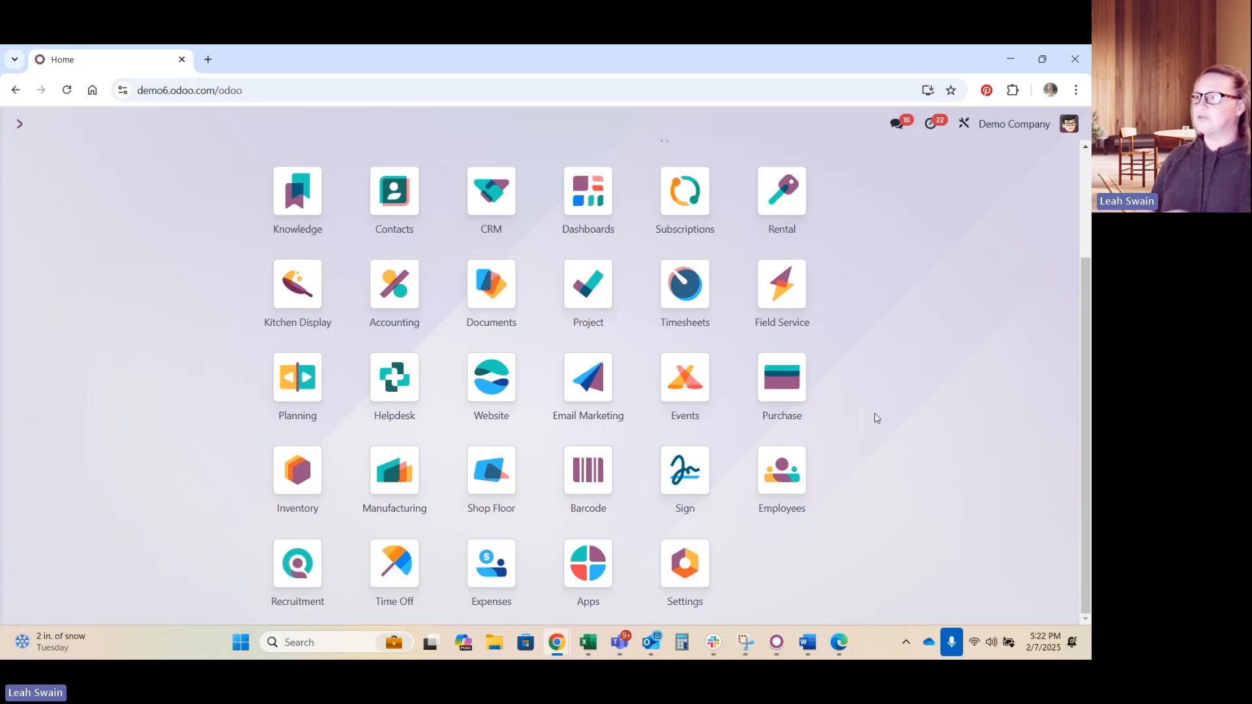
mouse_move(868, 411)
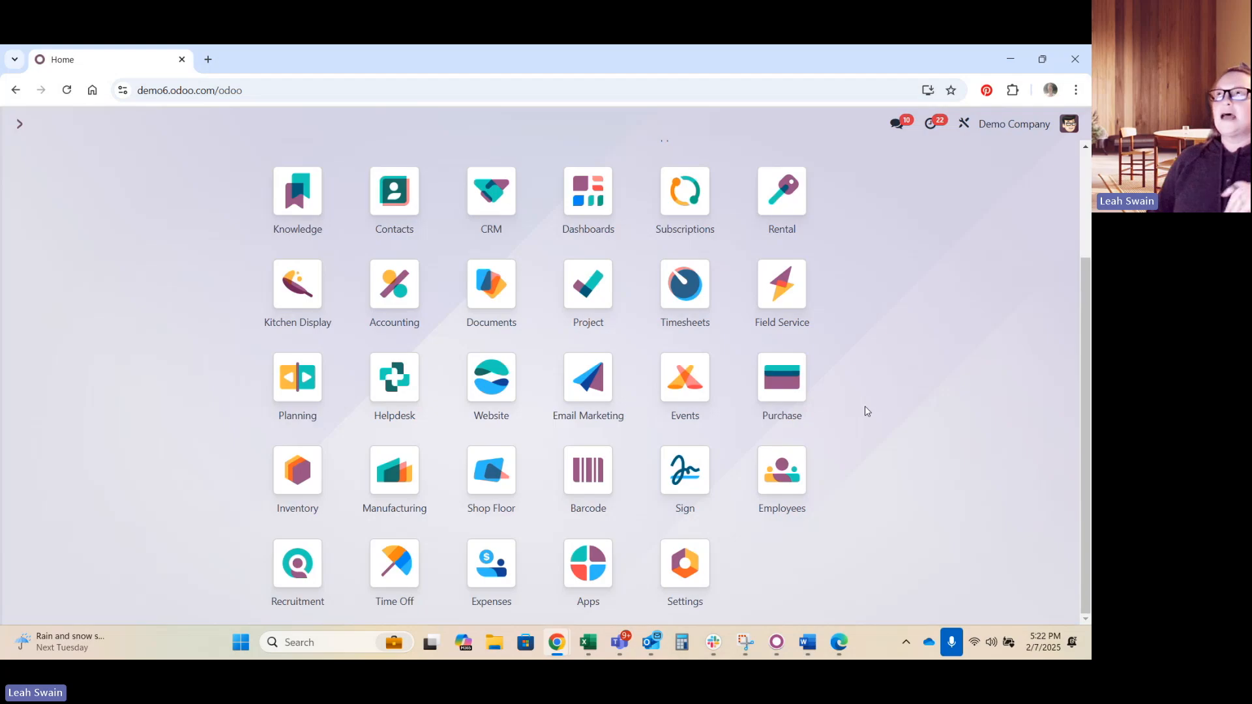